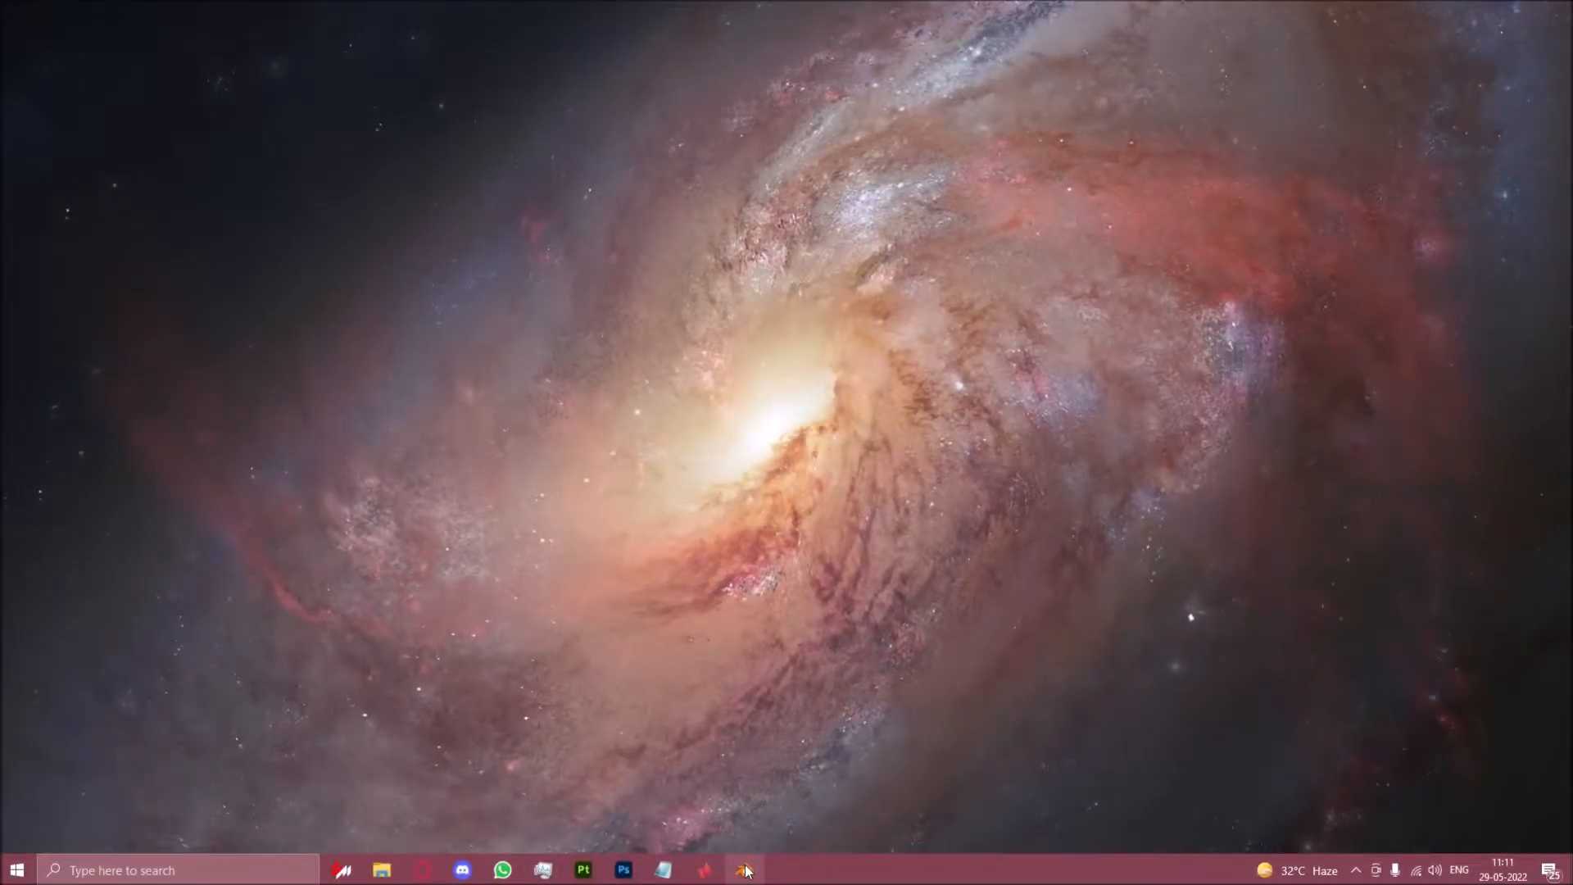
Step: Launch Blender 3.0, then browse to blender.org's Previous Versions download page
click(744, 871)
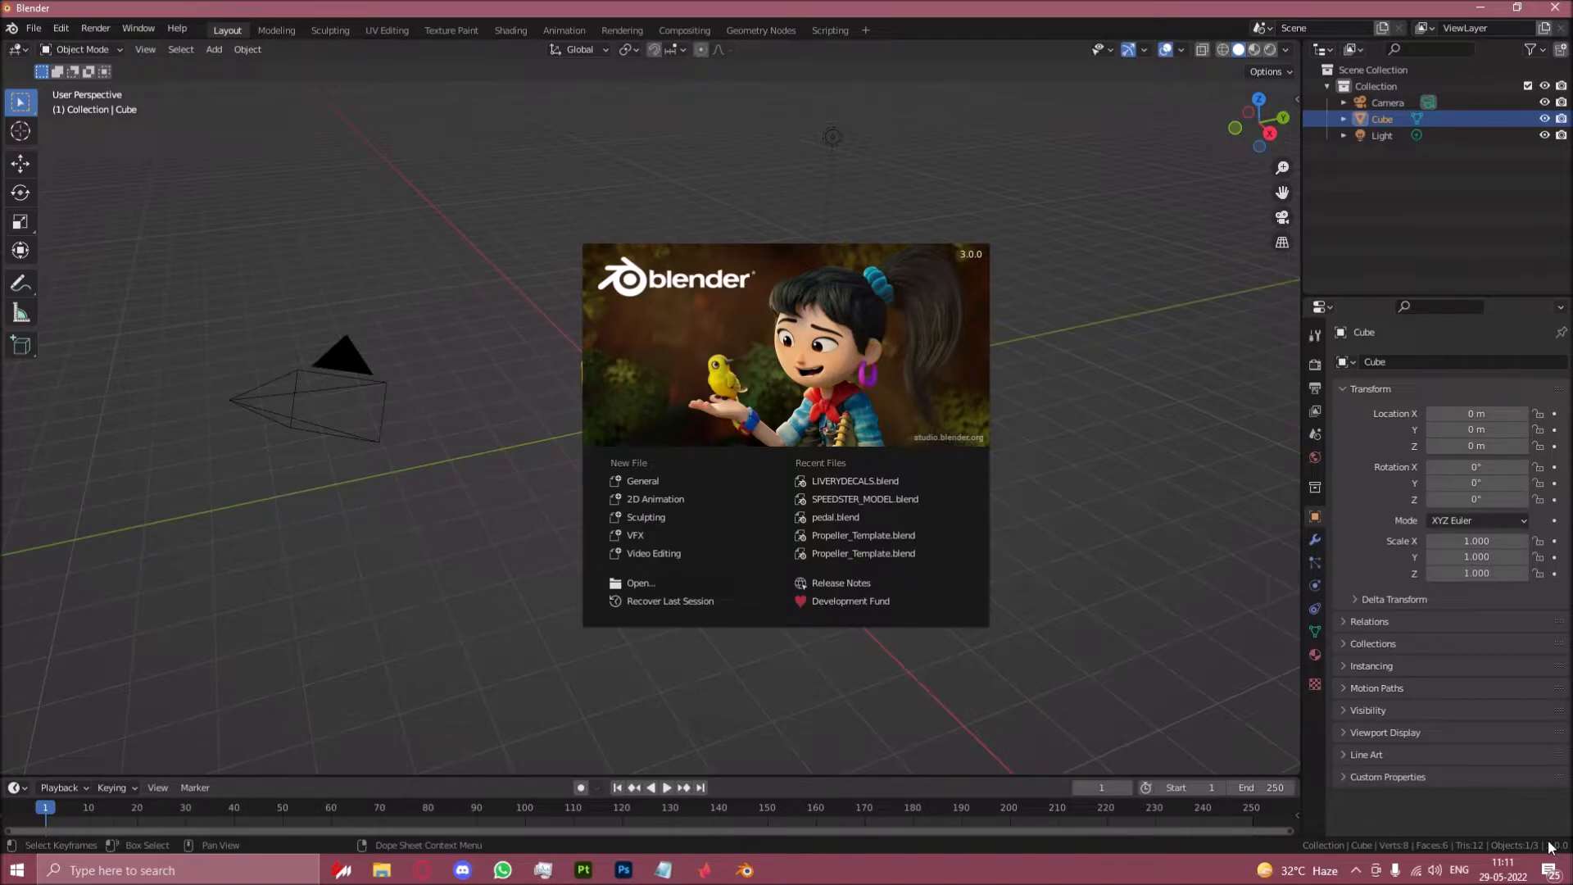
mouse_move(1311, 703)
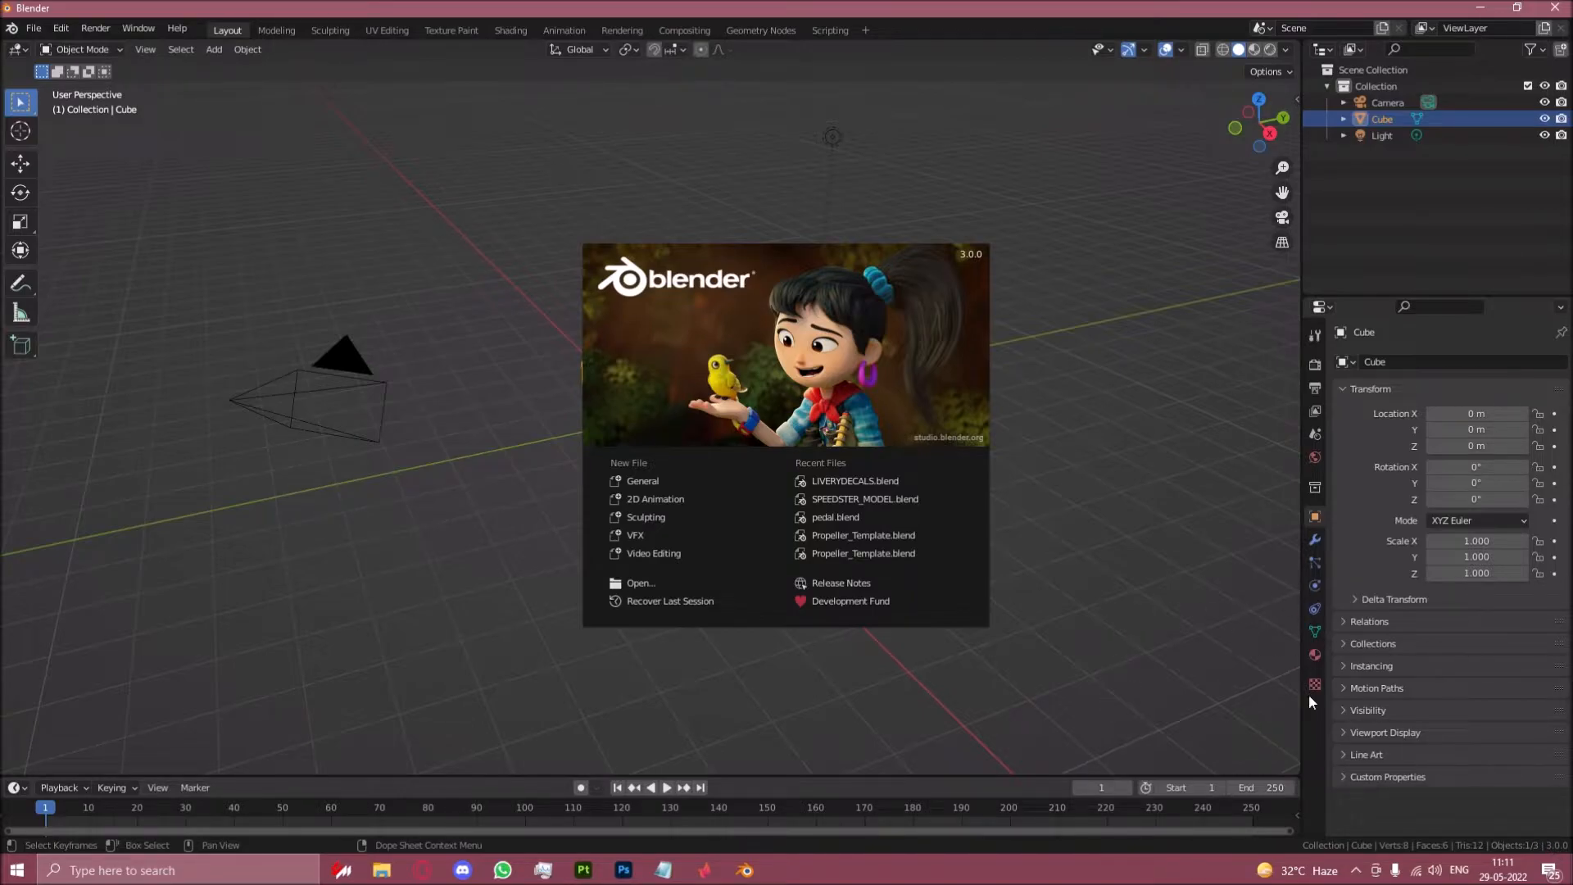
mouse_move(1473, 817)
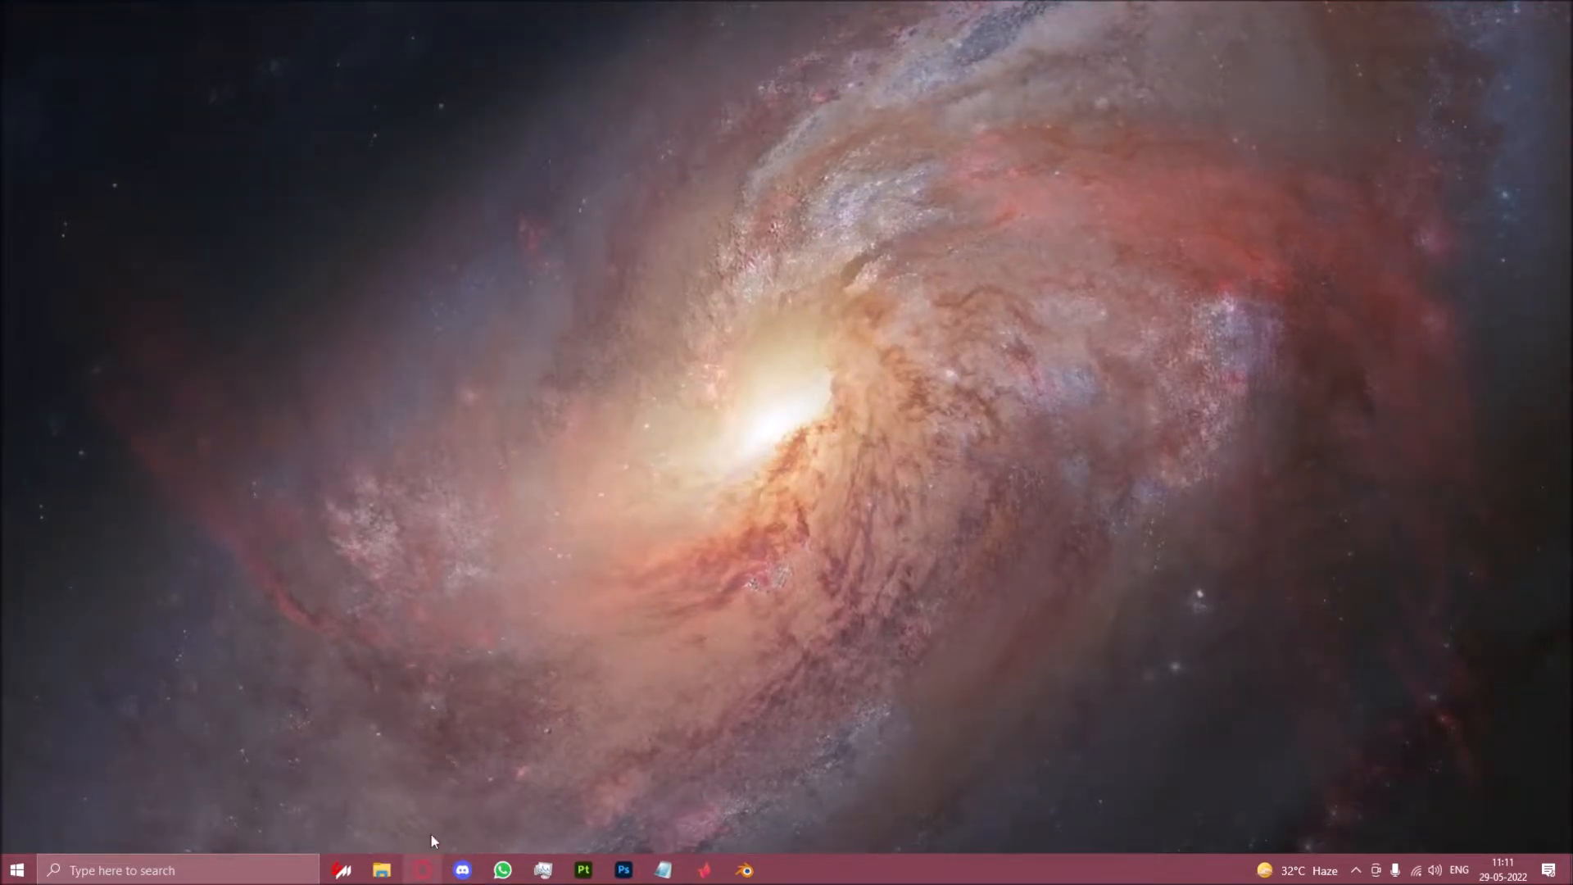
click(421, 870)
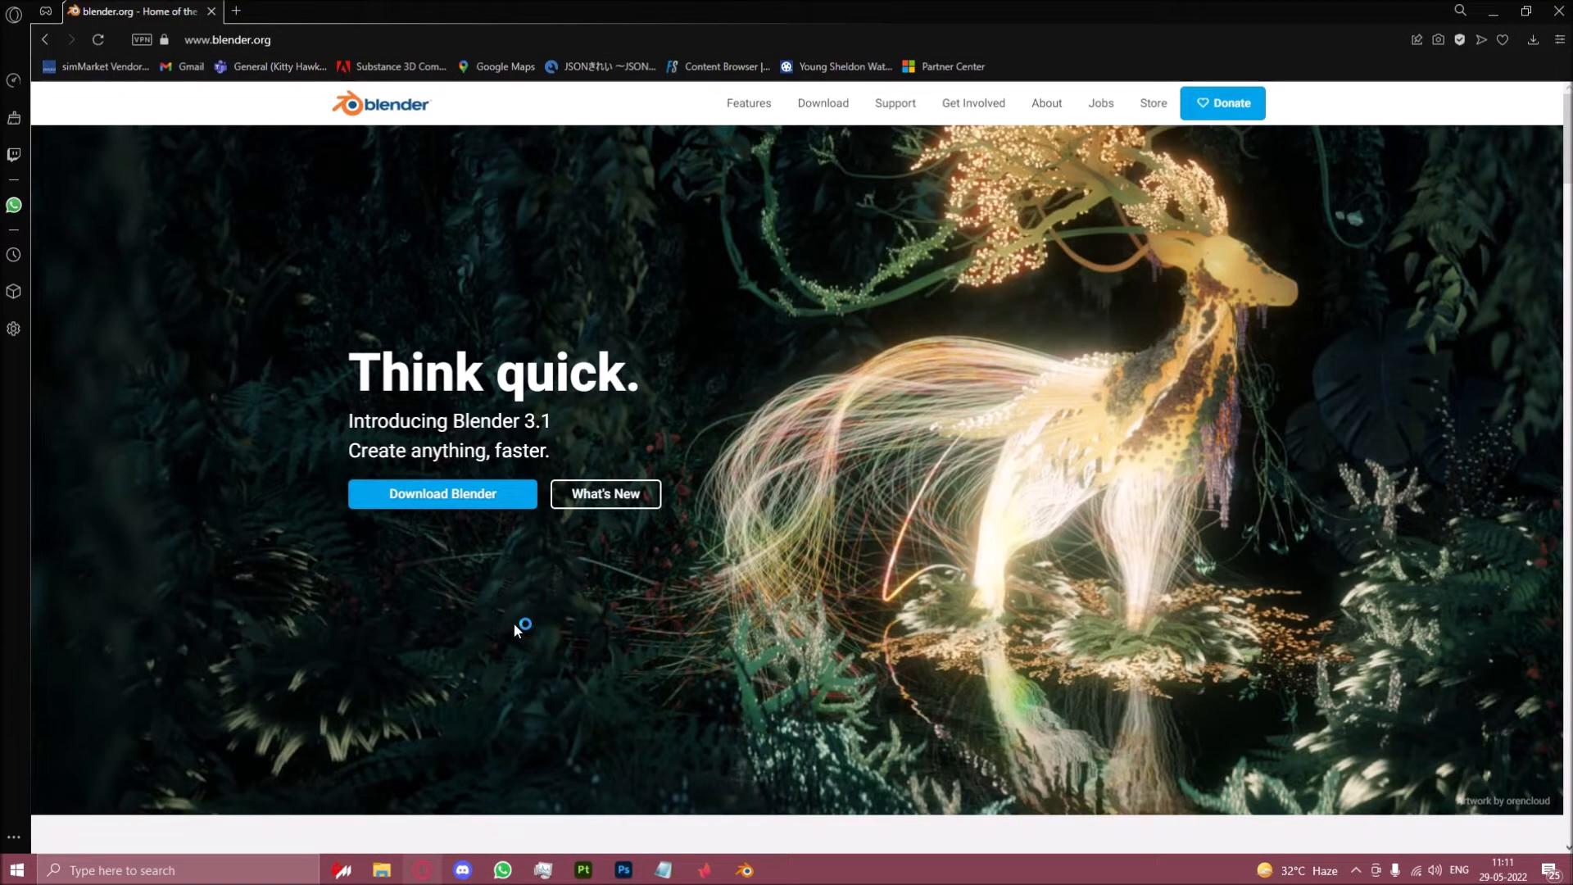
mouse_move(821, 104)
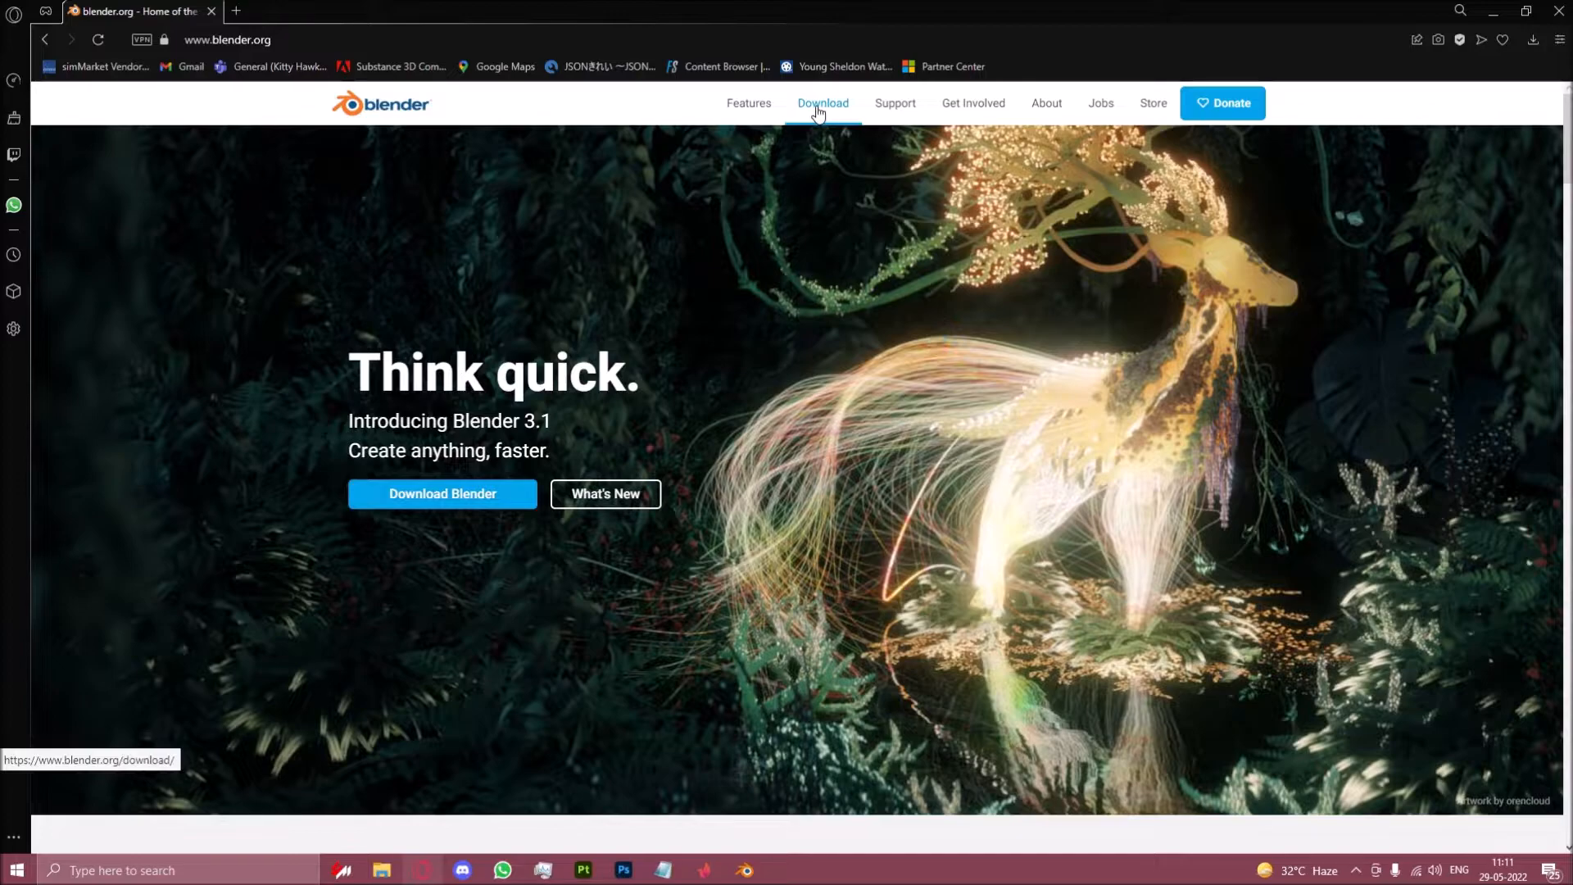
click(821, 104)
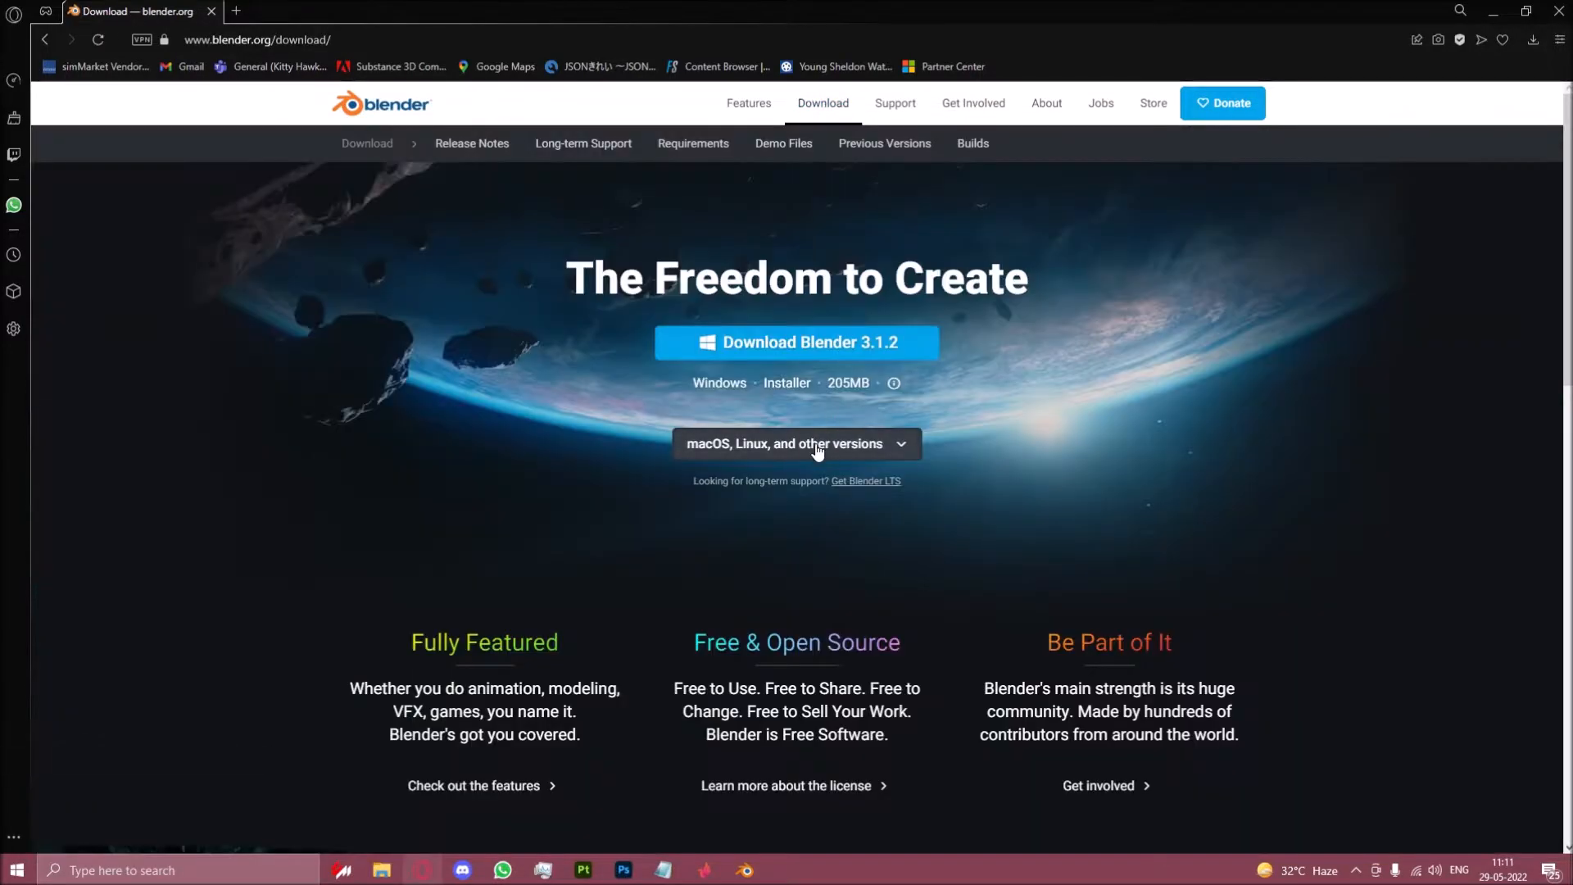
mouse_move(884, 144)
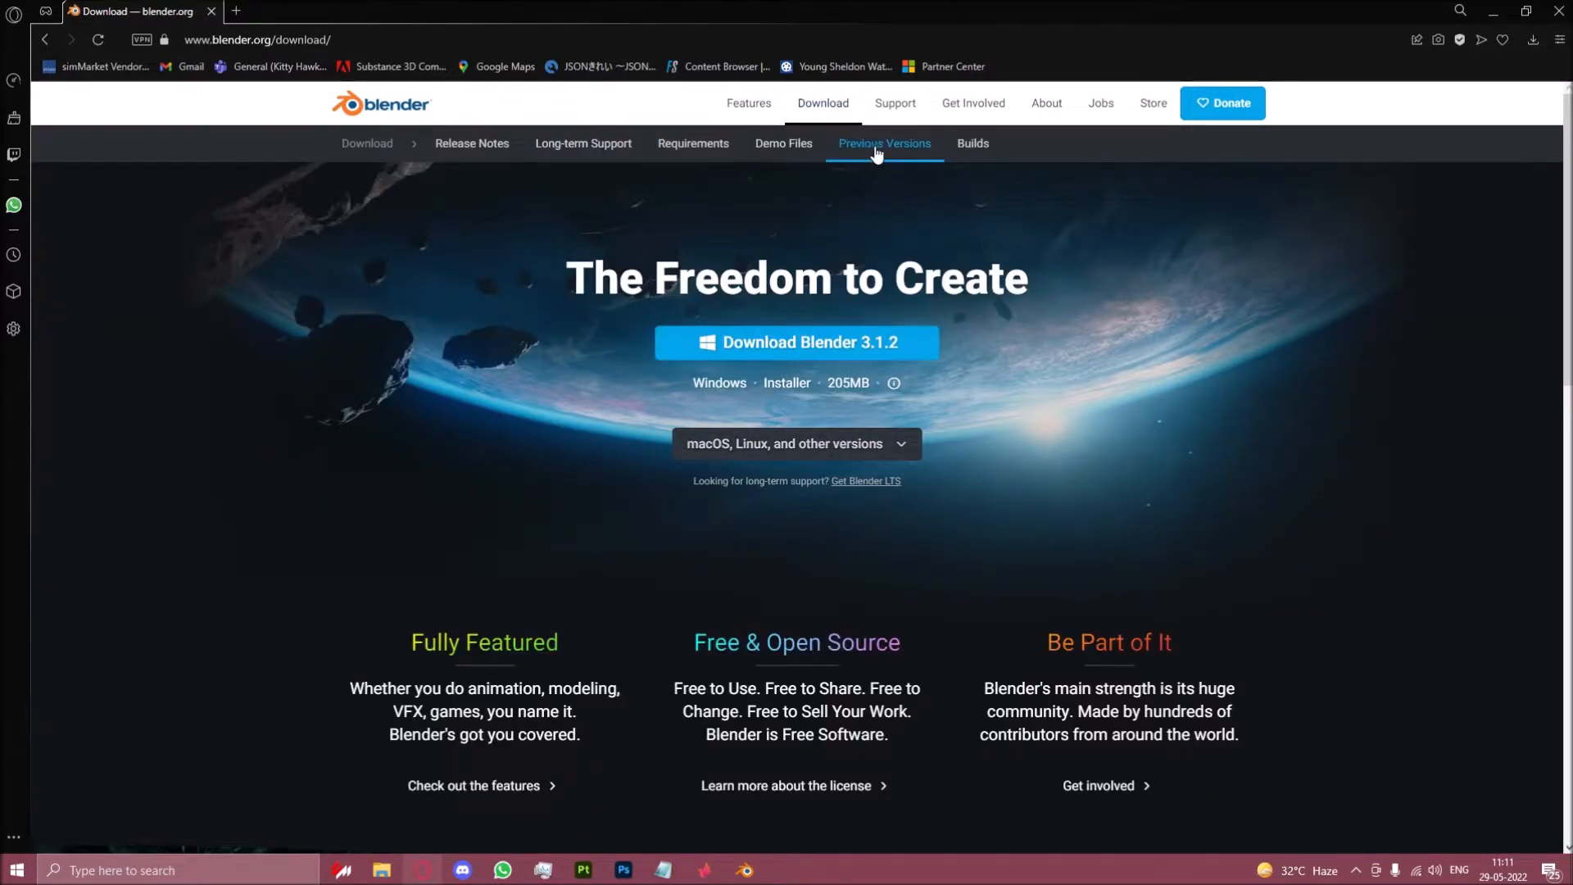
click(884, 144)
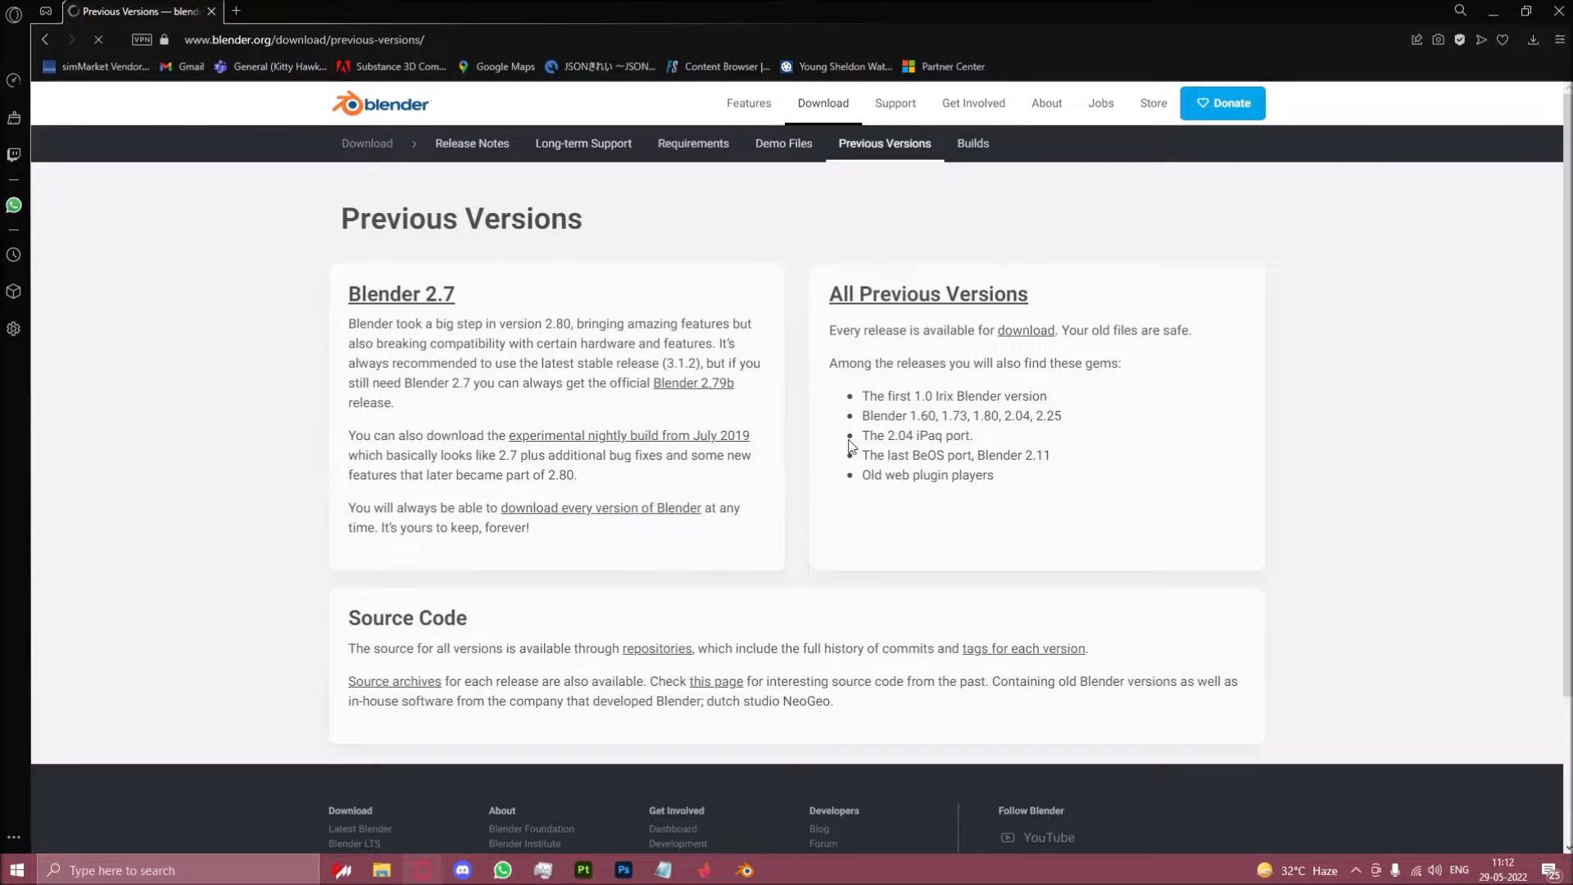
Step: List all Blender release folders and enter the Blender2.92 folder
click(1026, 330)
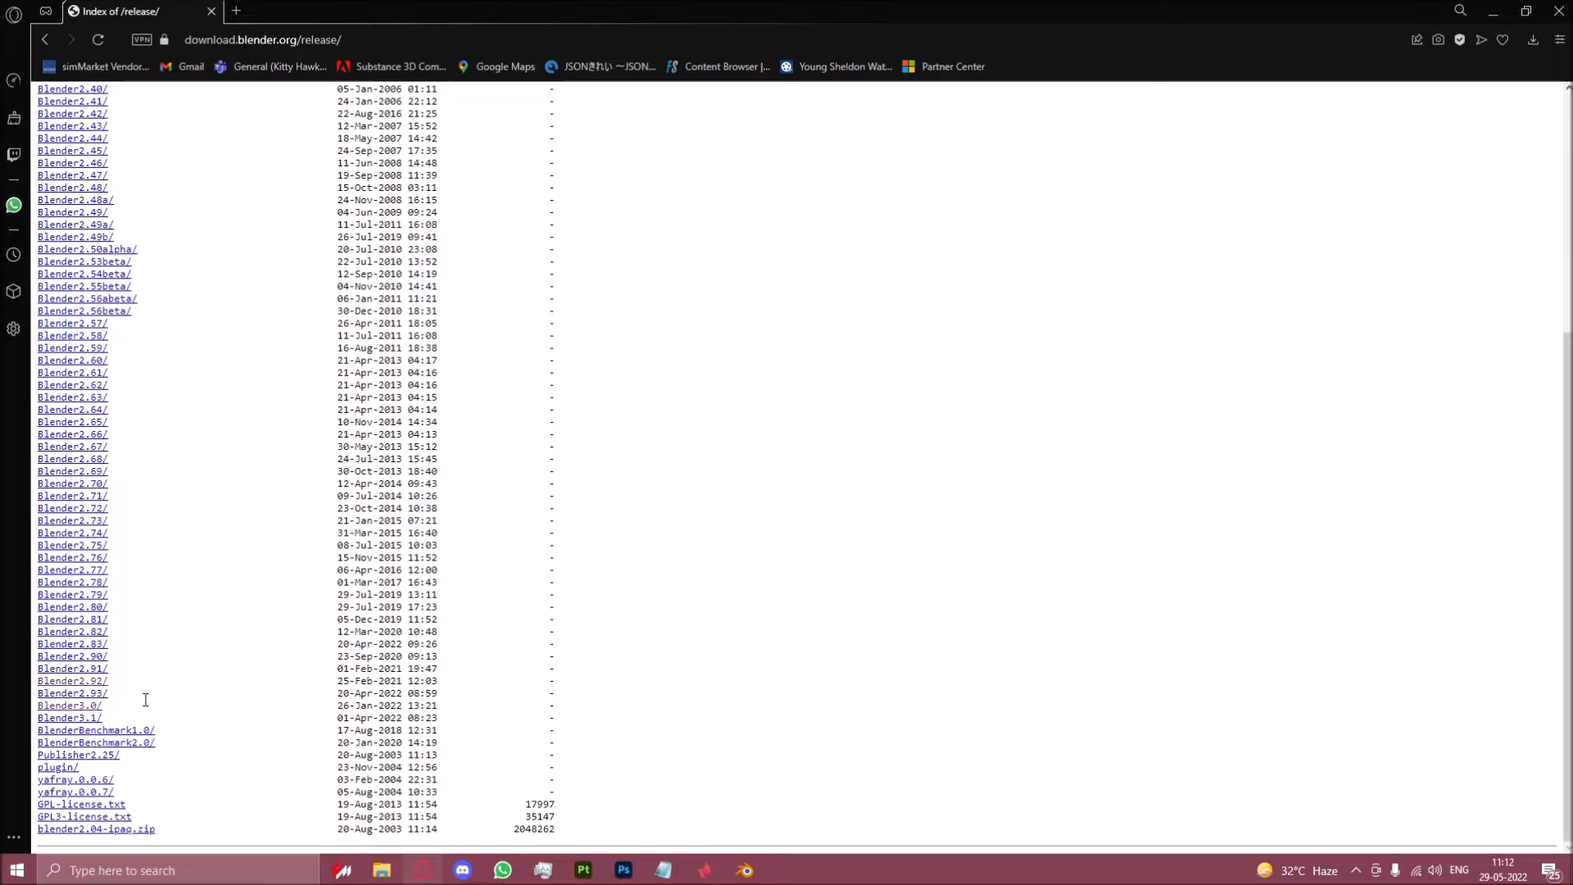
click(71, 680)
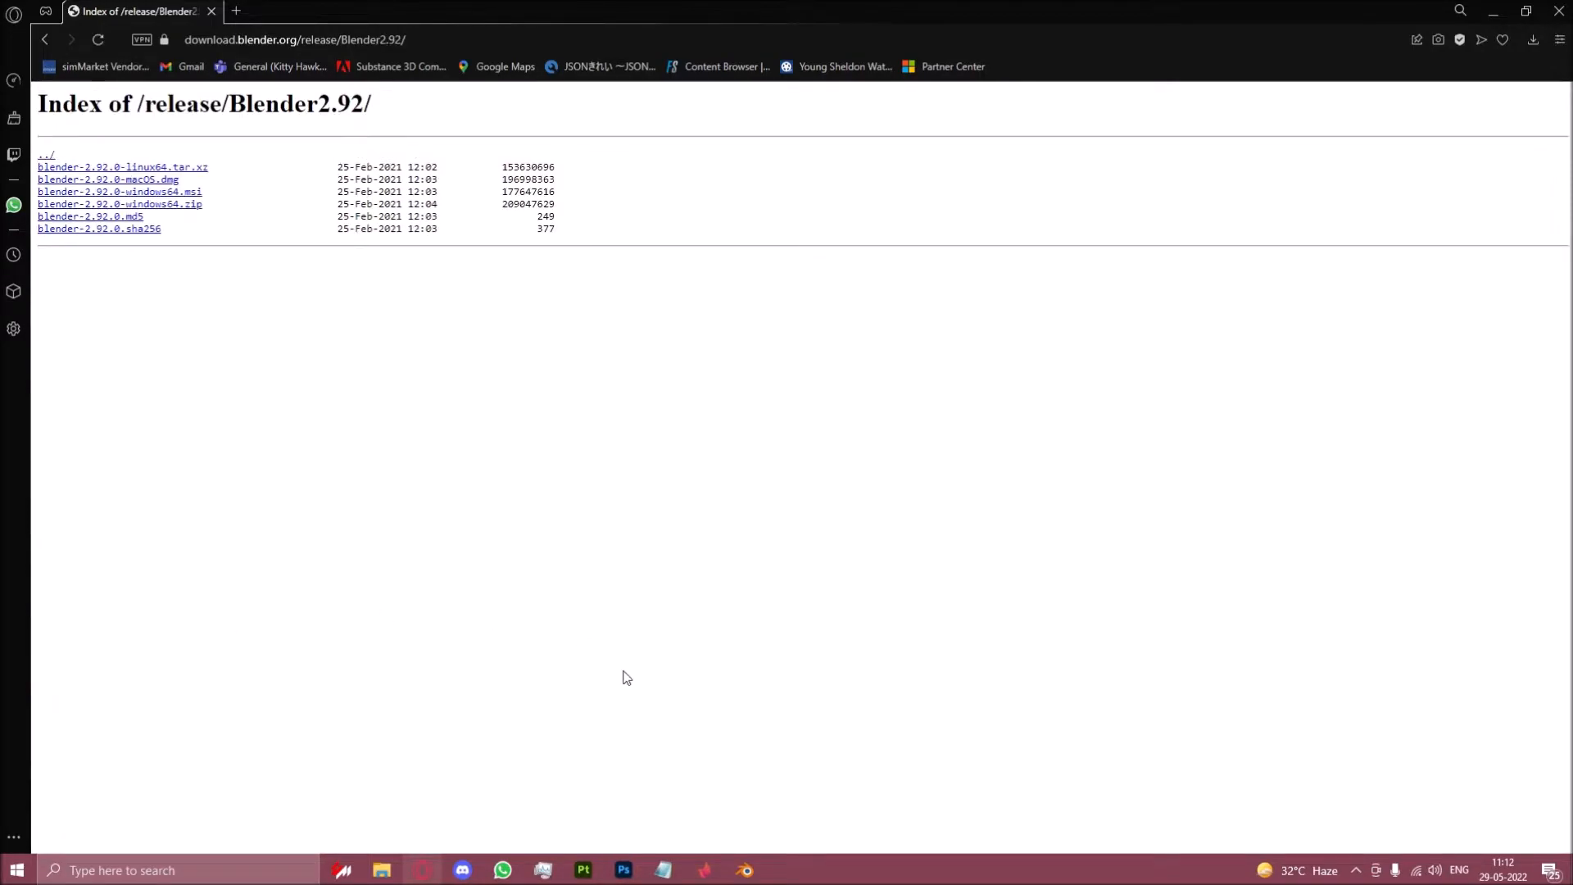
mouse_move(744, 868)
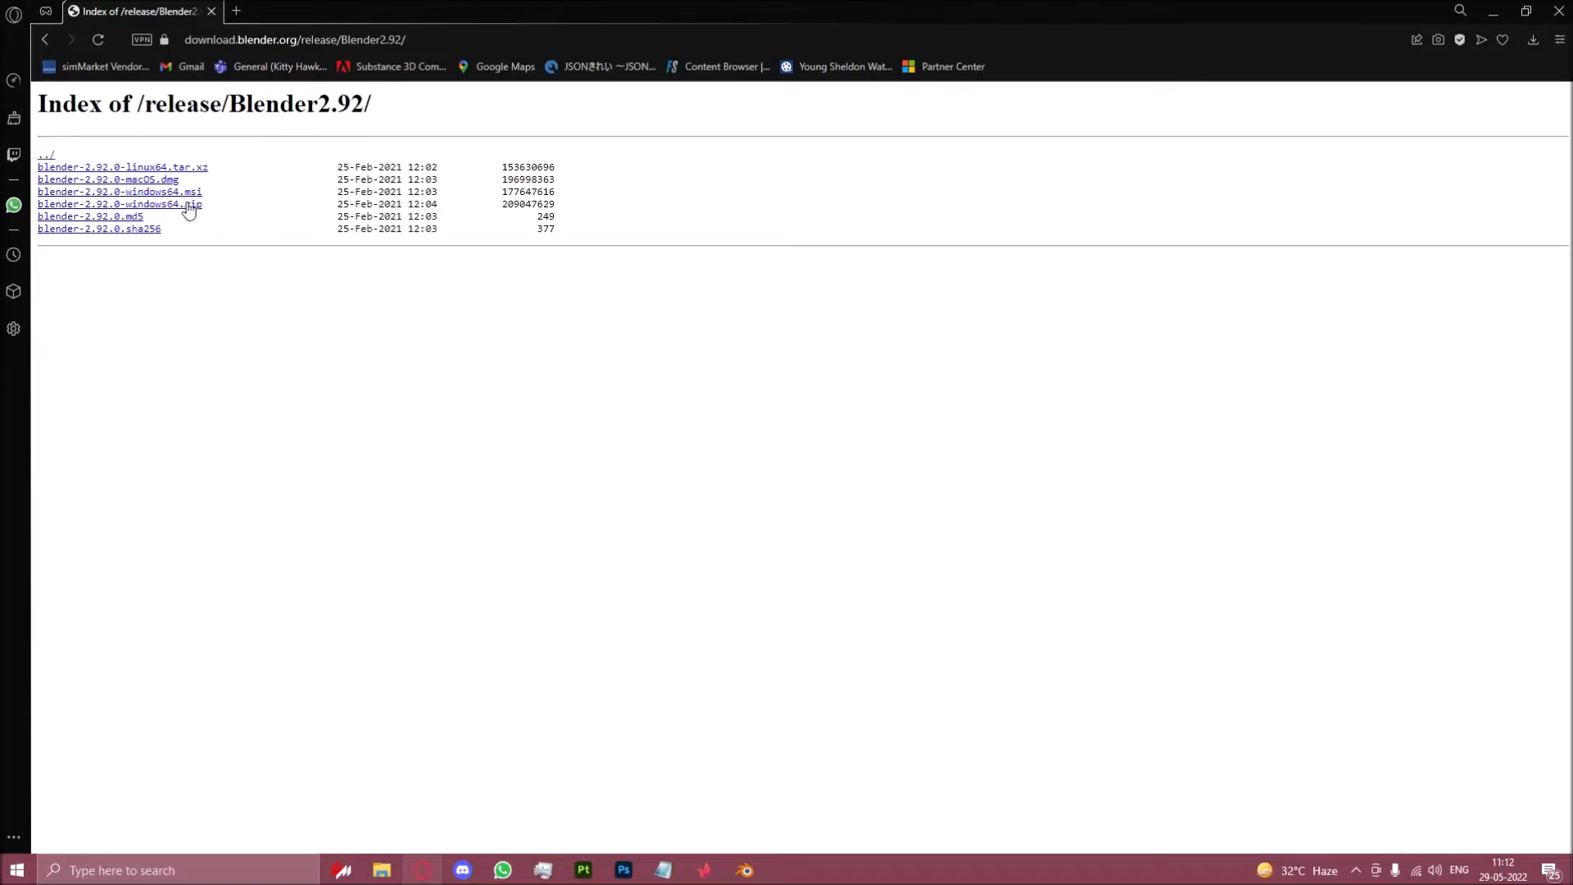
Step: Download blender-2.92.0-windows64.zip and extract it with WinRAR into D:\Blender 2.92
click(119, 203)
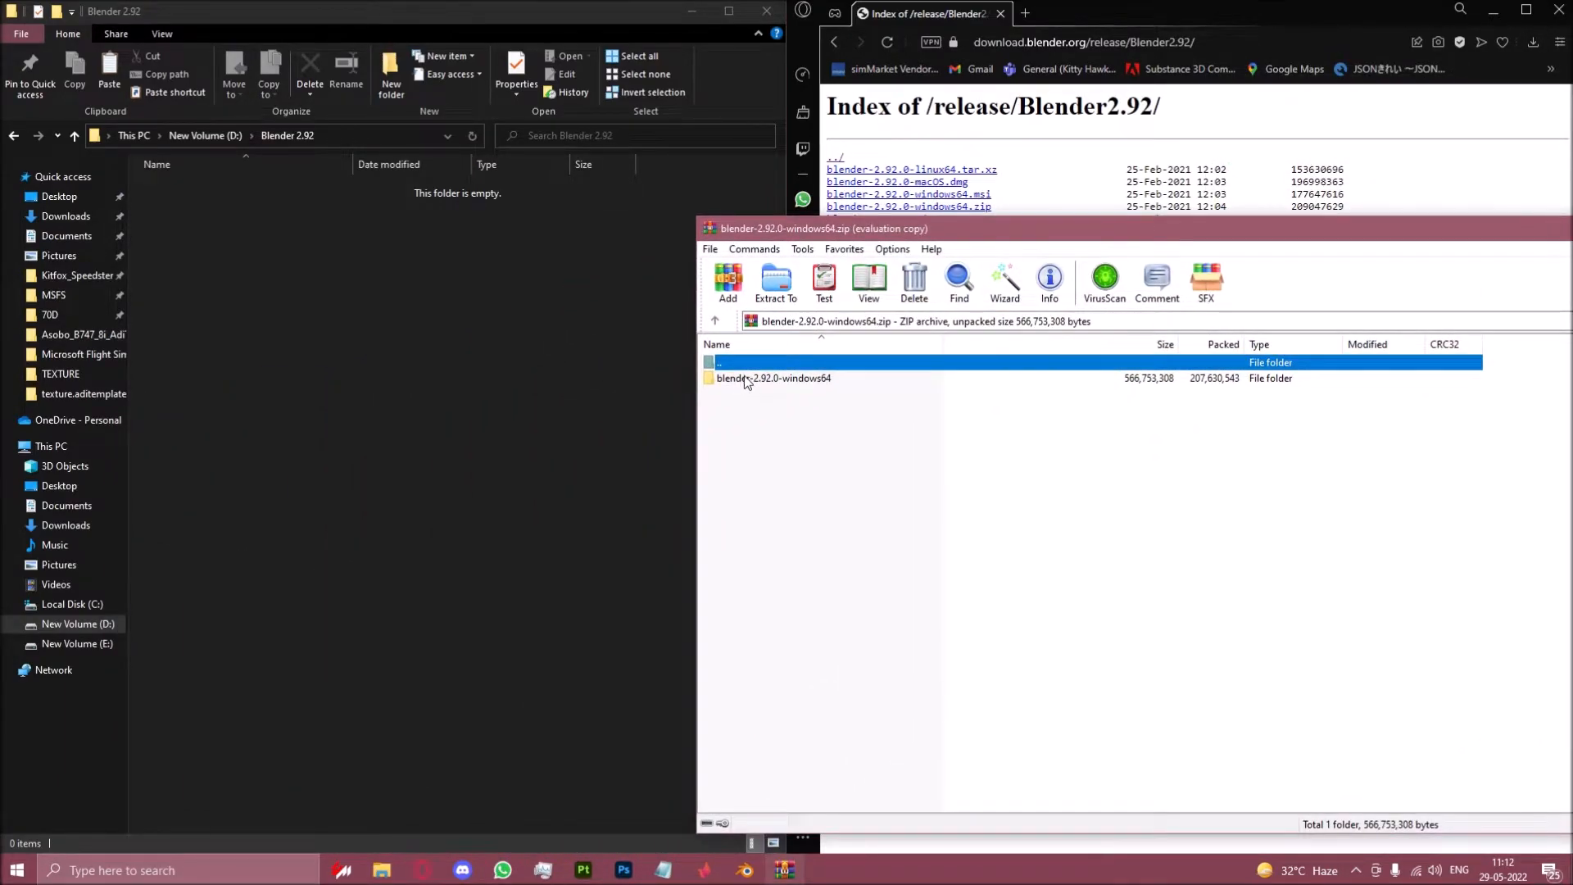
click(775, 284)
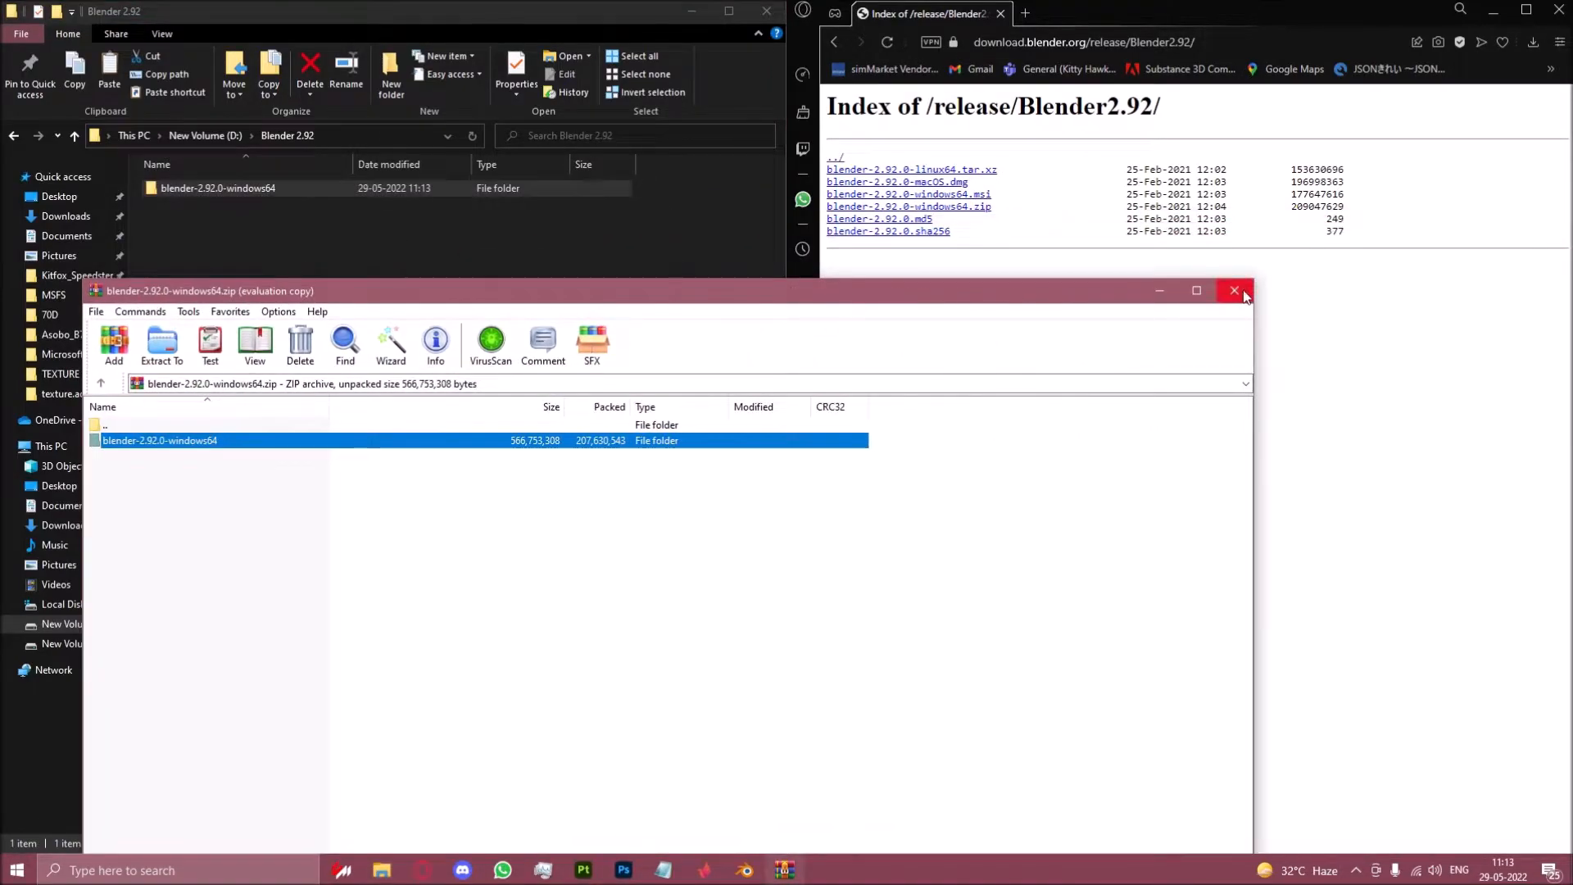
click(1234, 292)
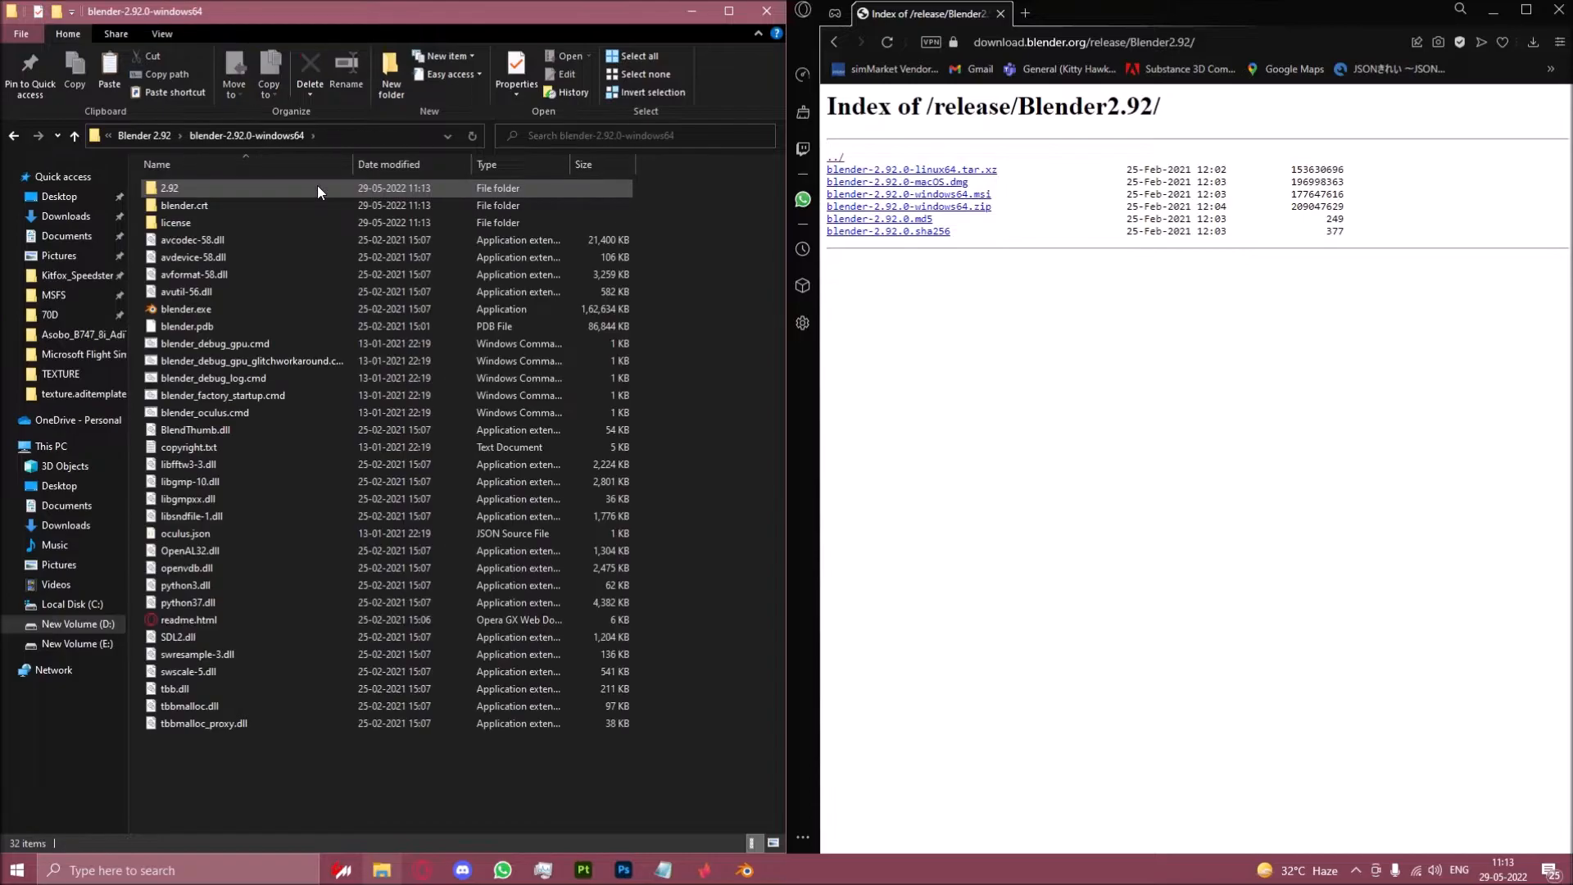
click(185, 310)
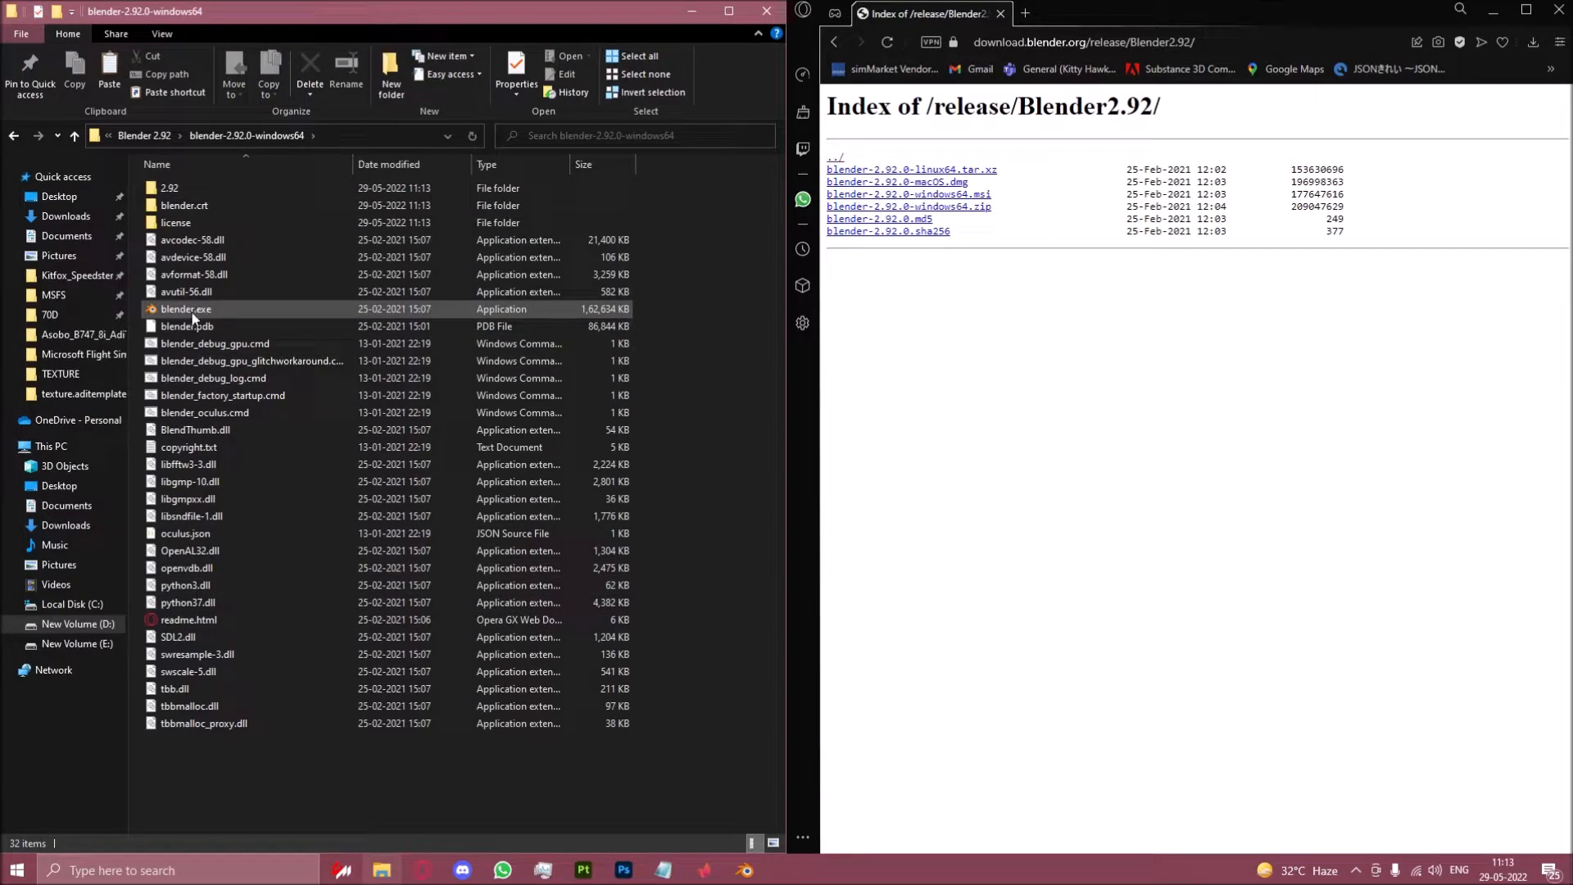
Step: Start Blender 2.92 by running blender.exe from the extracted folder
double_click(185, 309)
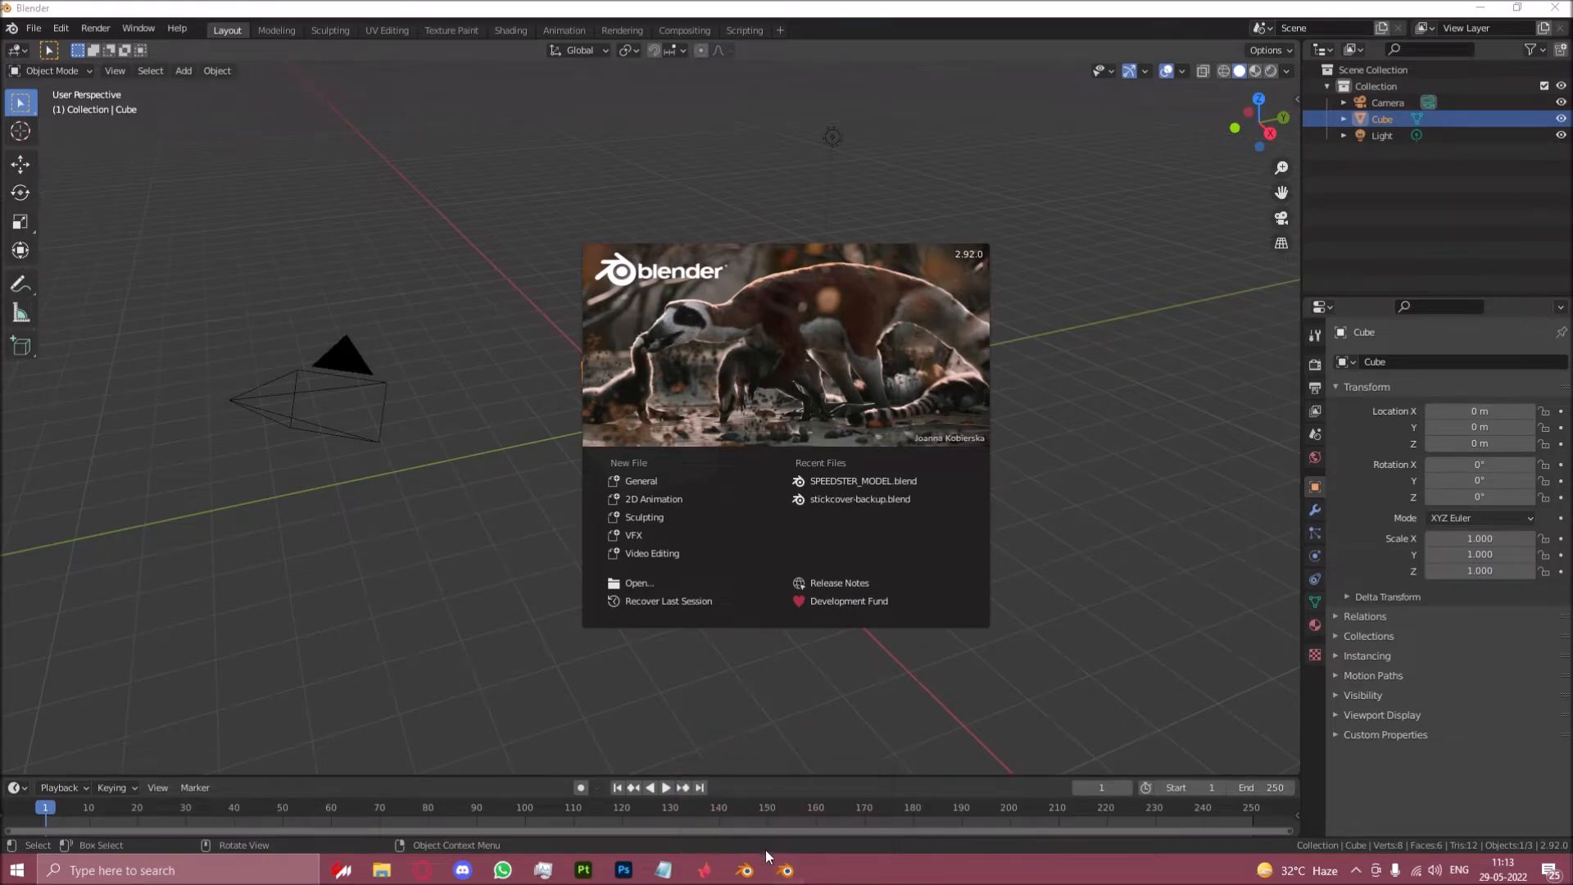
mouse_move(980, 215)
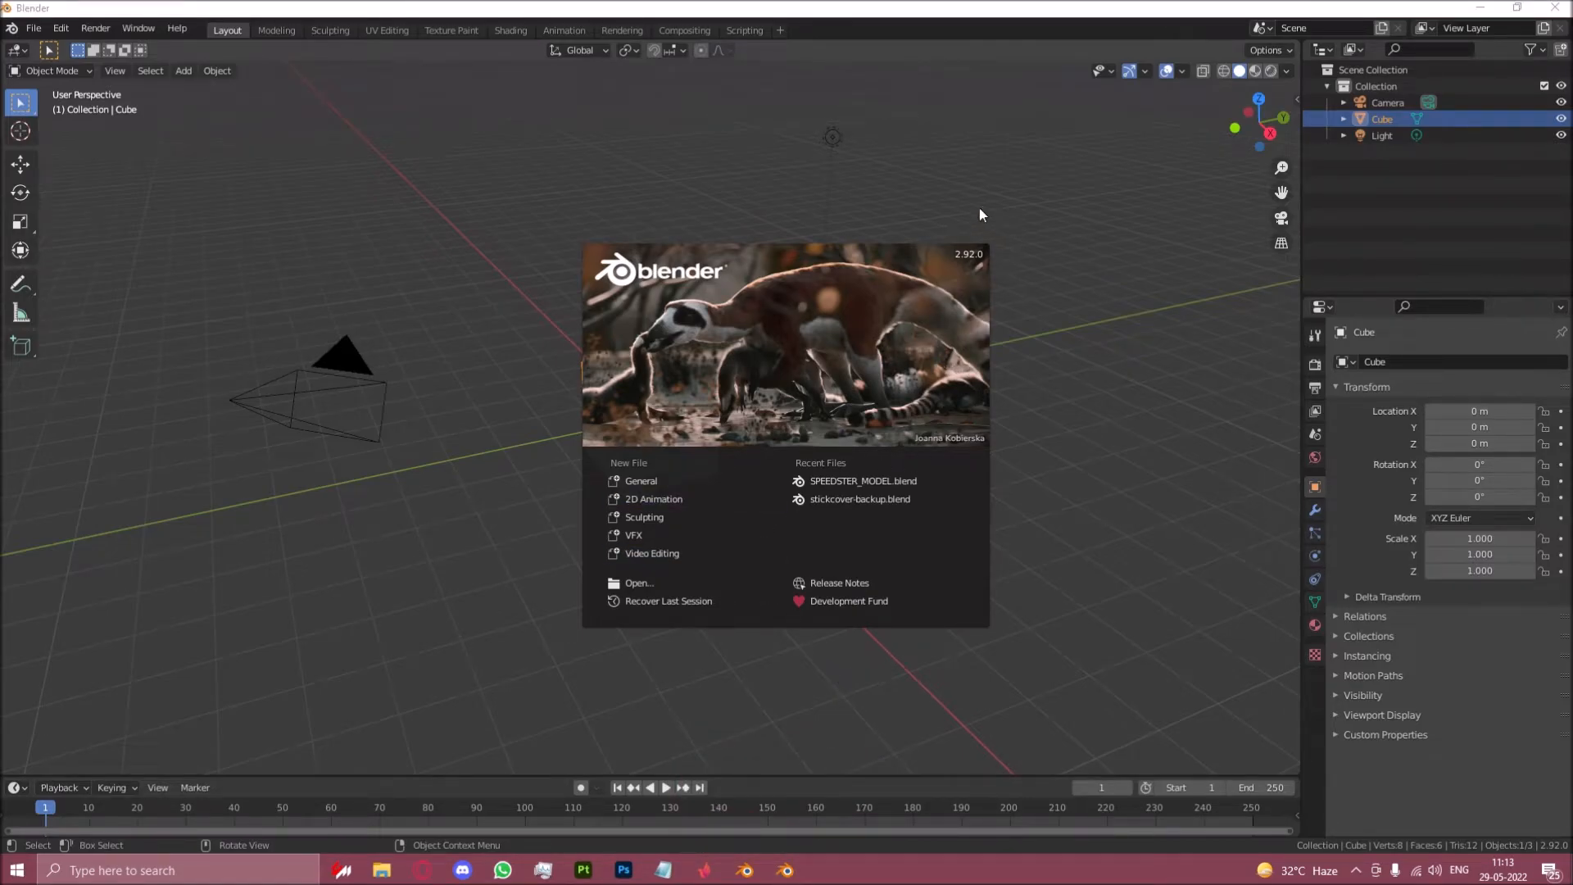
mouse_move(985, 246)
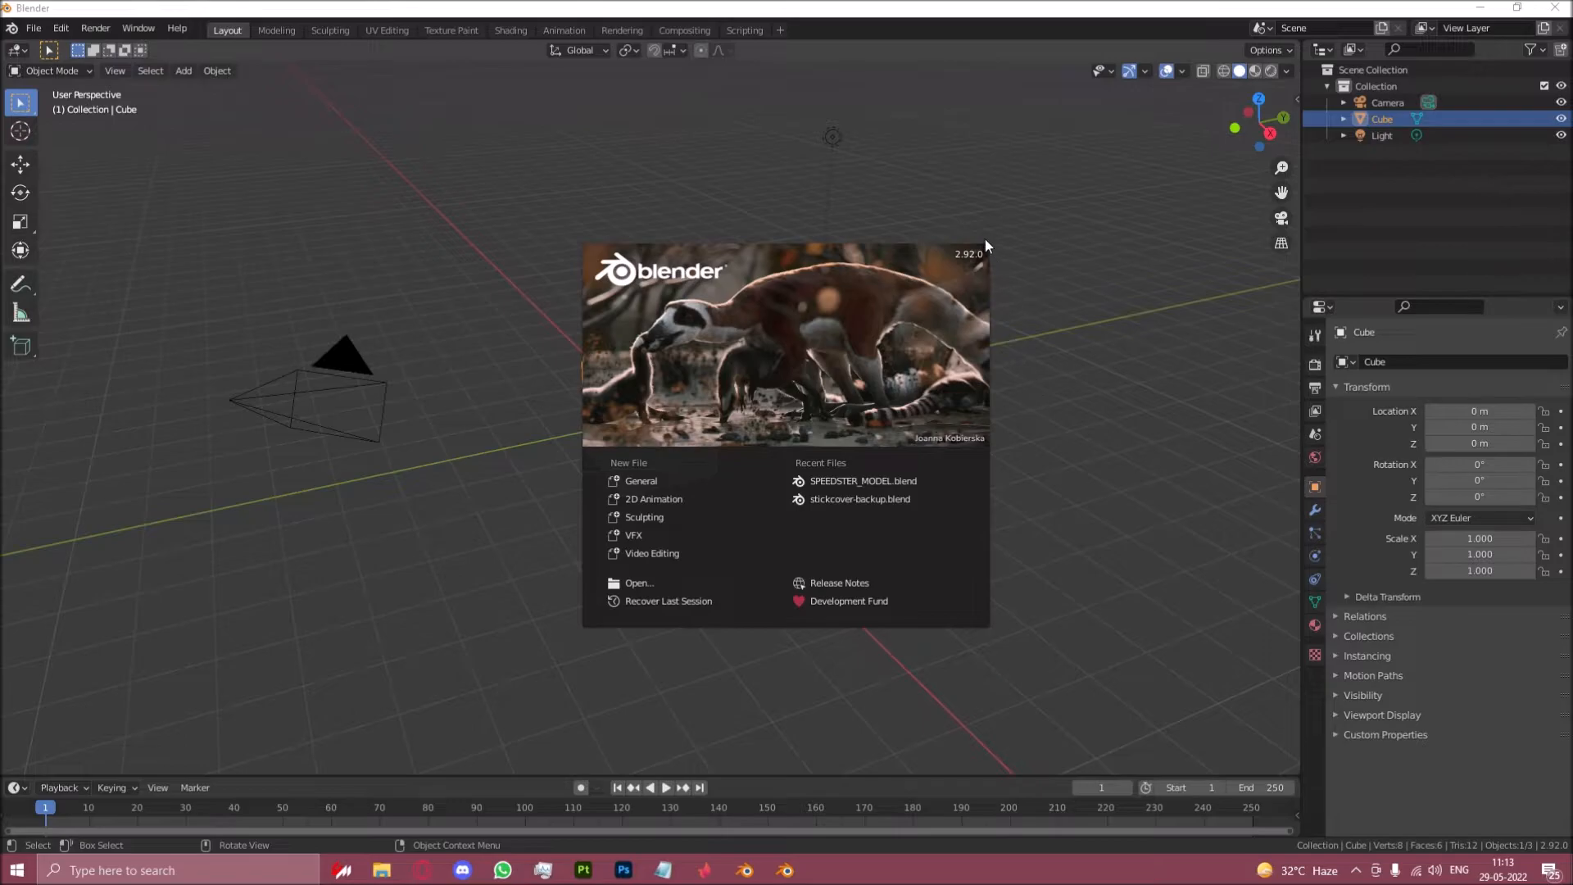
mouse_move(860, 480)
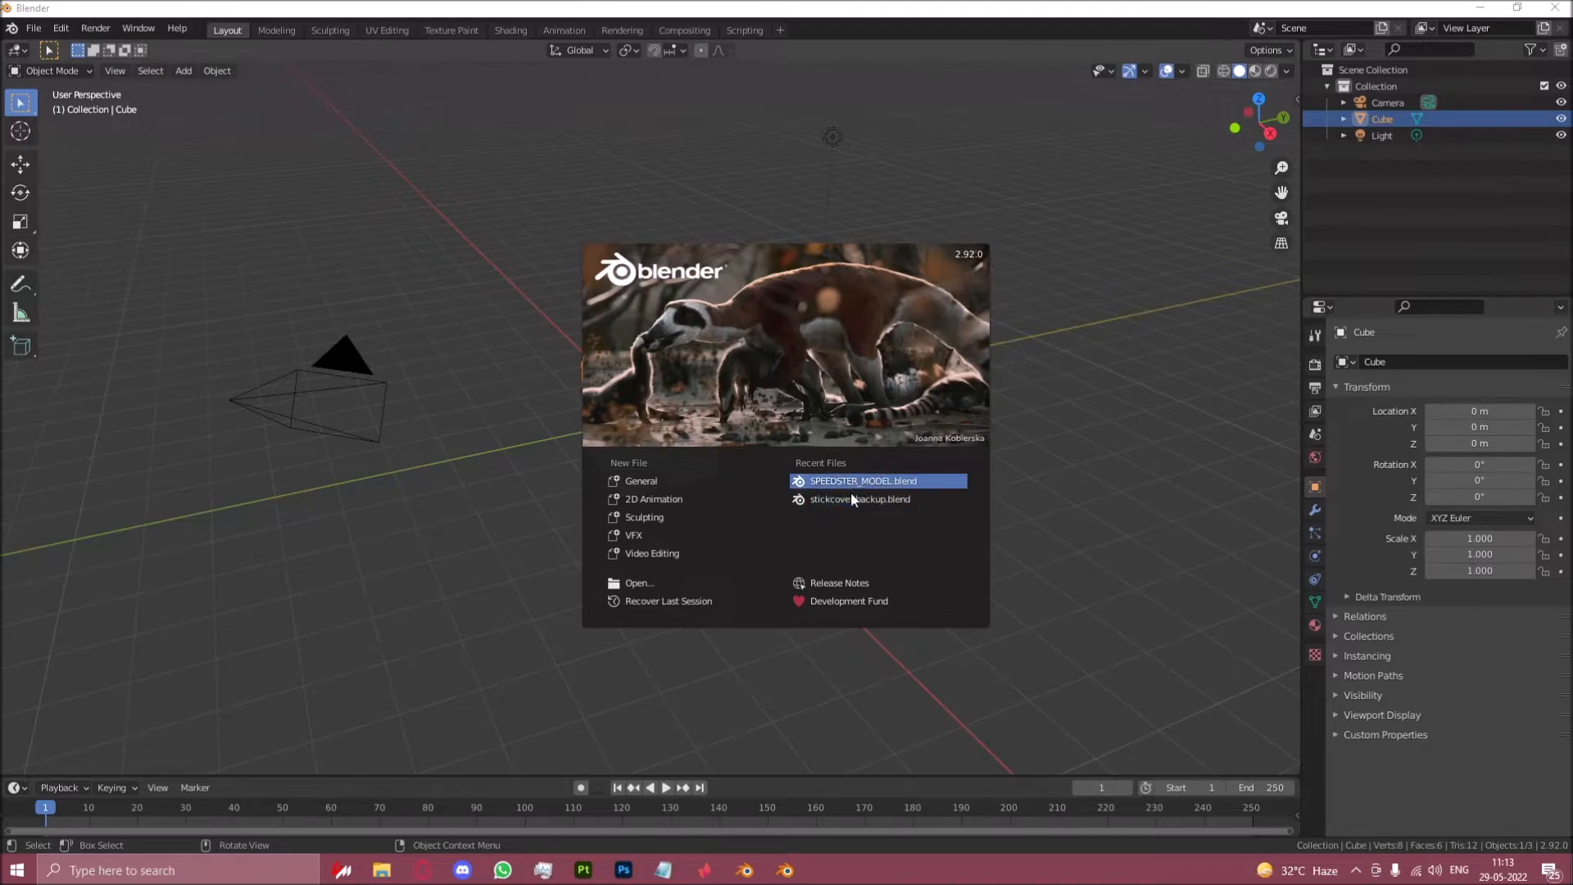
mouse_move(978, 408)
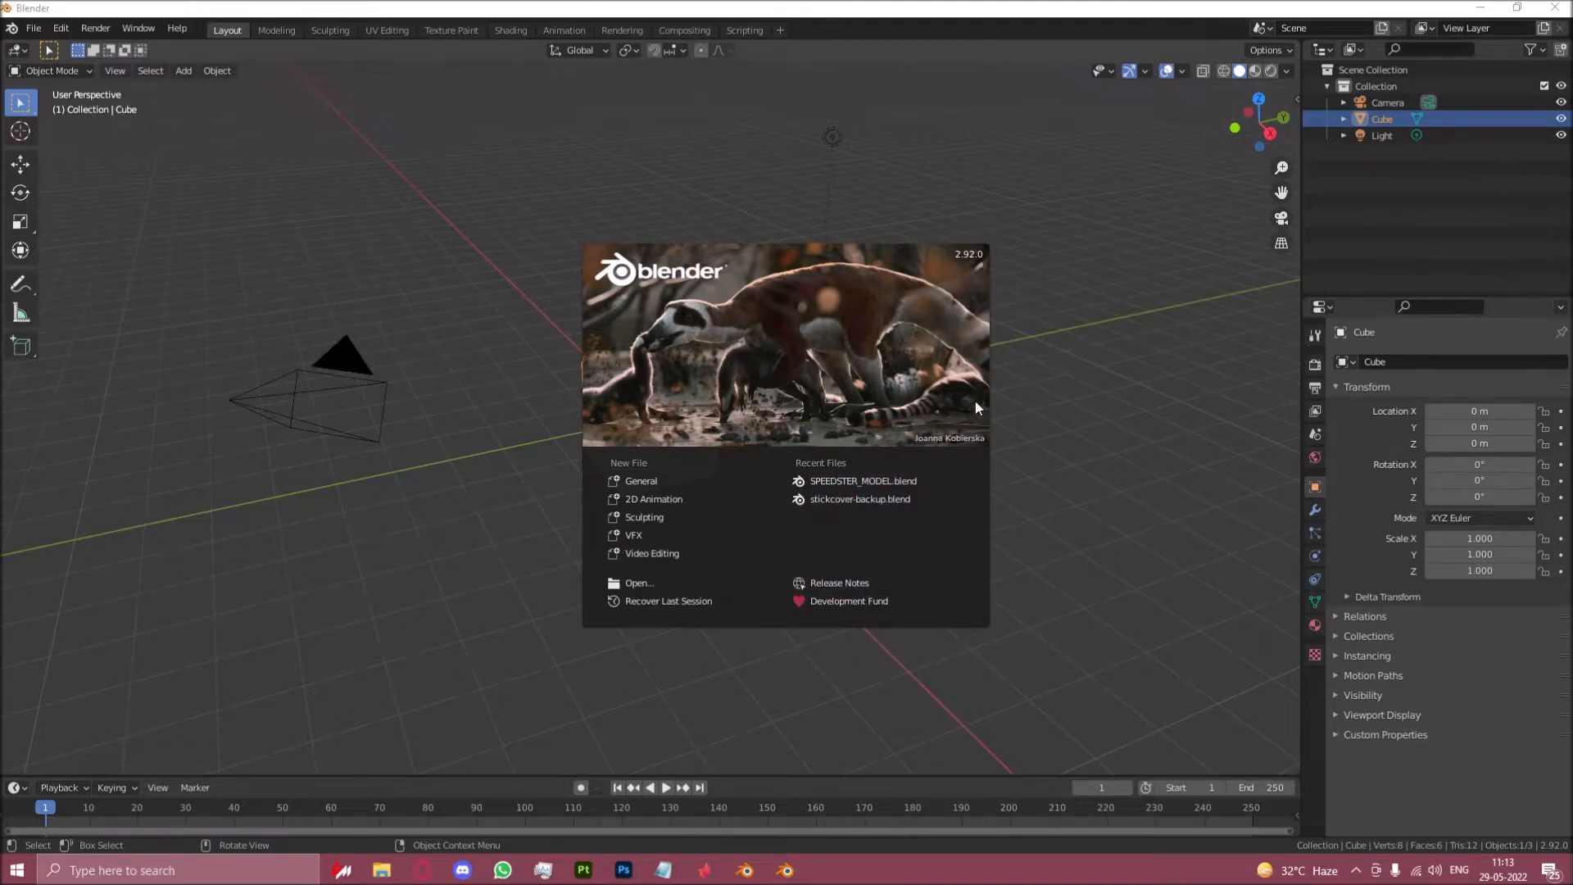
mouse_move(641, 481)
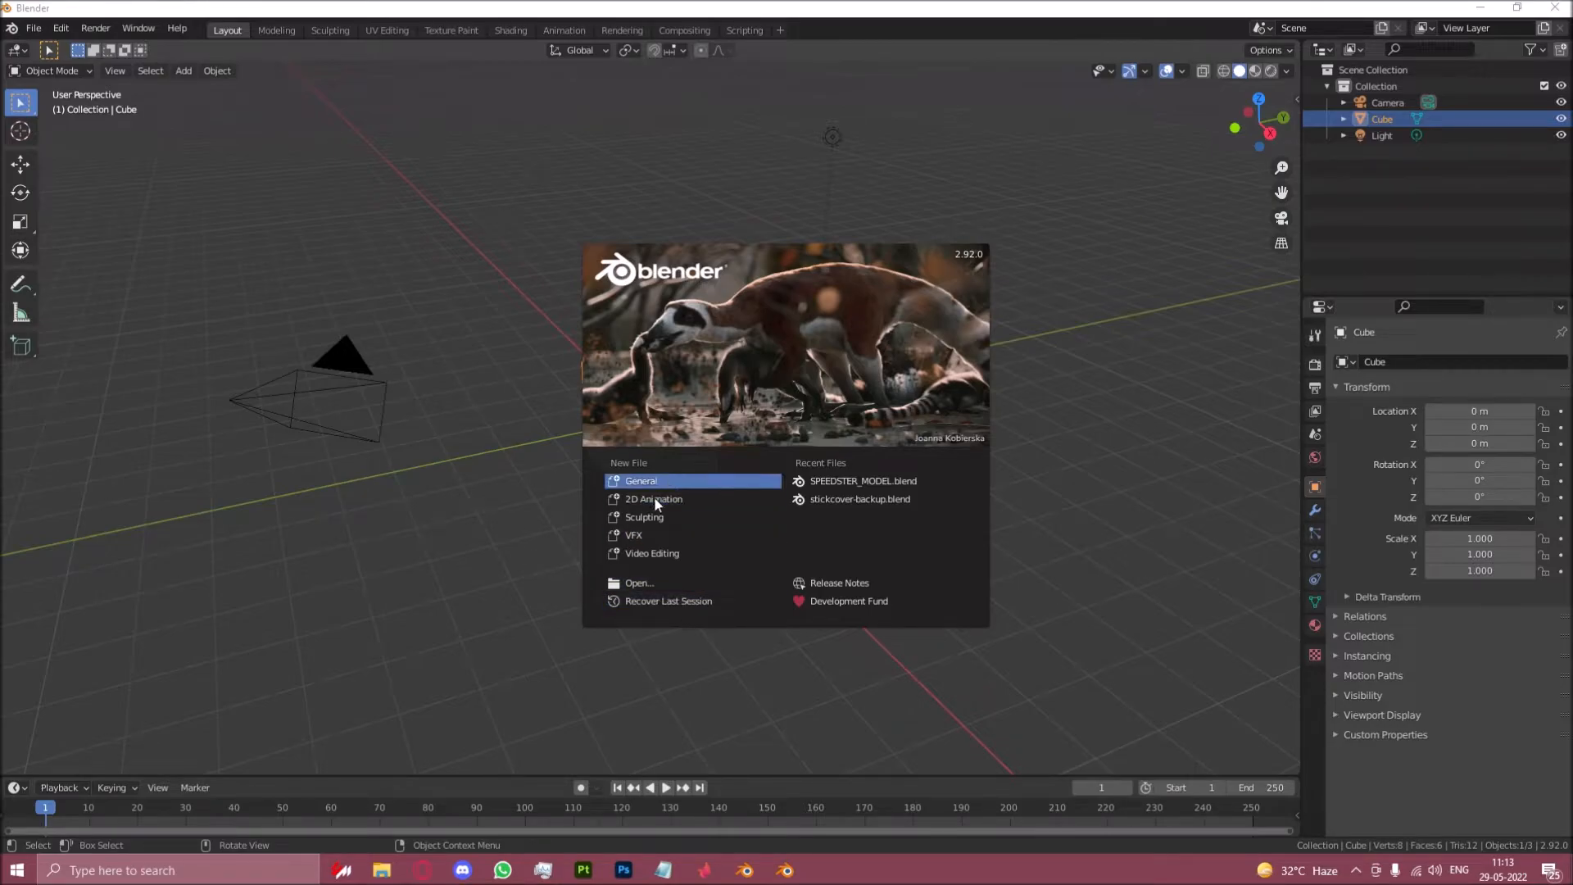
mouse_move(756, 479)
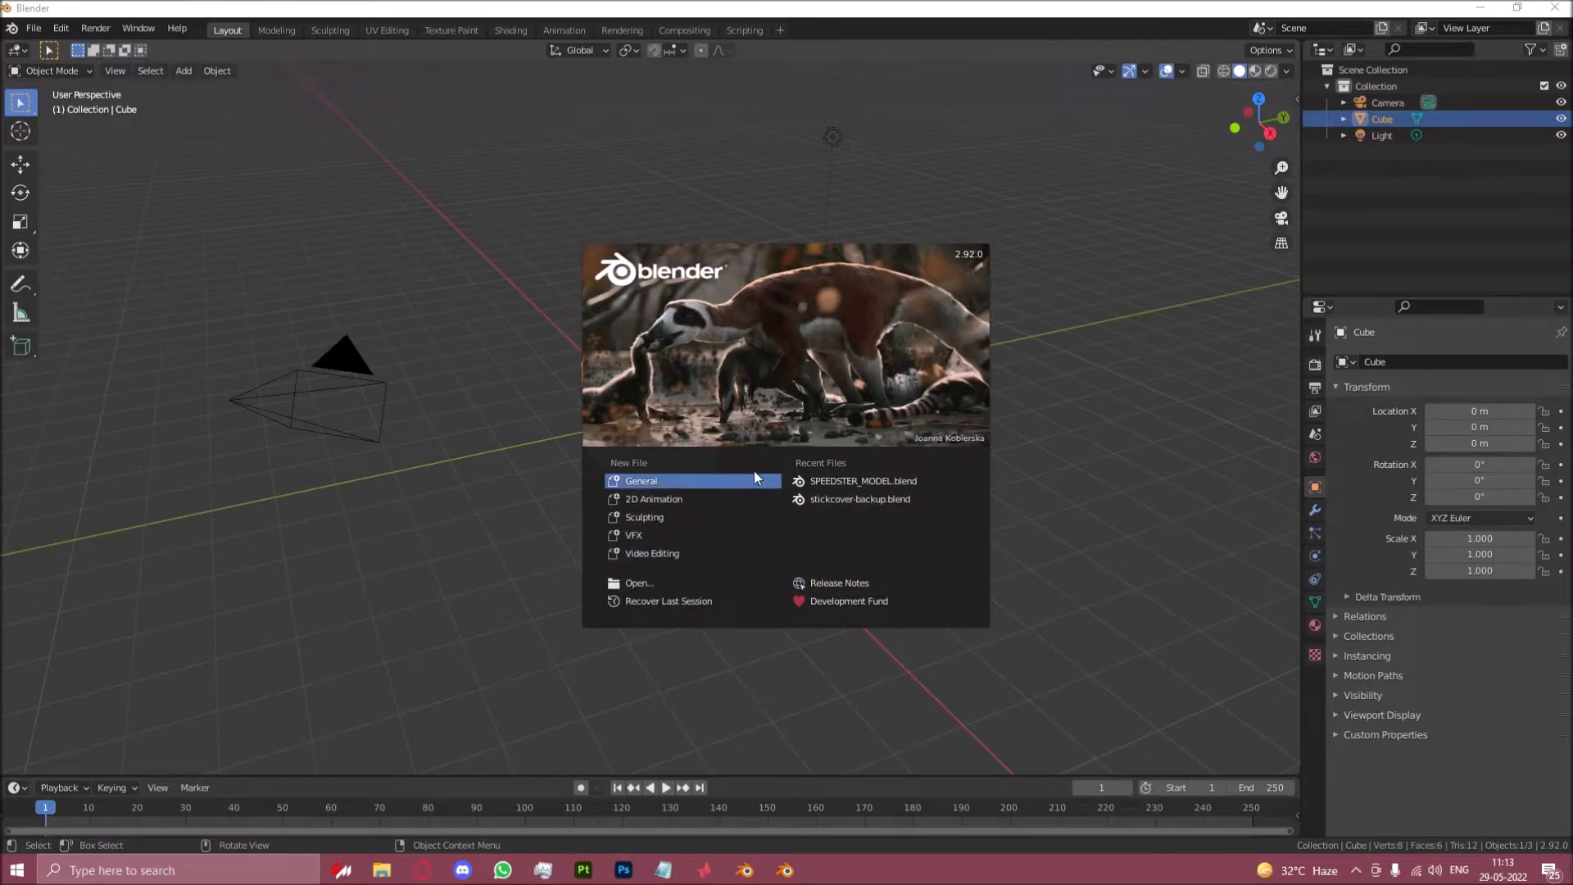
mouse_move(988, 402)
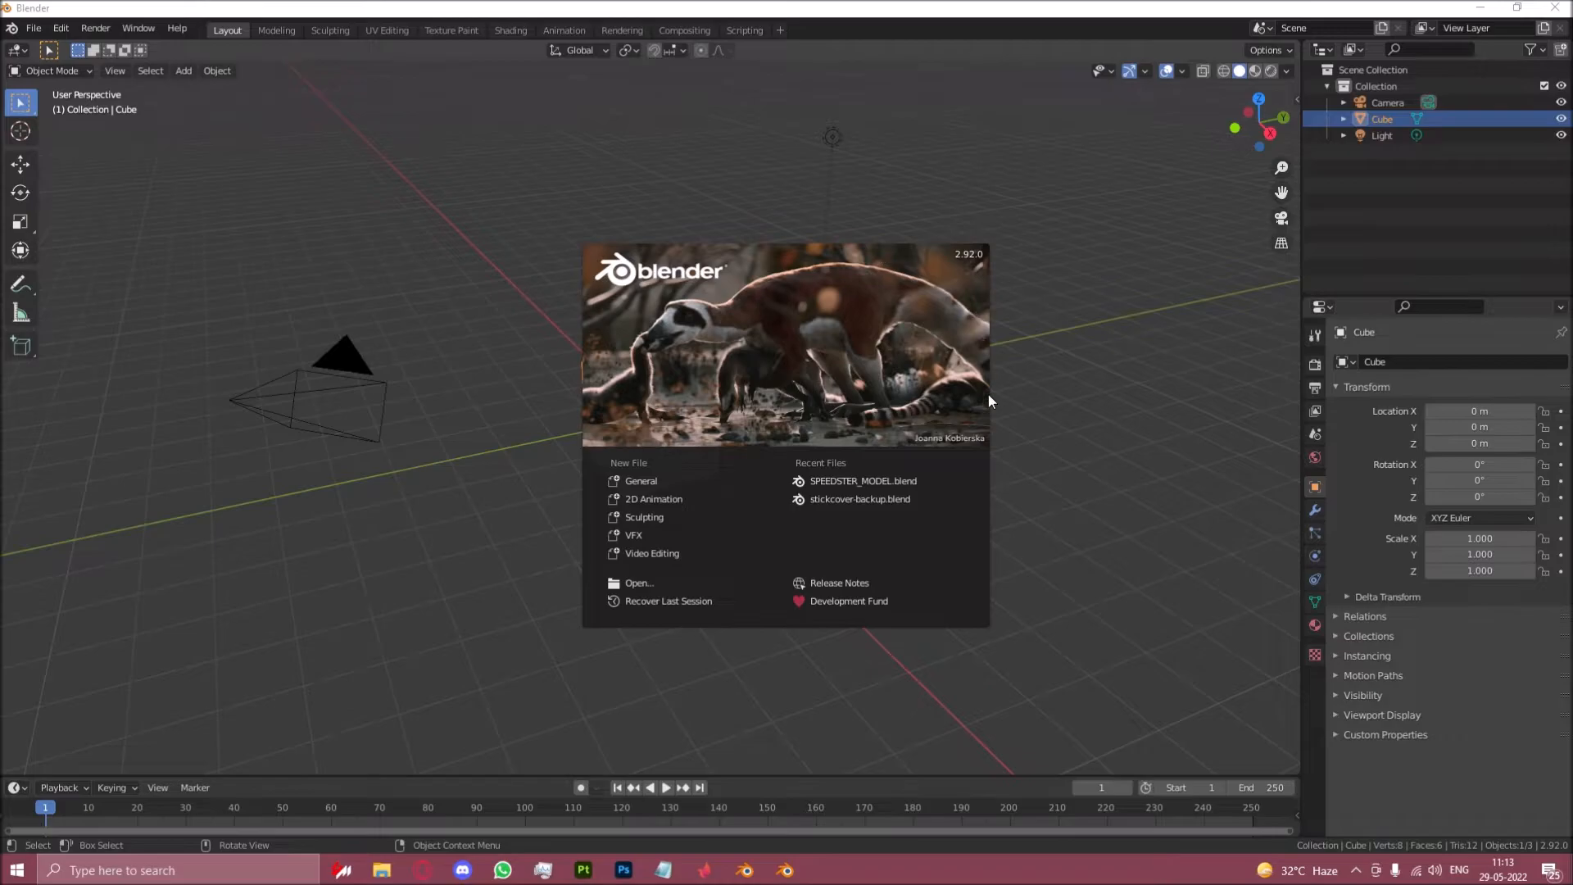
mouse_move(429, 870)
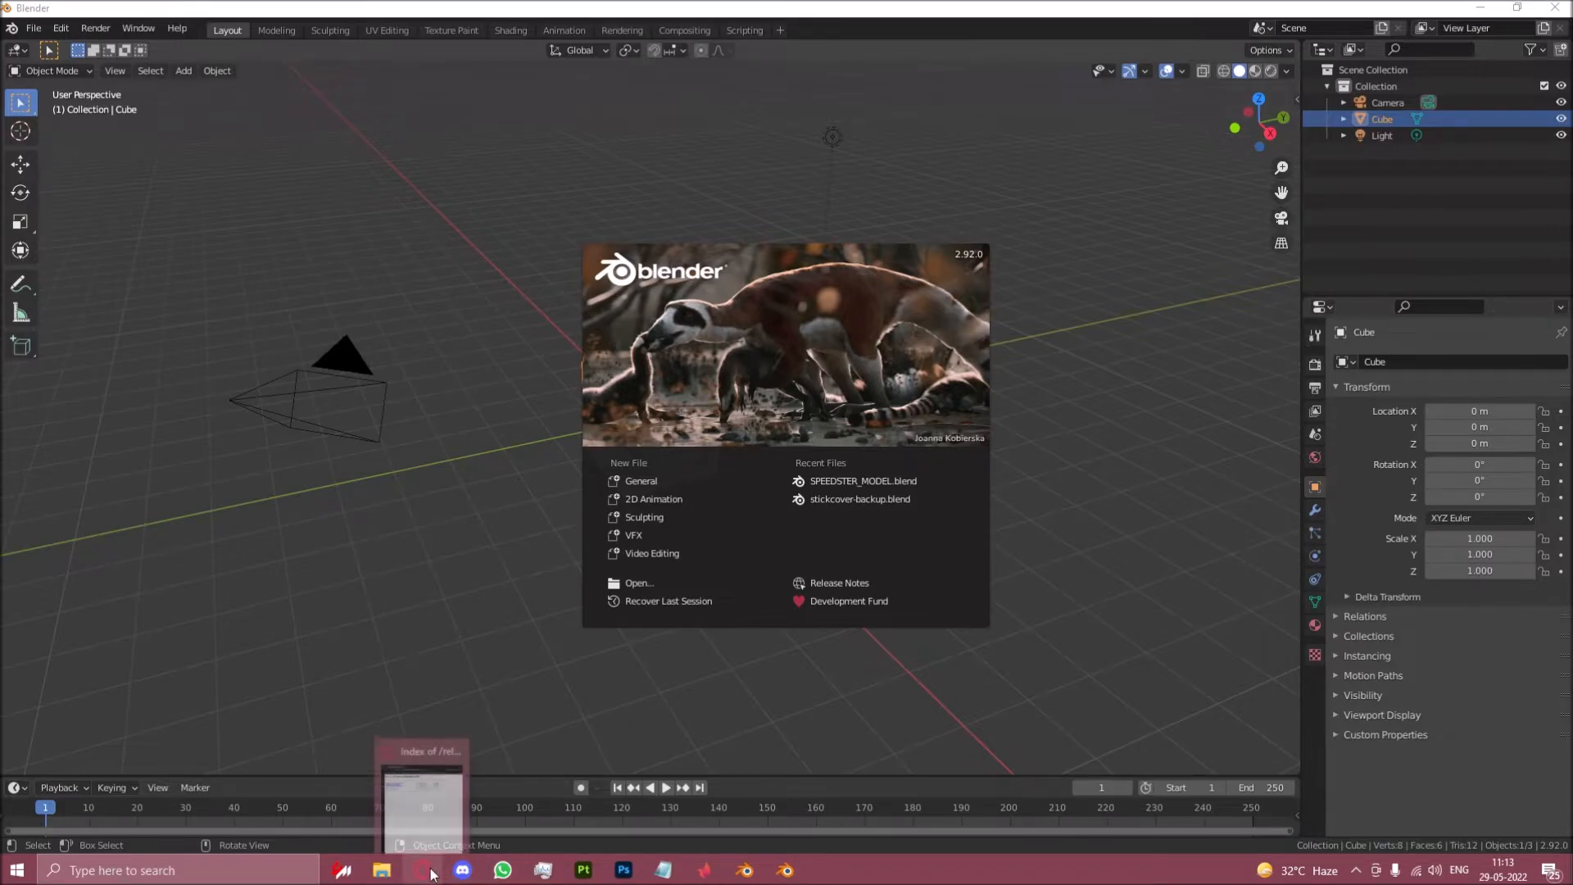
Step: Search Google for FlyByWire's GitHub and land on the FlyByWire Simulations page
click(421, 870)
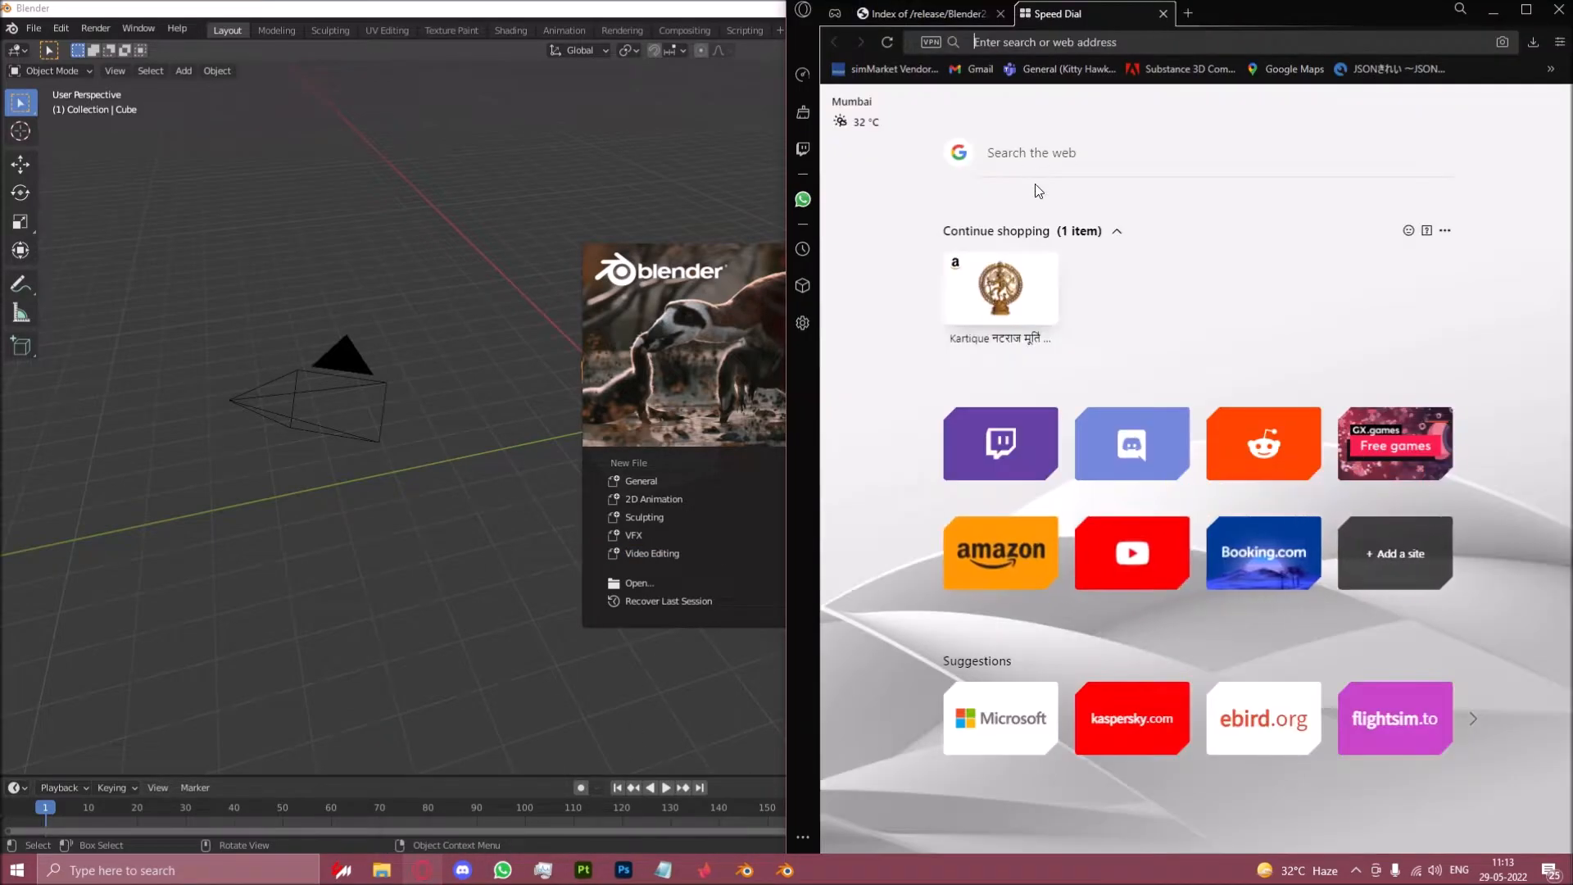
text(flyw)
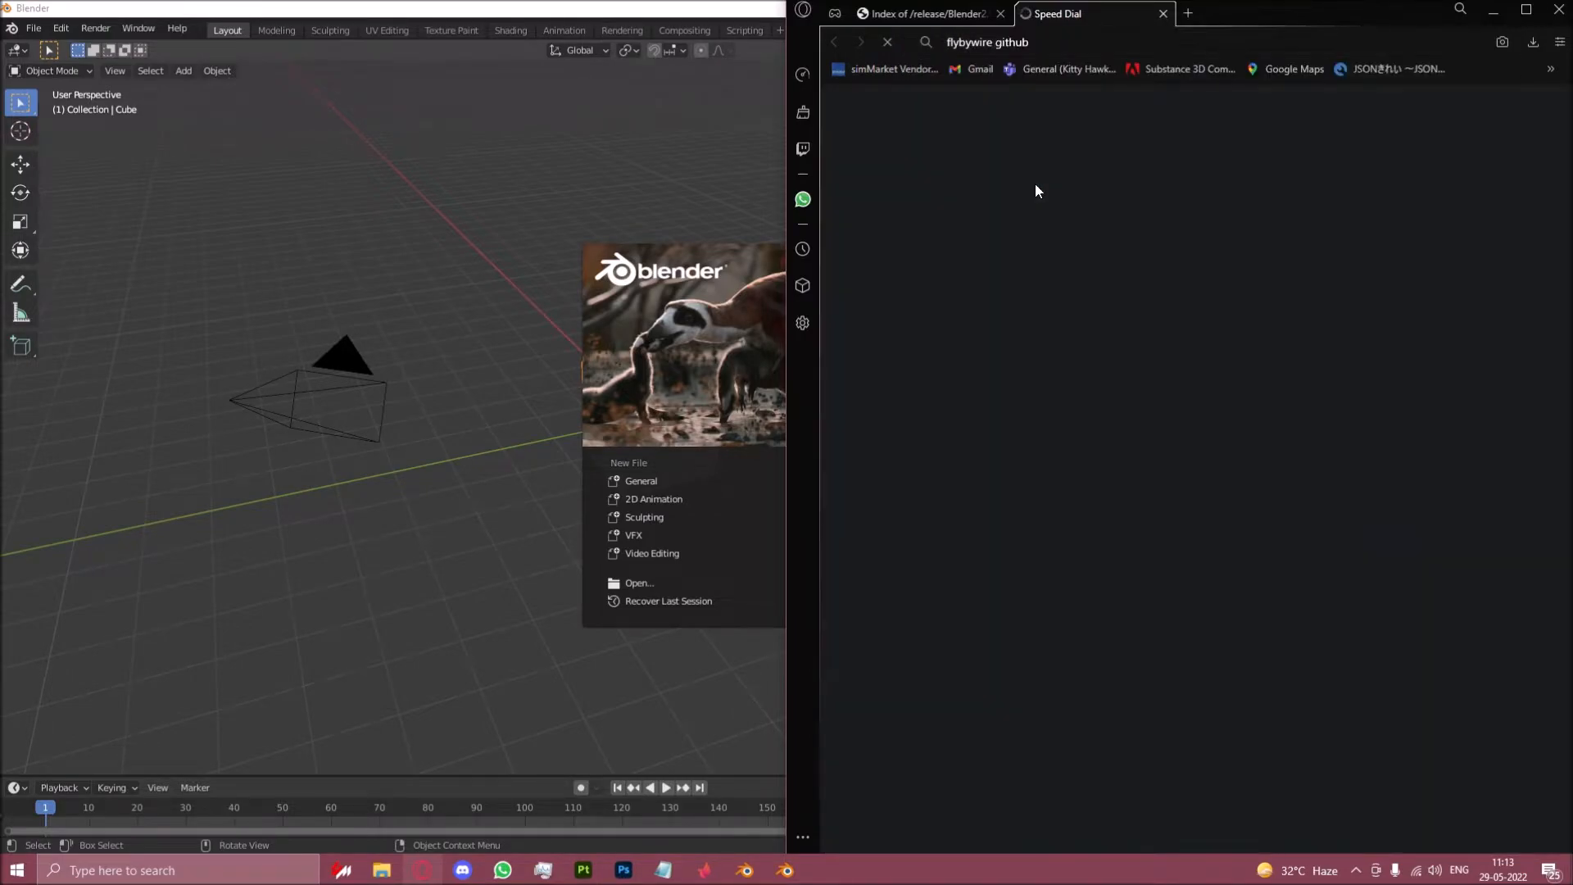
key(Return)
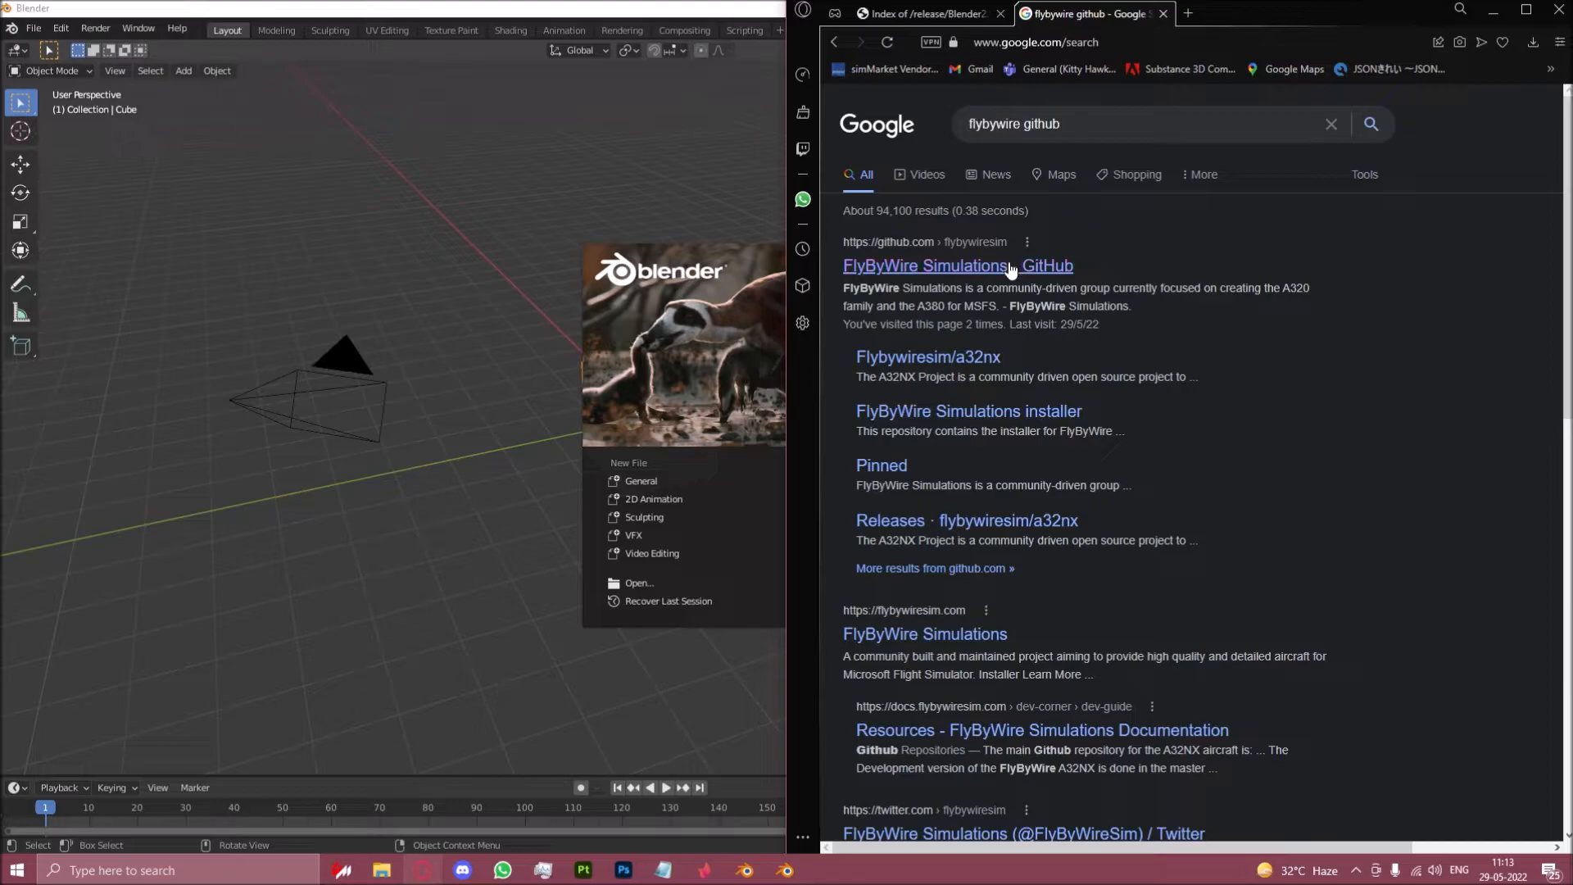
click(957, 266)
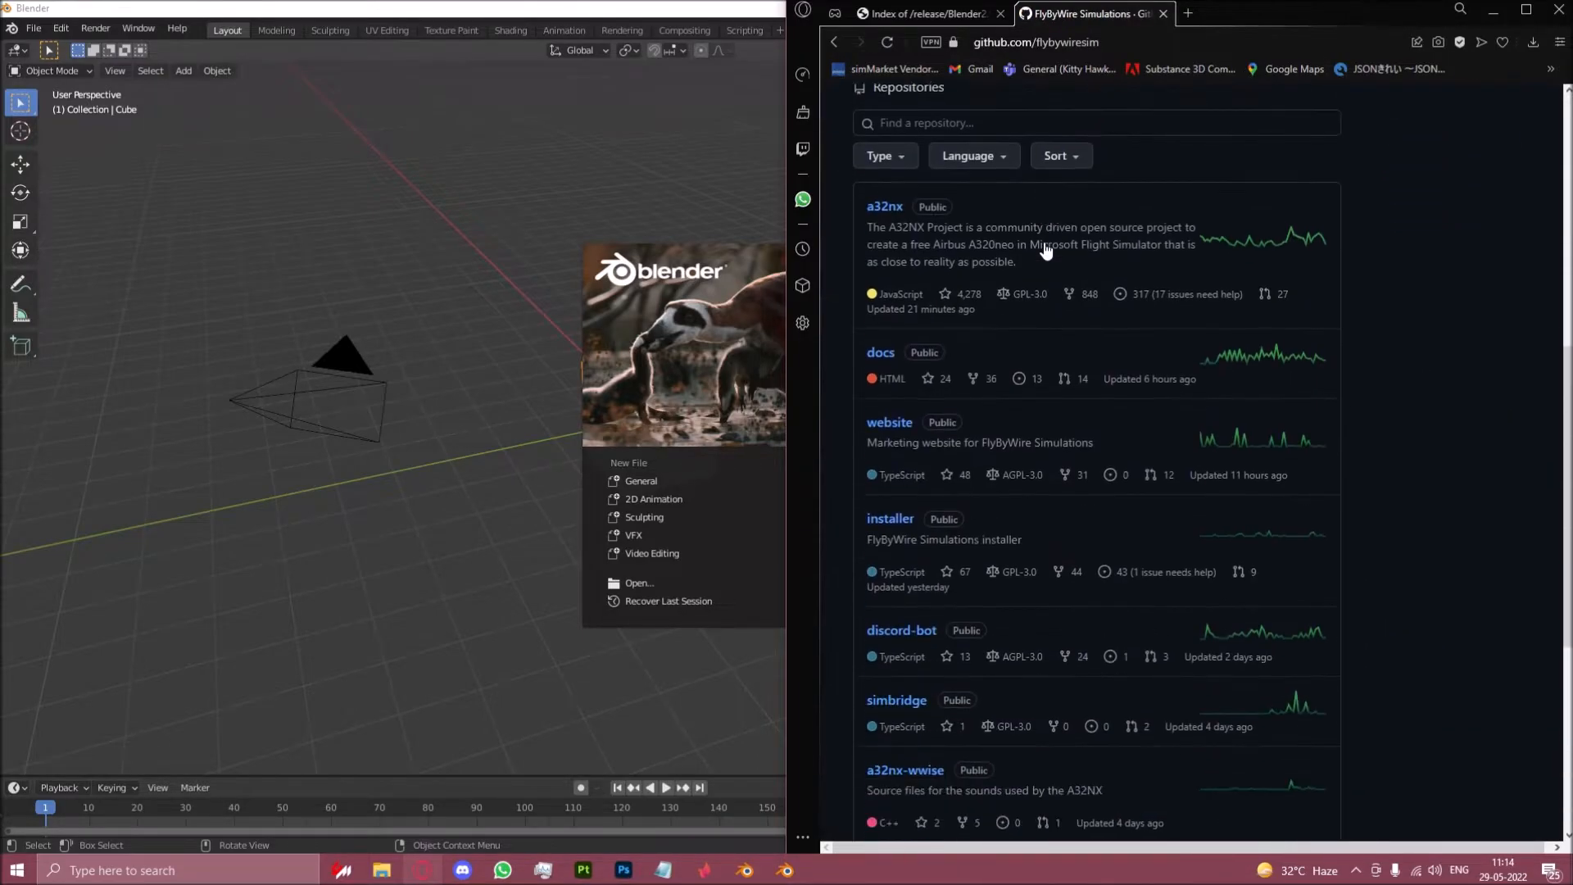
Step: Reach the msfs2blender2msfs repository and show its Code download options
scroll(down, 3)
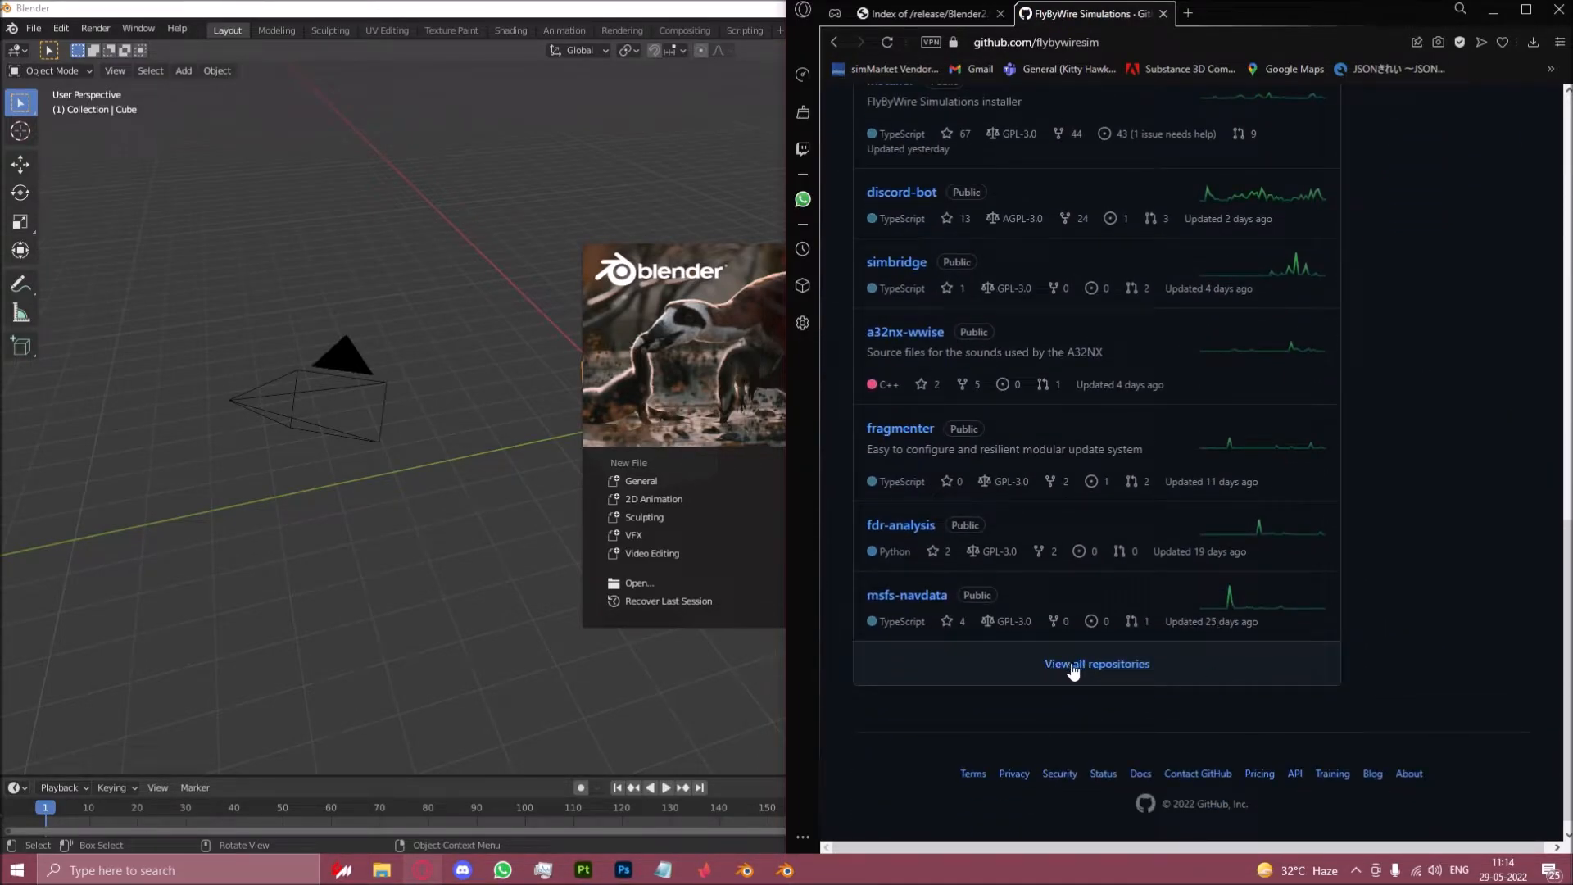
click(1097, 663)
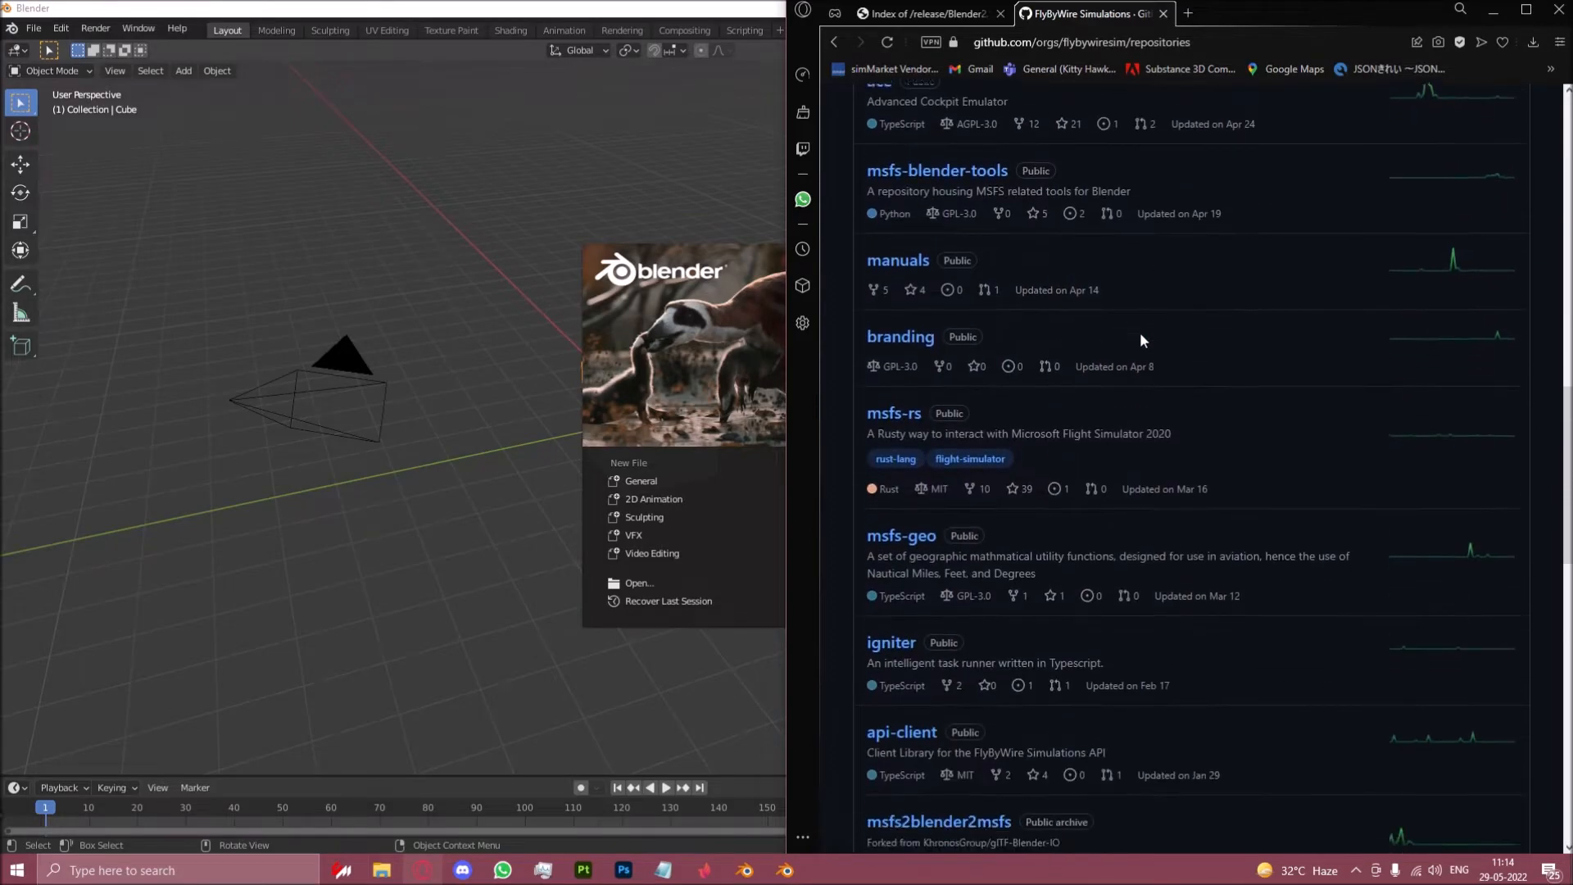
scroll(down, 3)
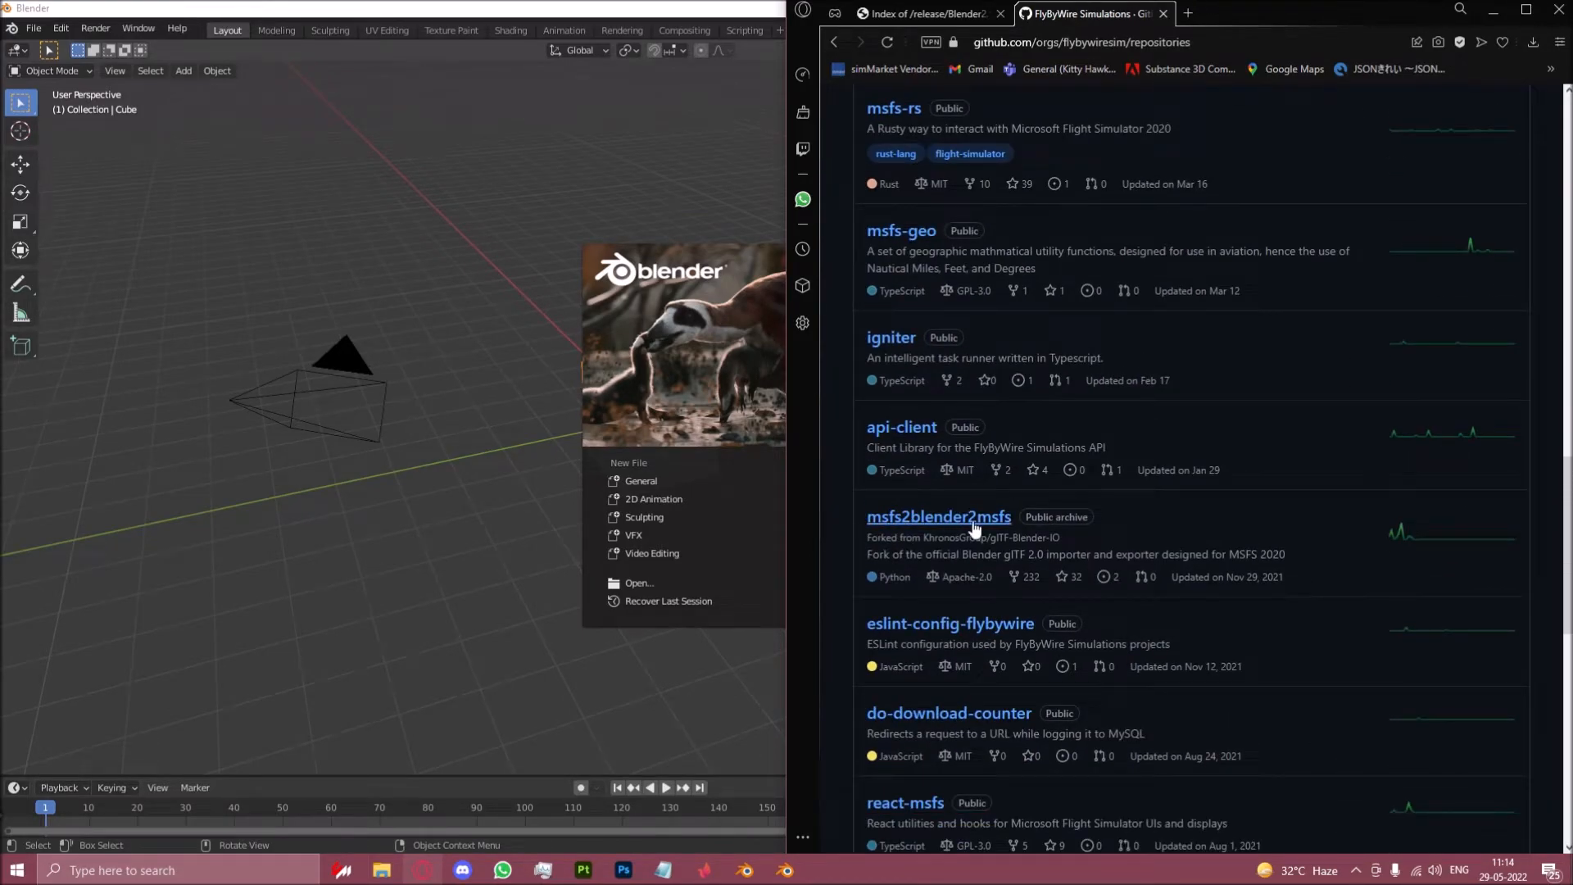
click(937, 516)
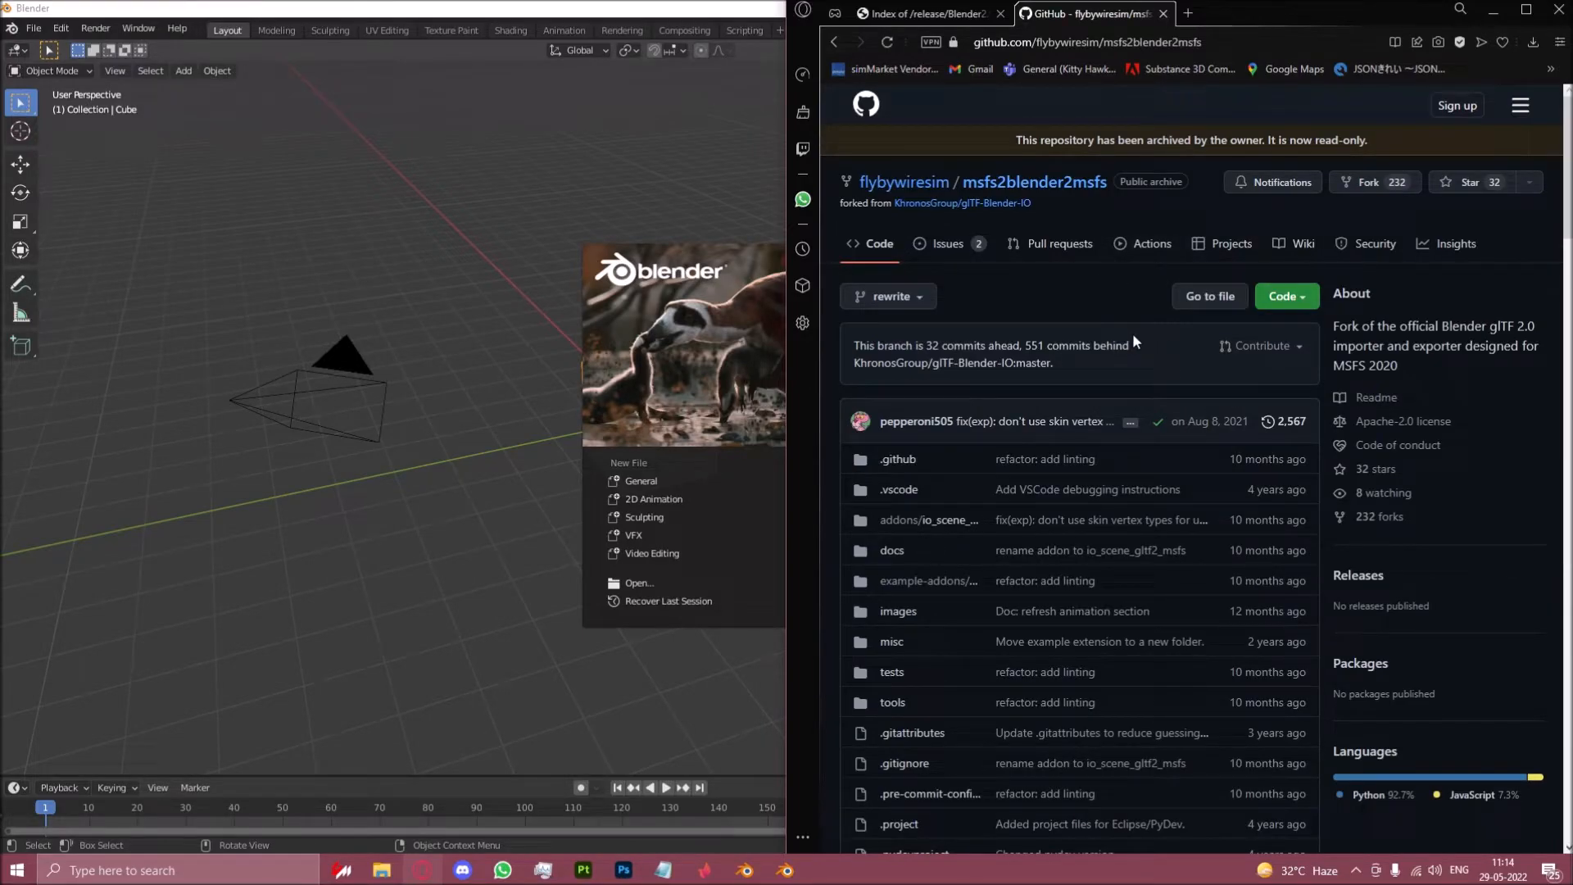
mouse_move(1036, 405)
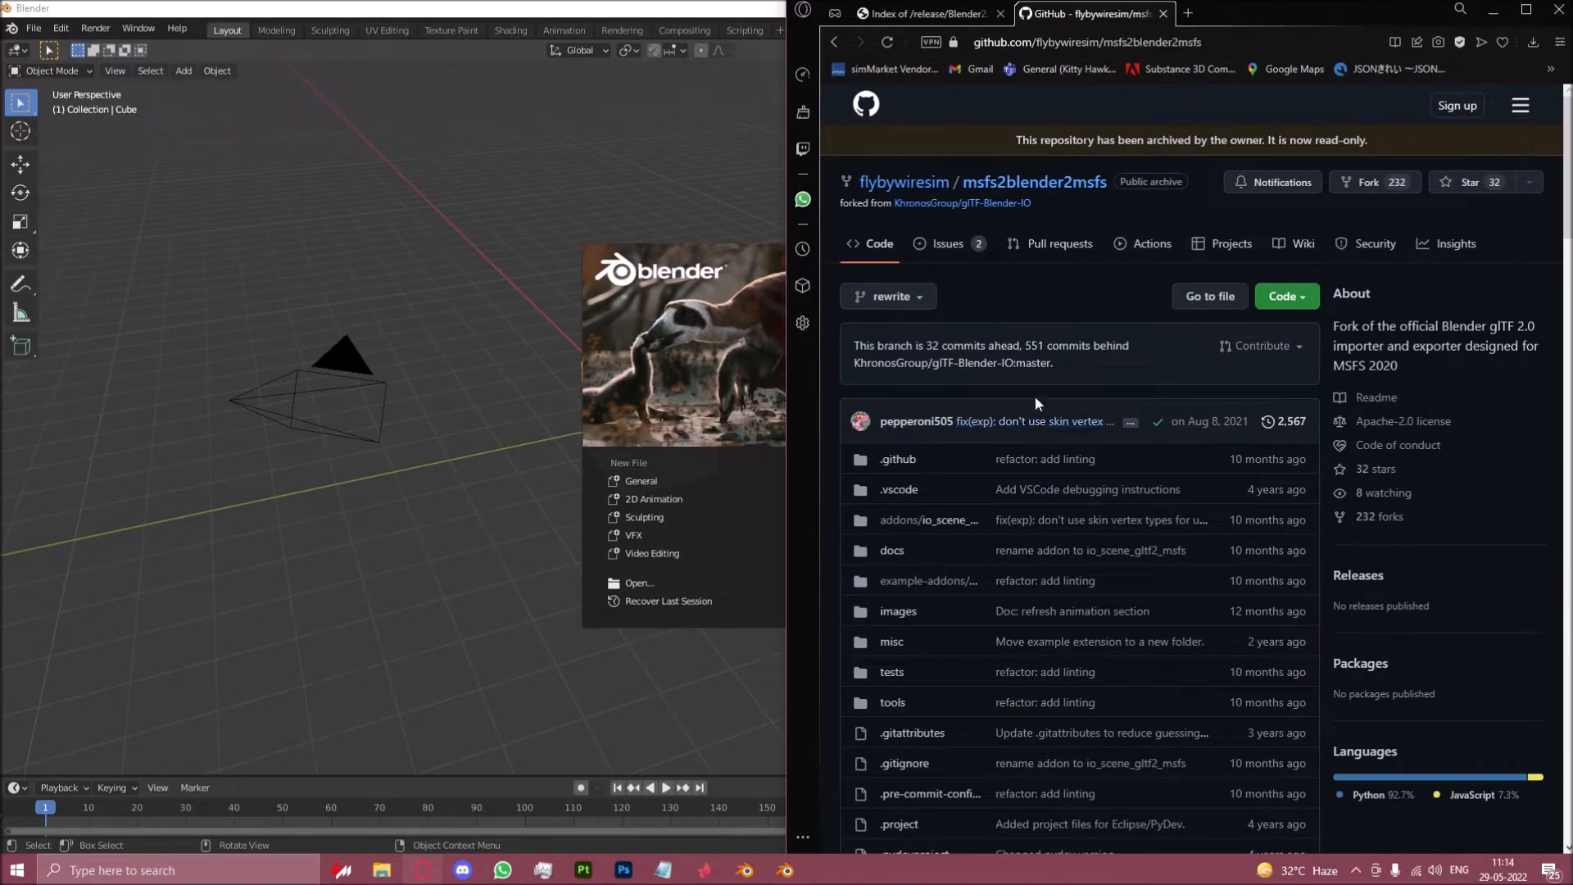
mouse_move(1126, 346)
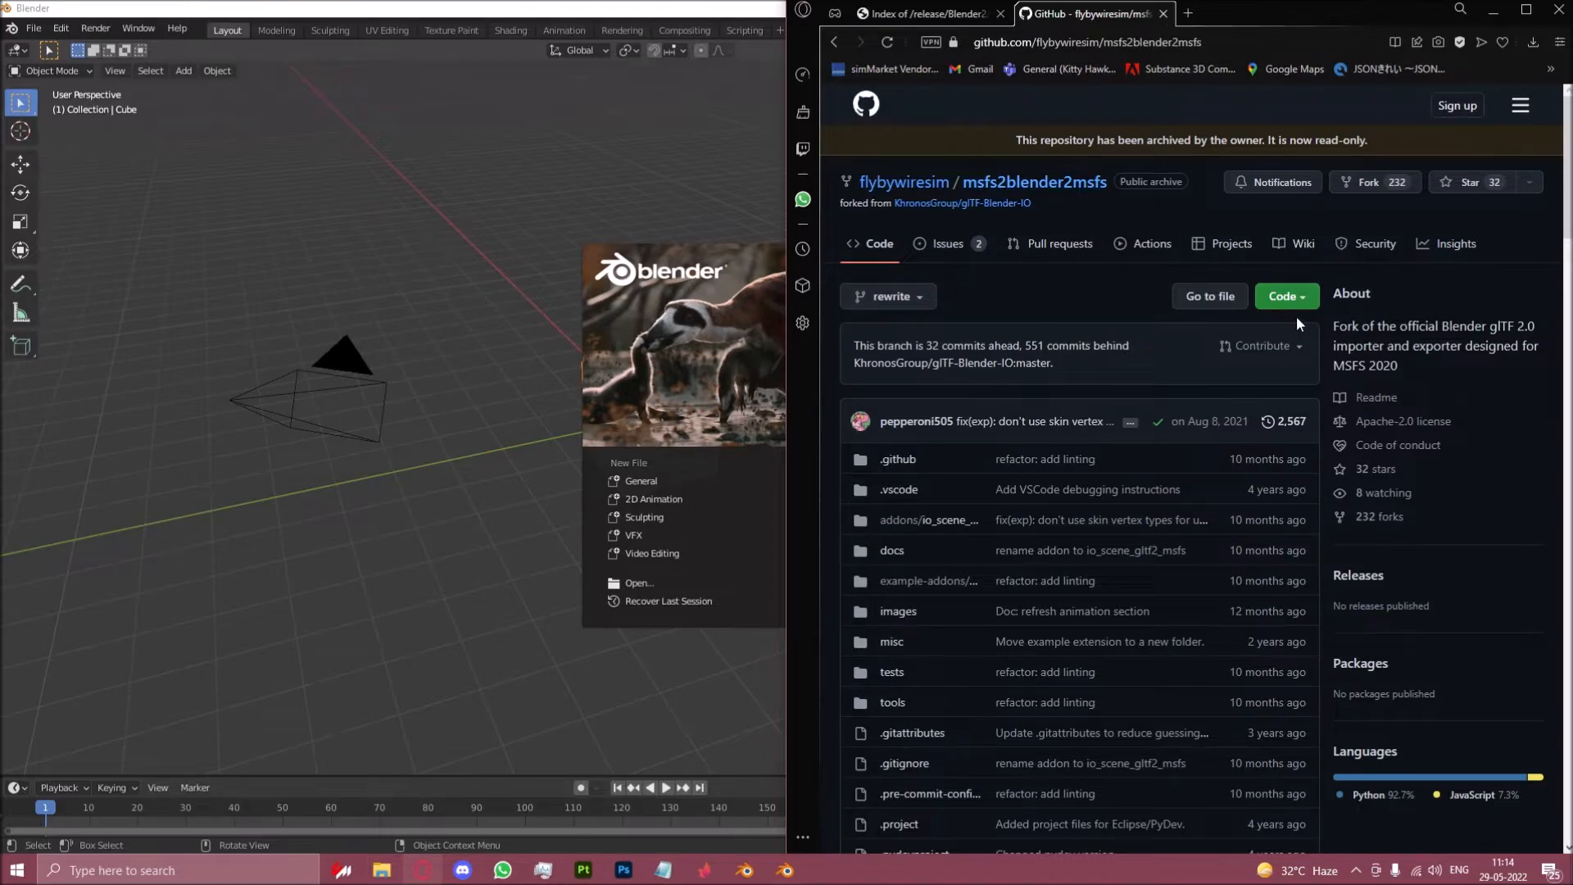
mouse_move(1328, 316)
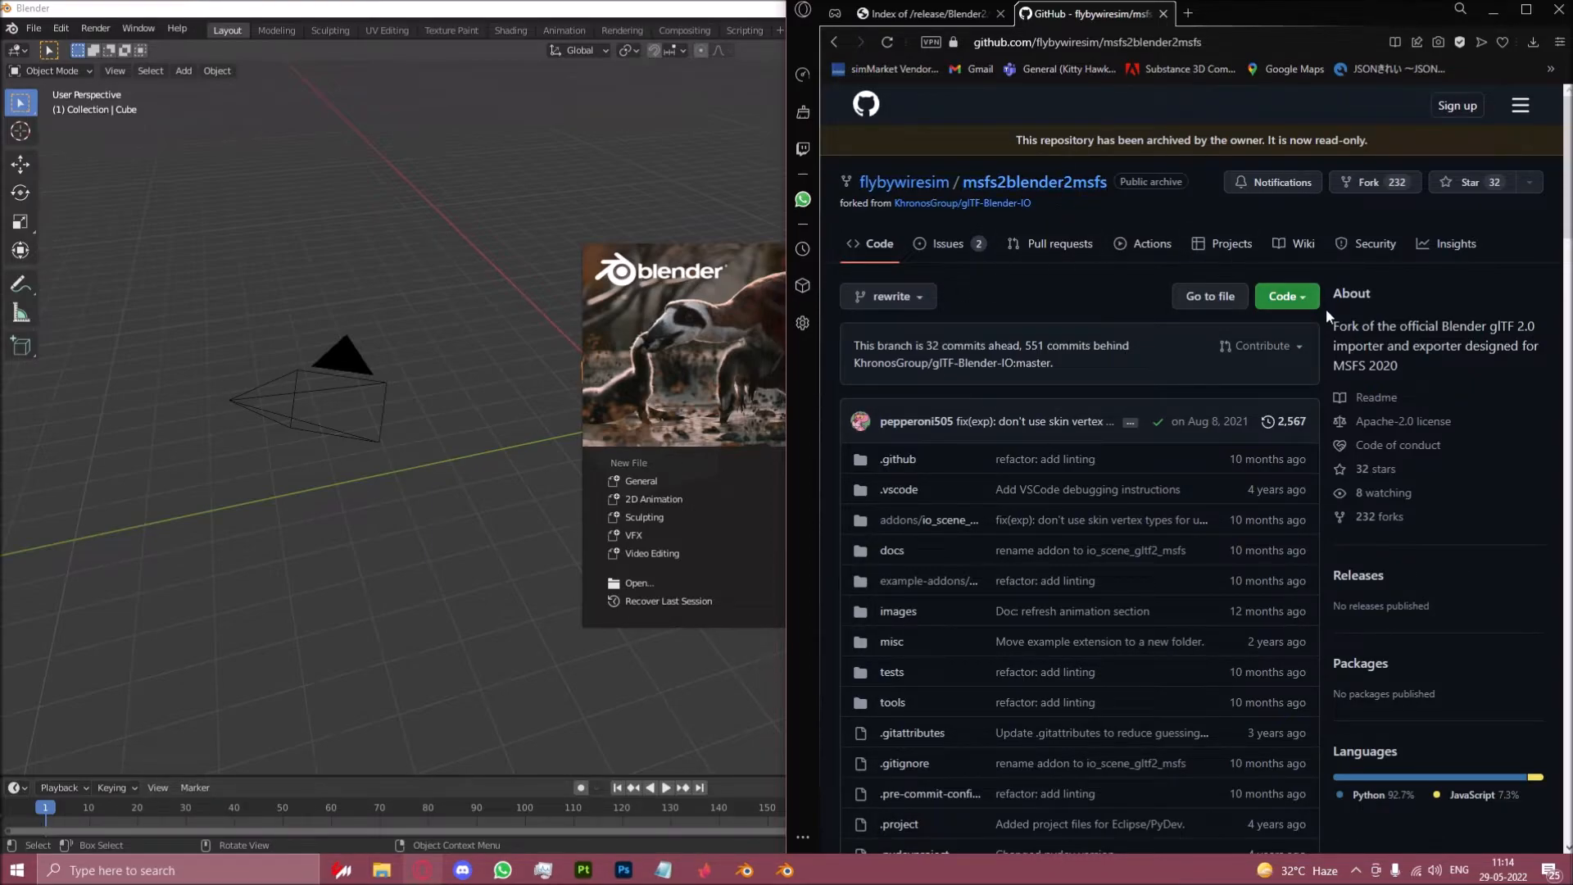
mouse_move(1282, 354)
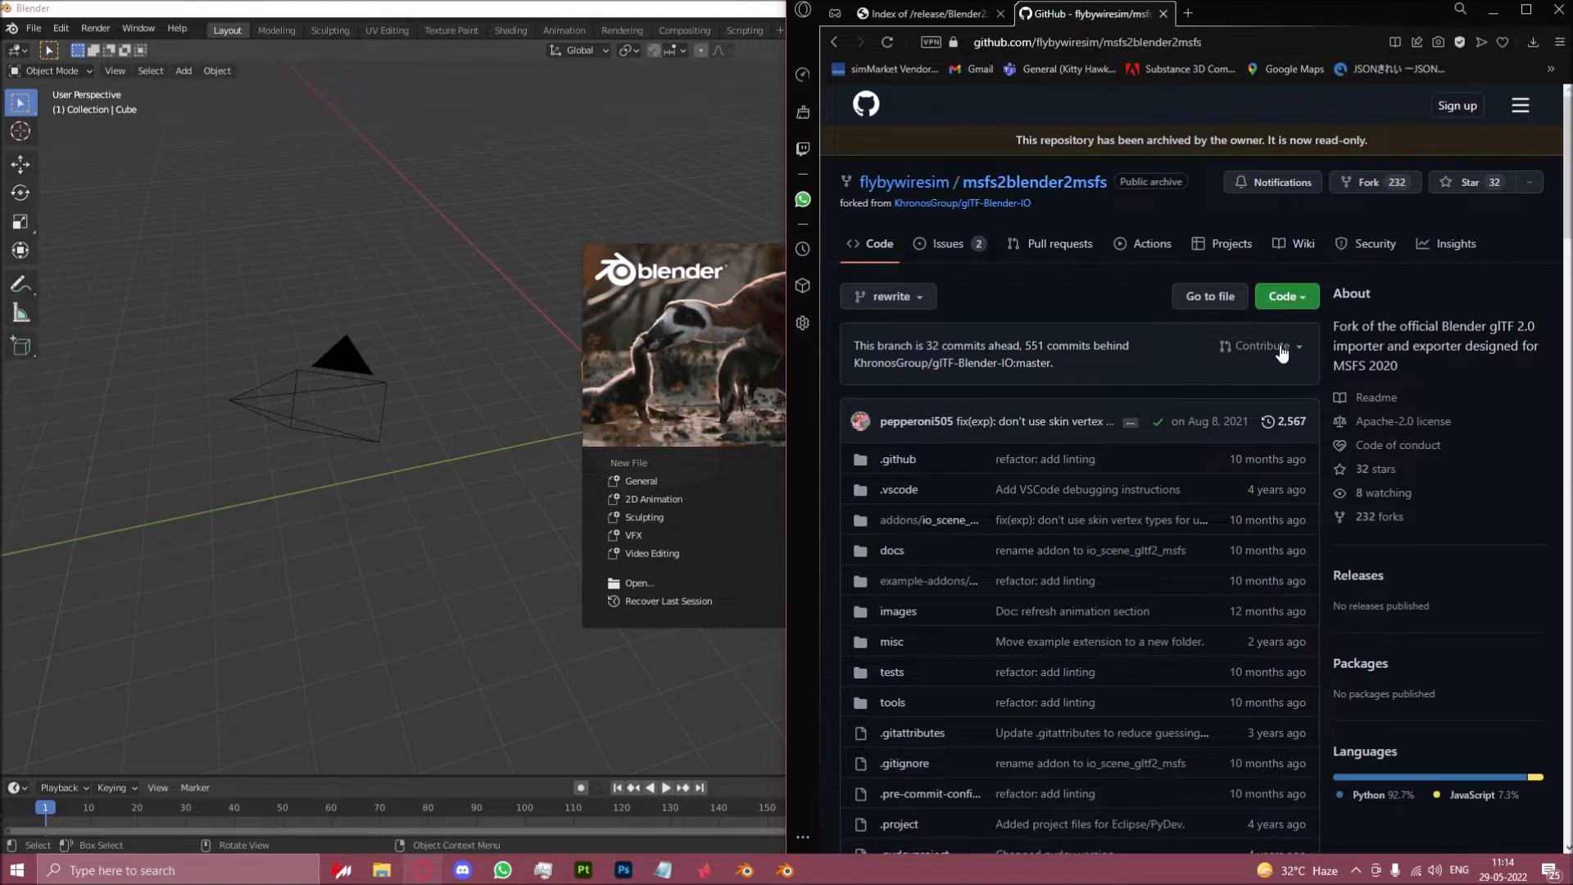
click(1285, 296)
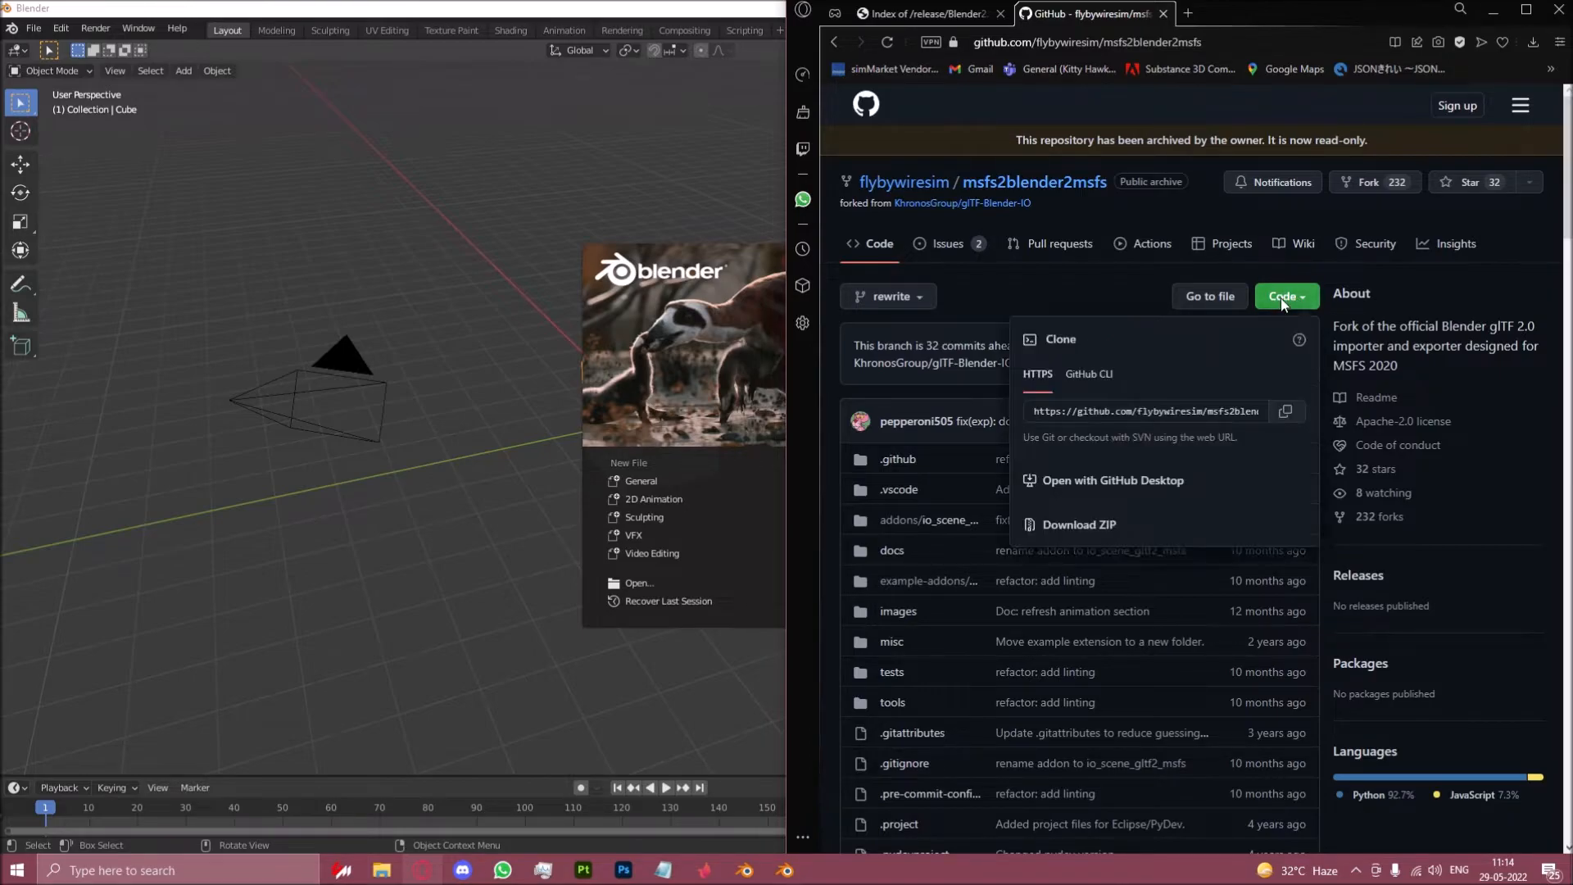
mouse_move(1324, 226)
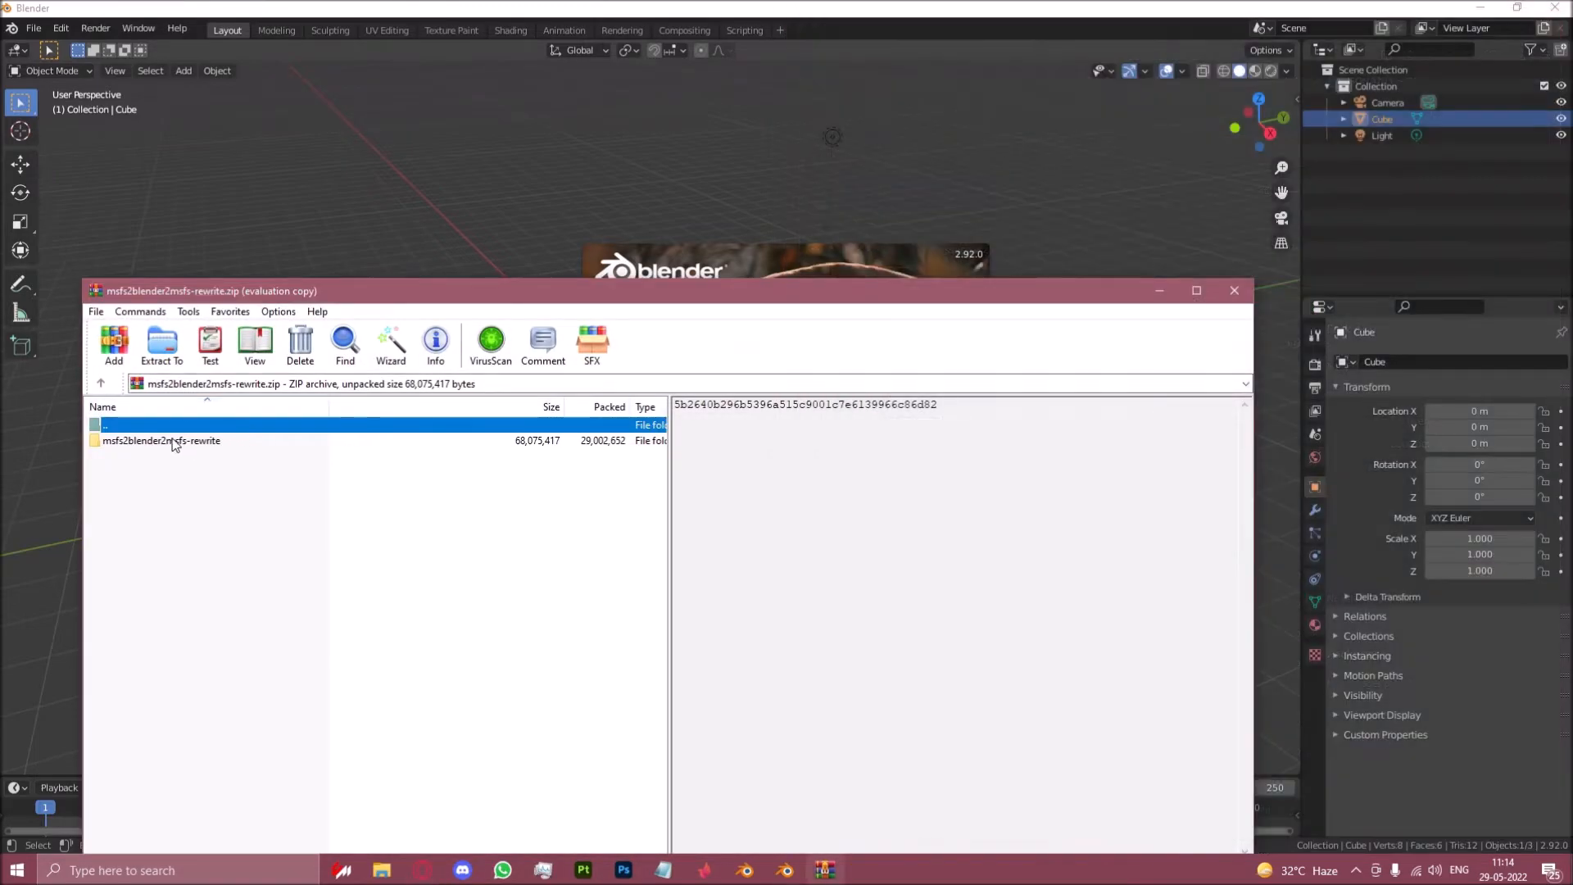
Step: Select io_scene_gltf2_msfs inside the archive's addons folder and head to %appdata% in Explorer
double_click(161, 441)
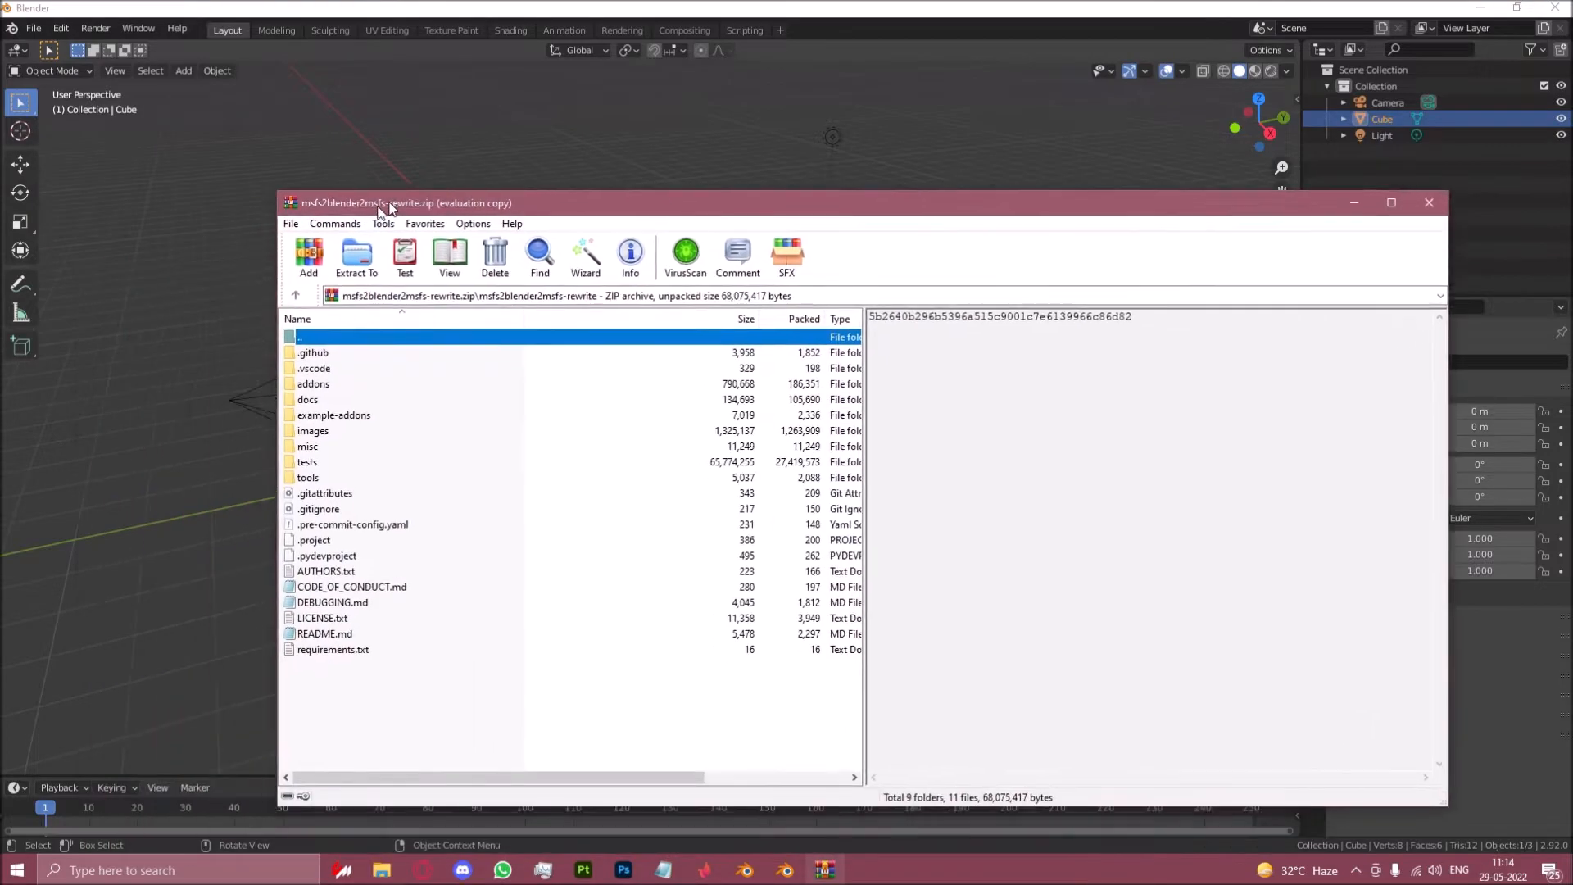
double_click(311, 384)
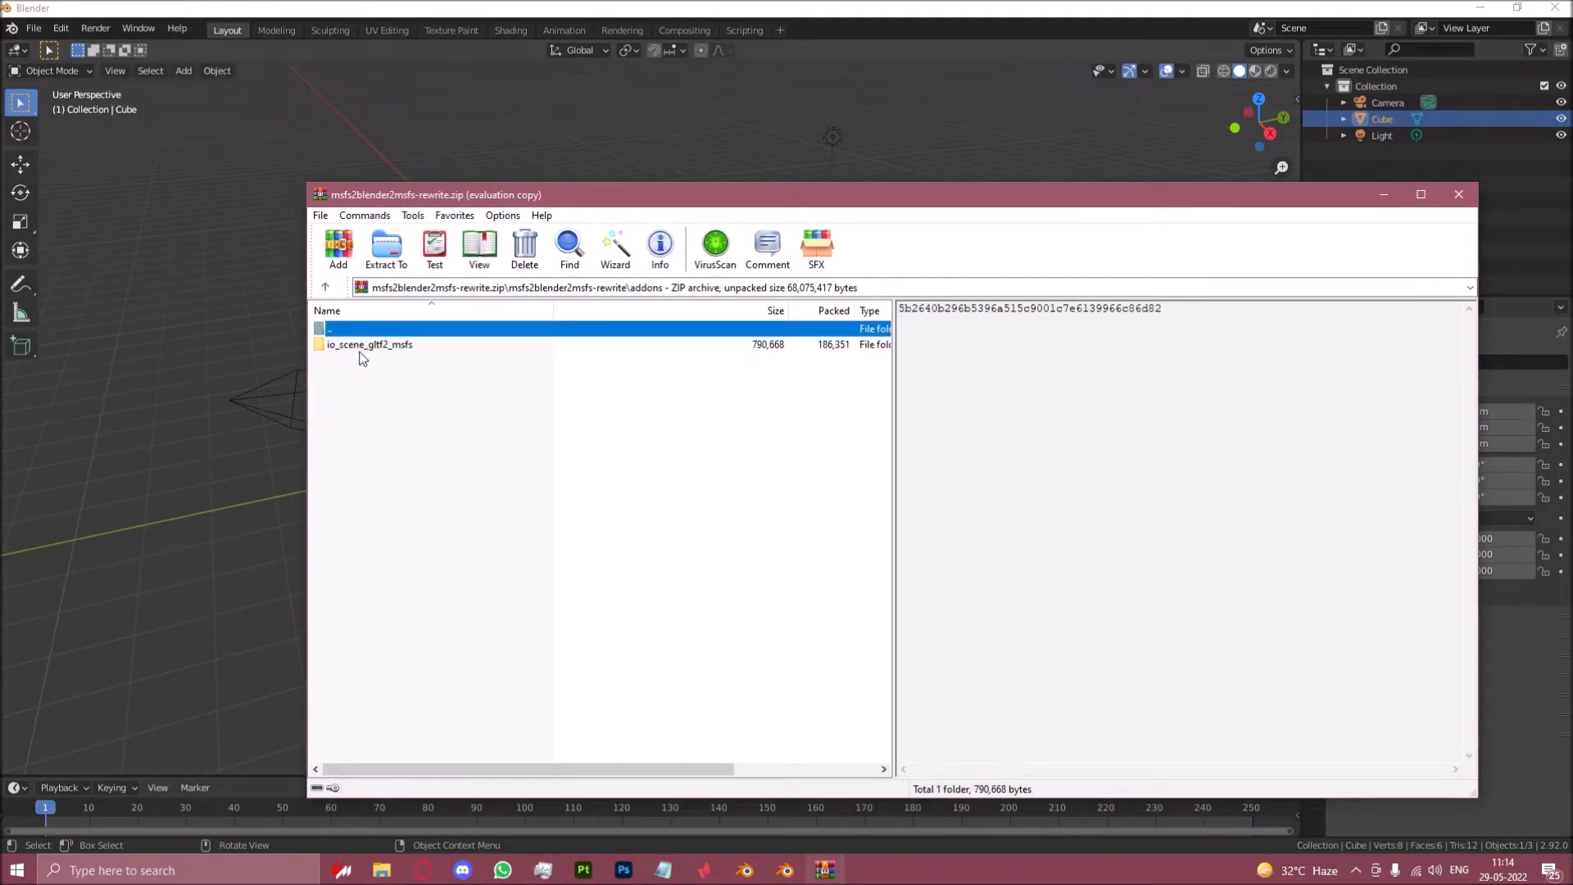
click(369, 344)
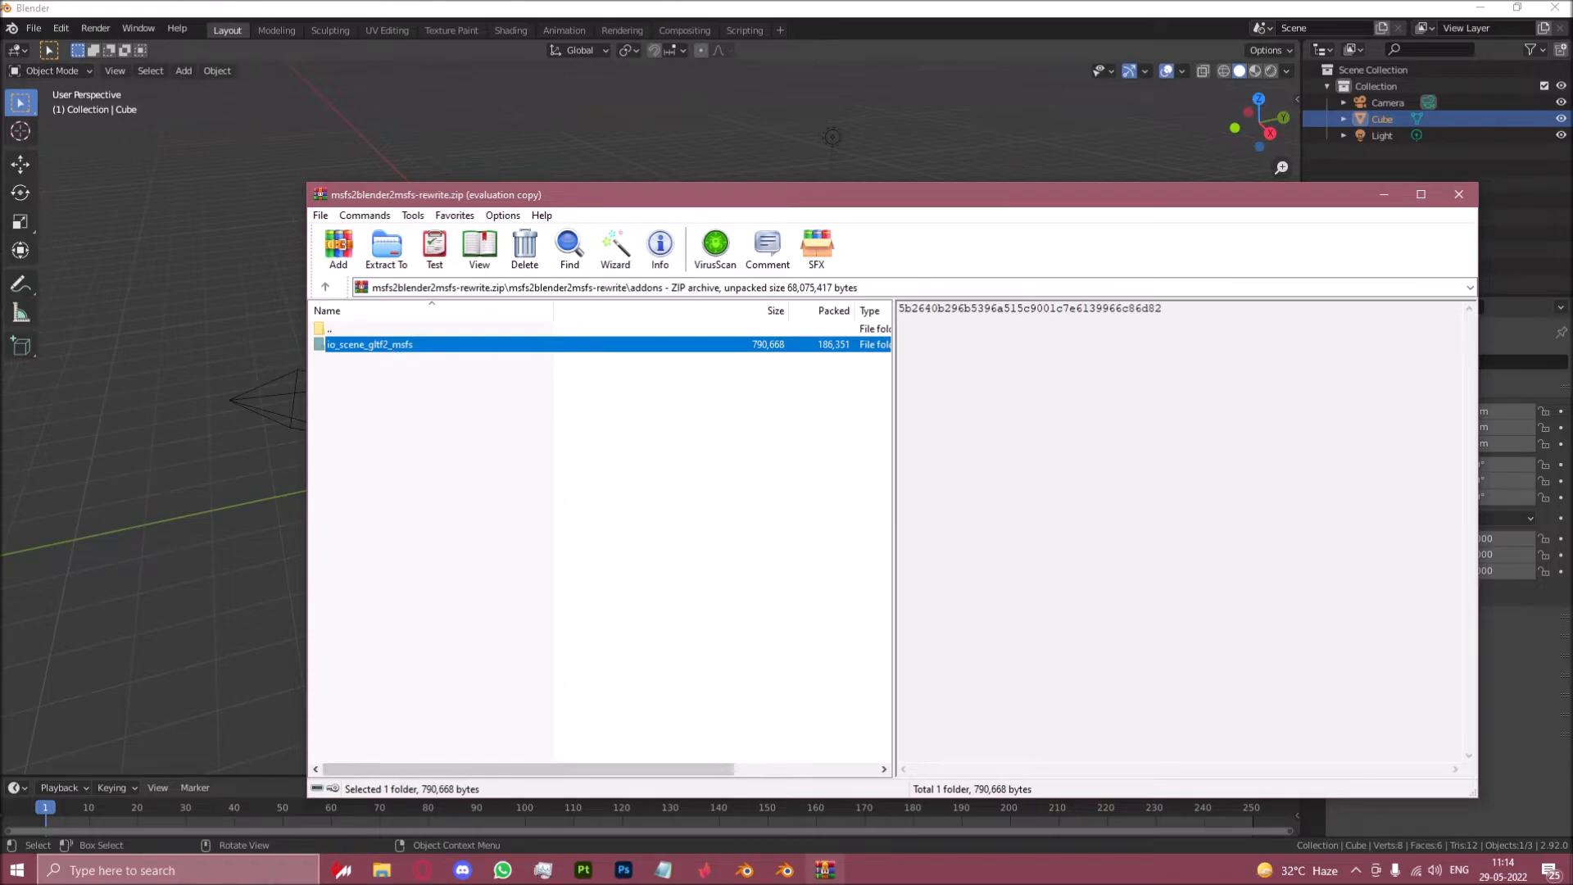
text(%appd)
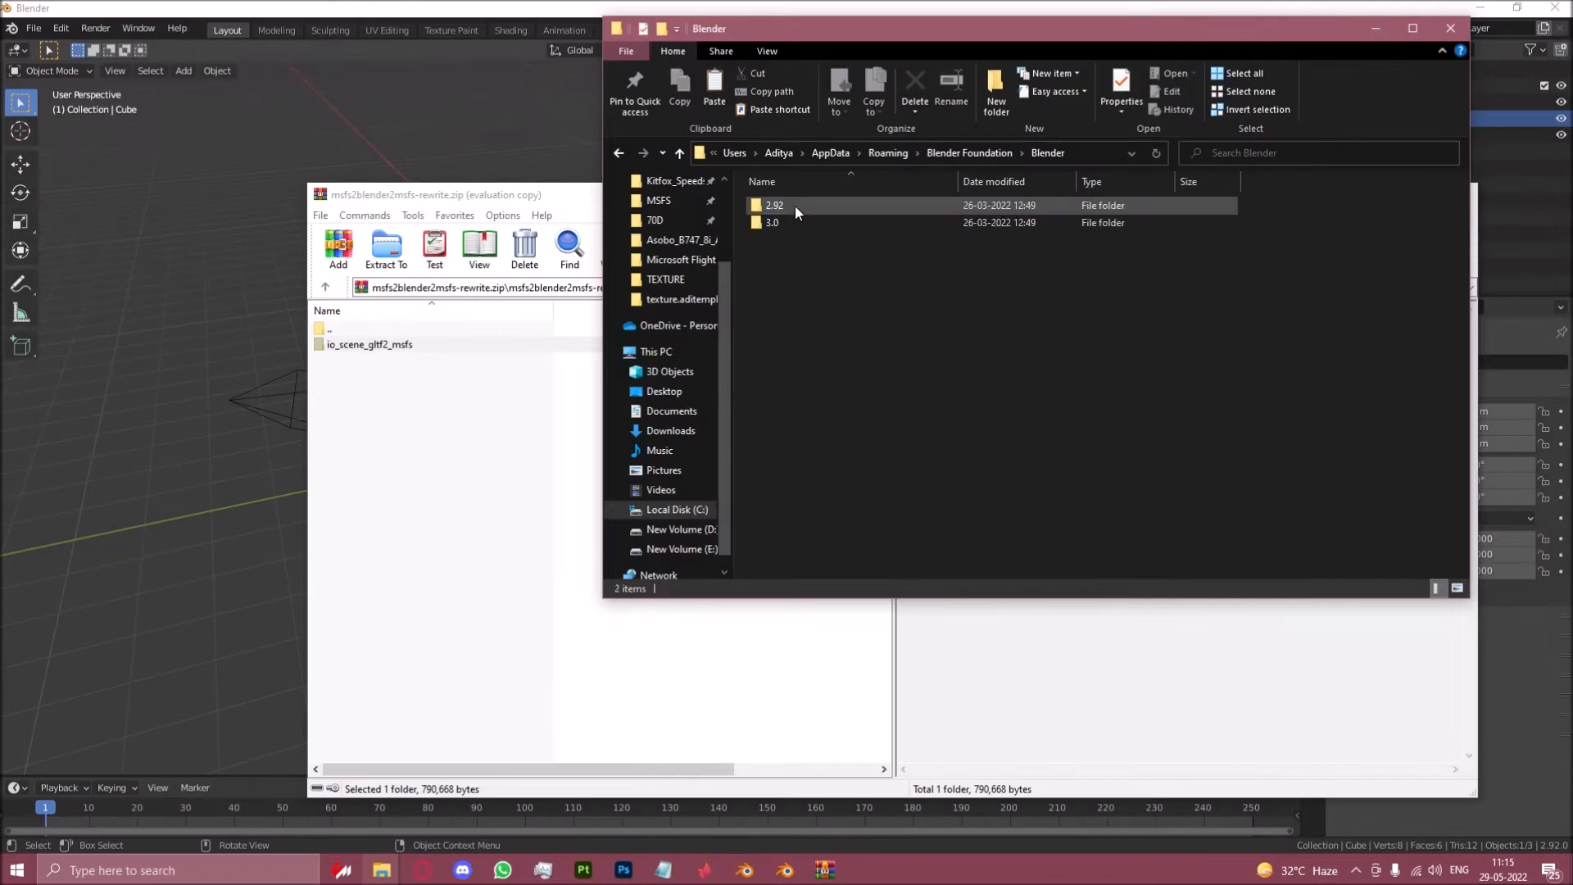
Step: Navigate Explorer into Blender Foundation\Blender\2.92\scripts\addons
double_click(773, 205)
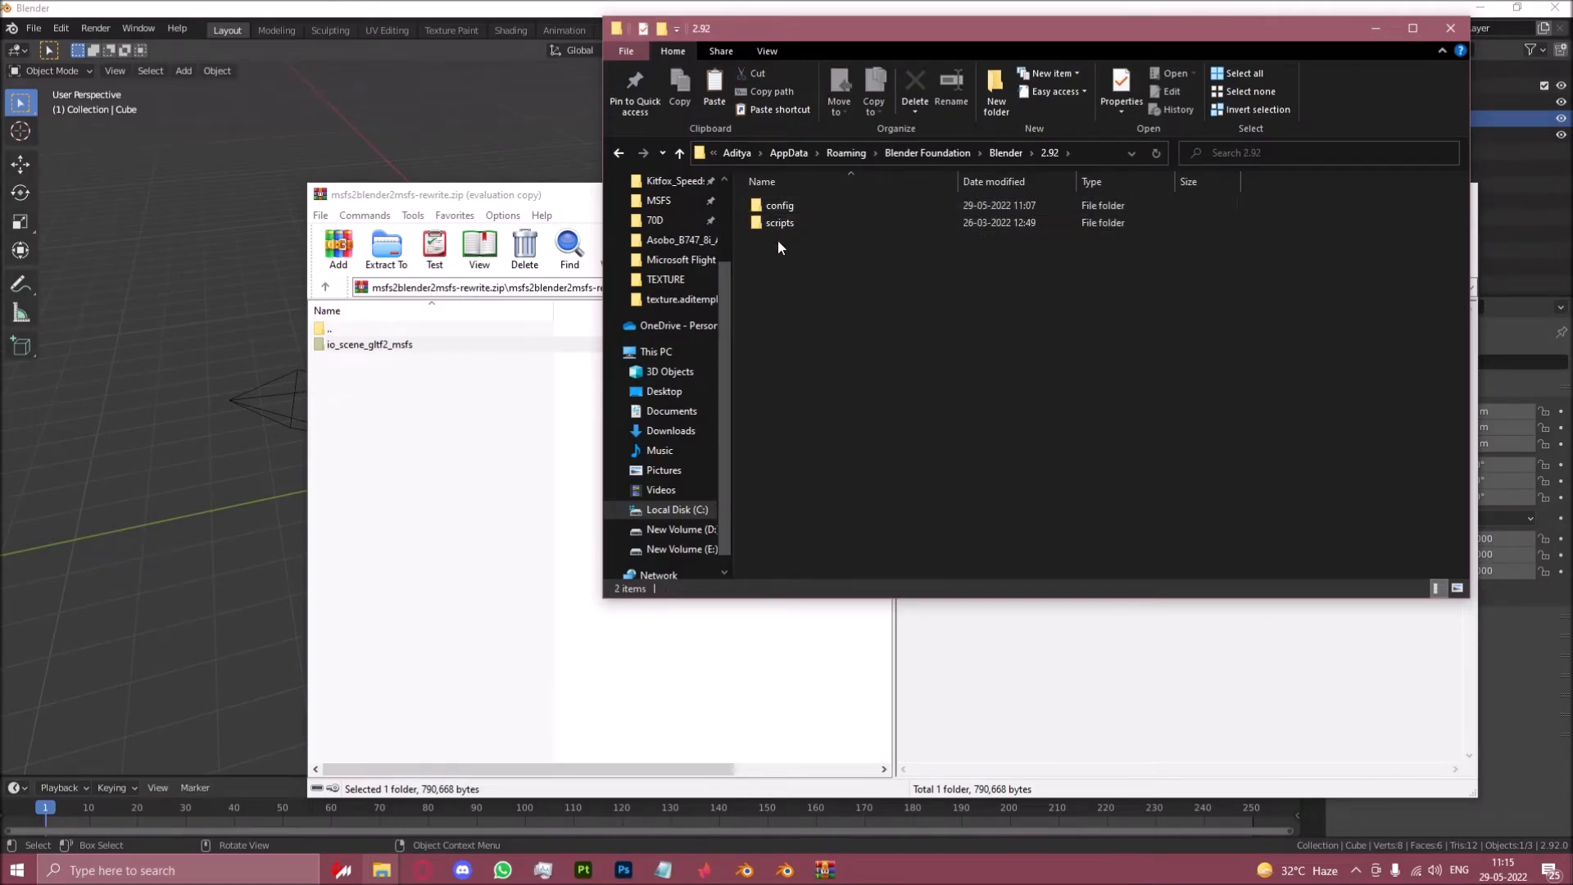
click(780, 222)
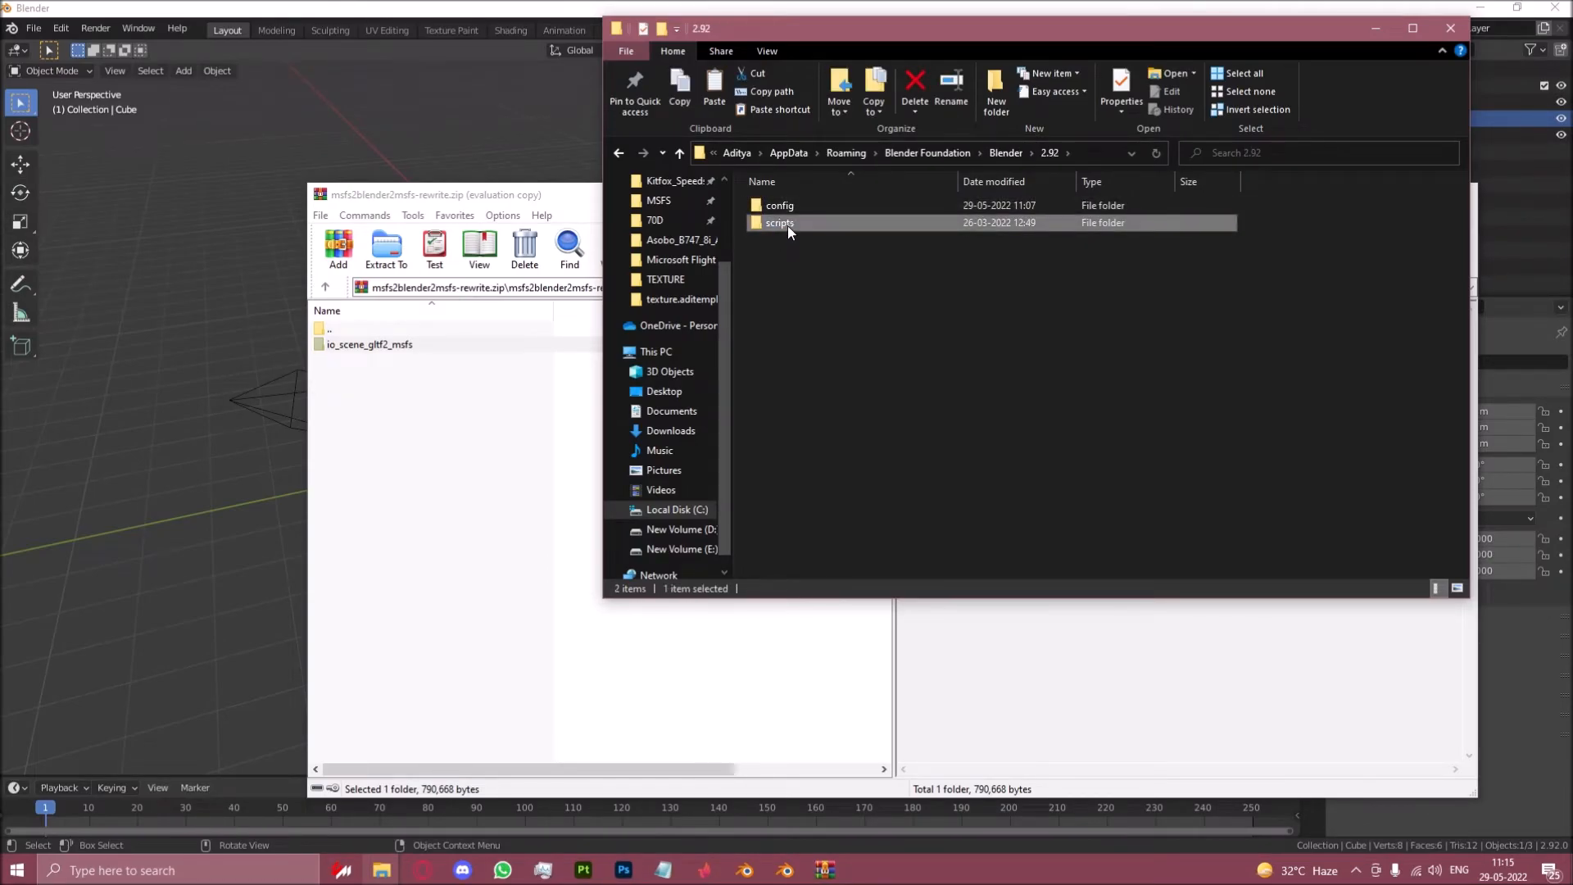
mouse_move(780, 221)
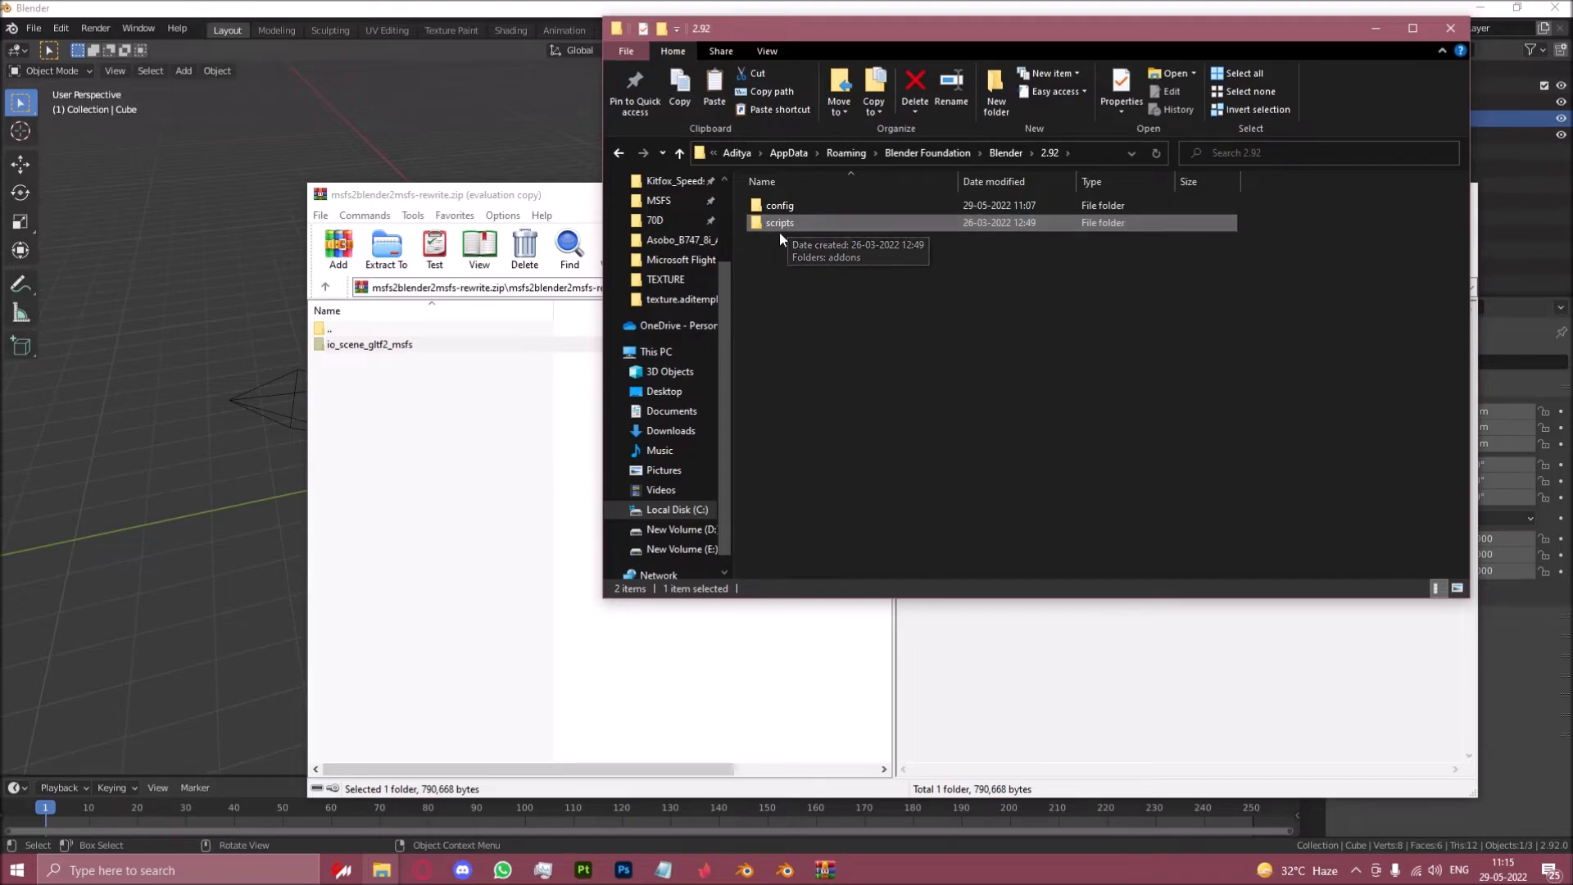
double_click(780, 221)
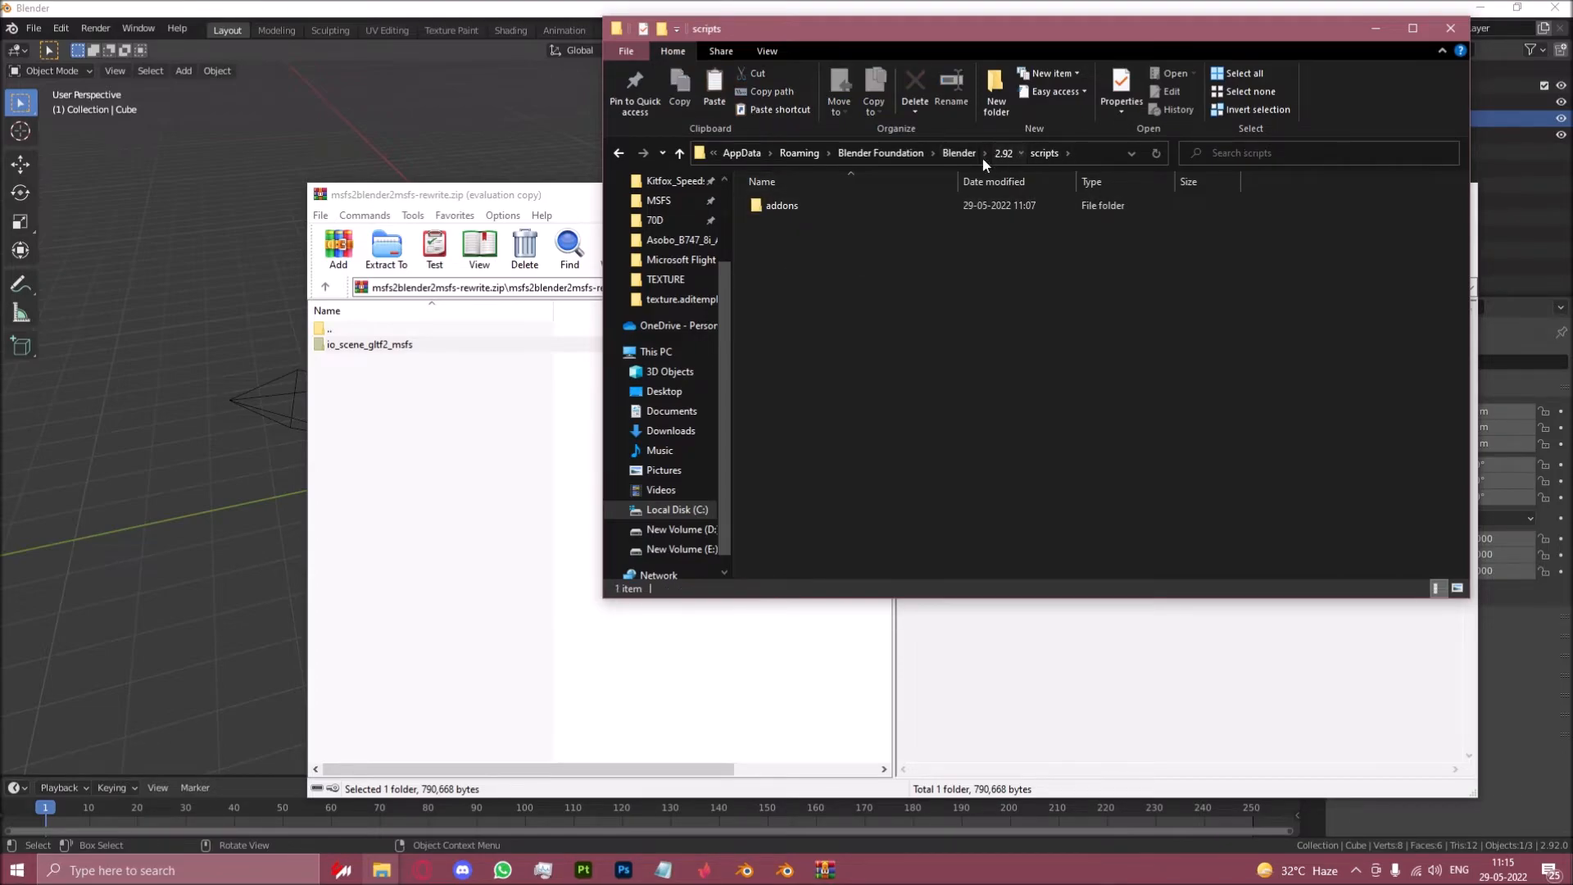
click(782, 205)
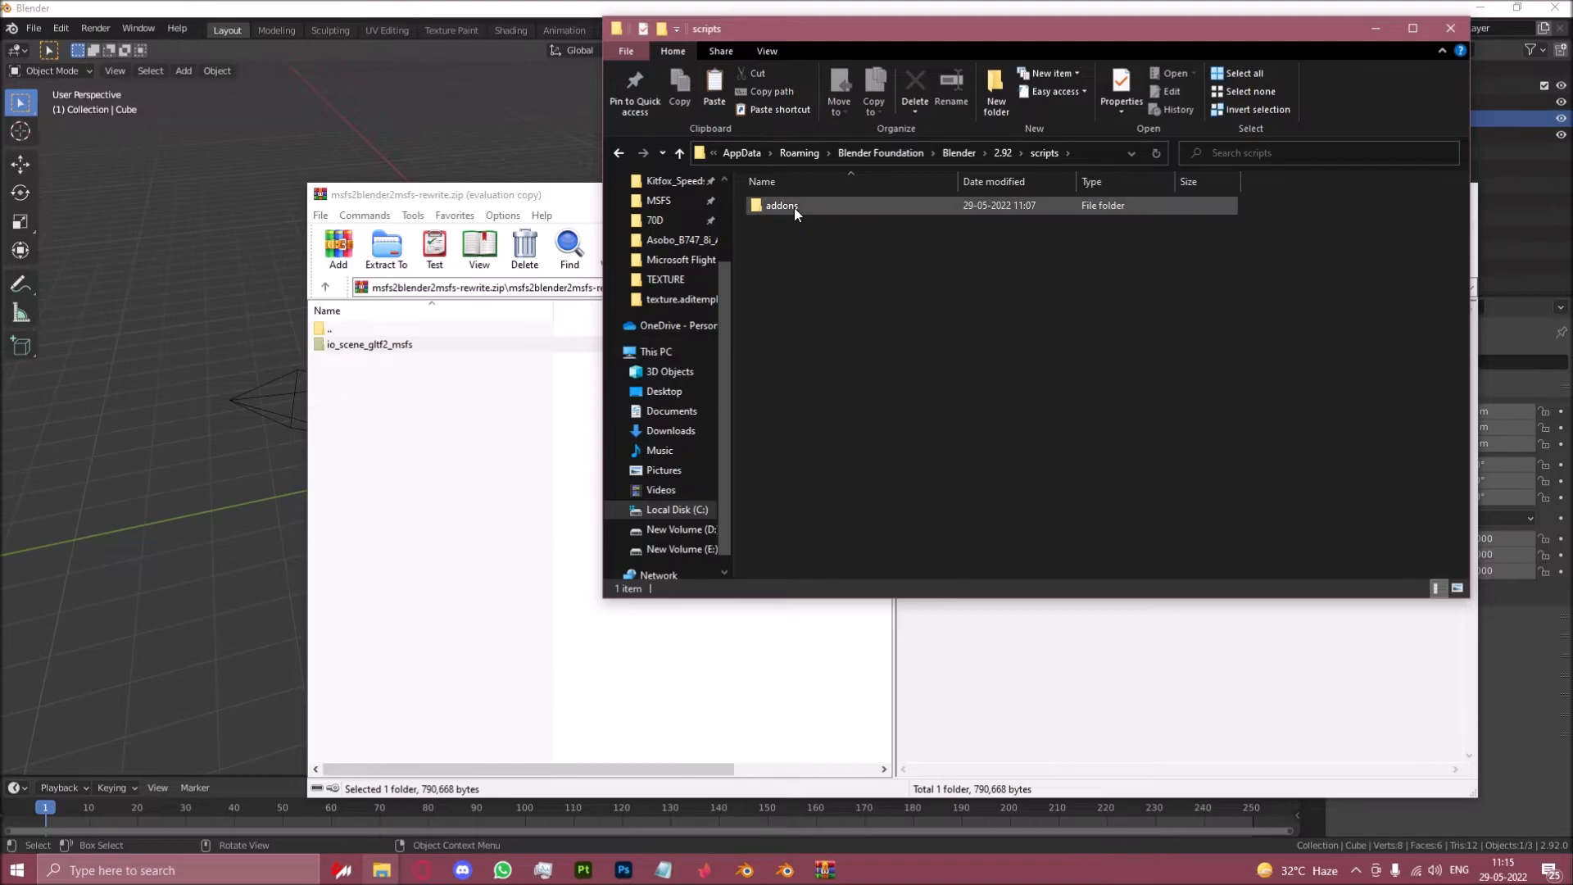
double_click(781, 205)
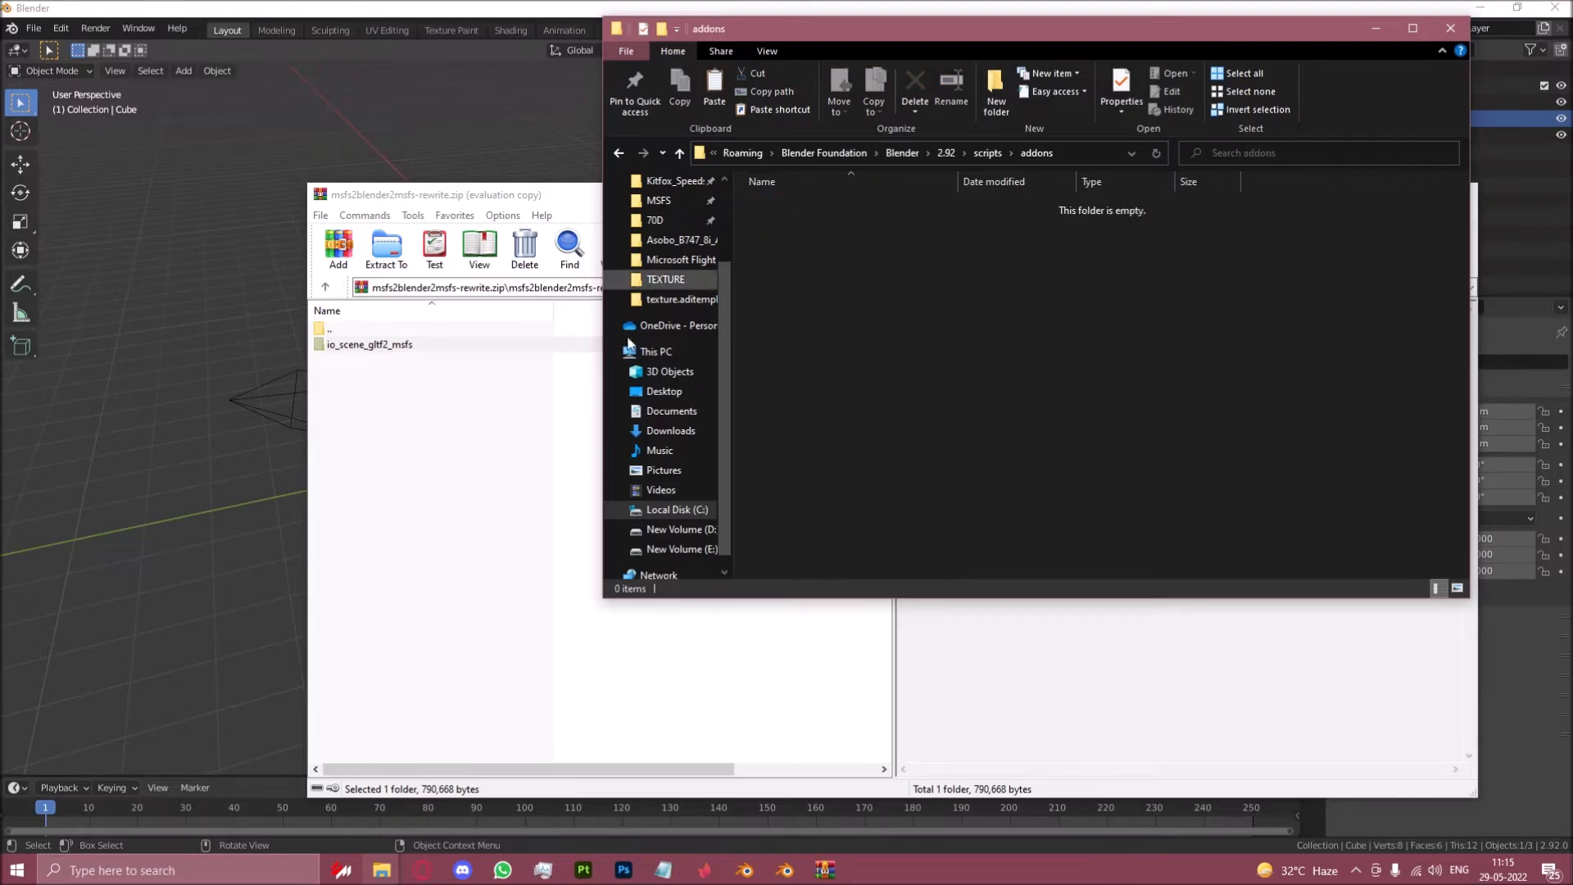
Step: Drop io_scene_gltf2_msfs into the addons folder and return to Blender
click(372, 344)
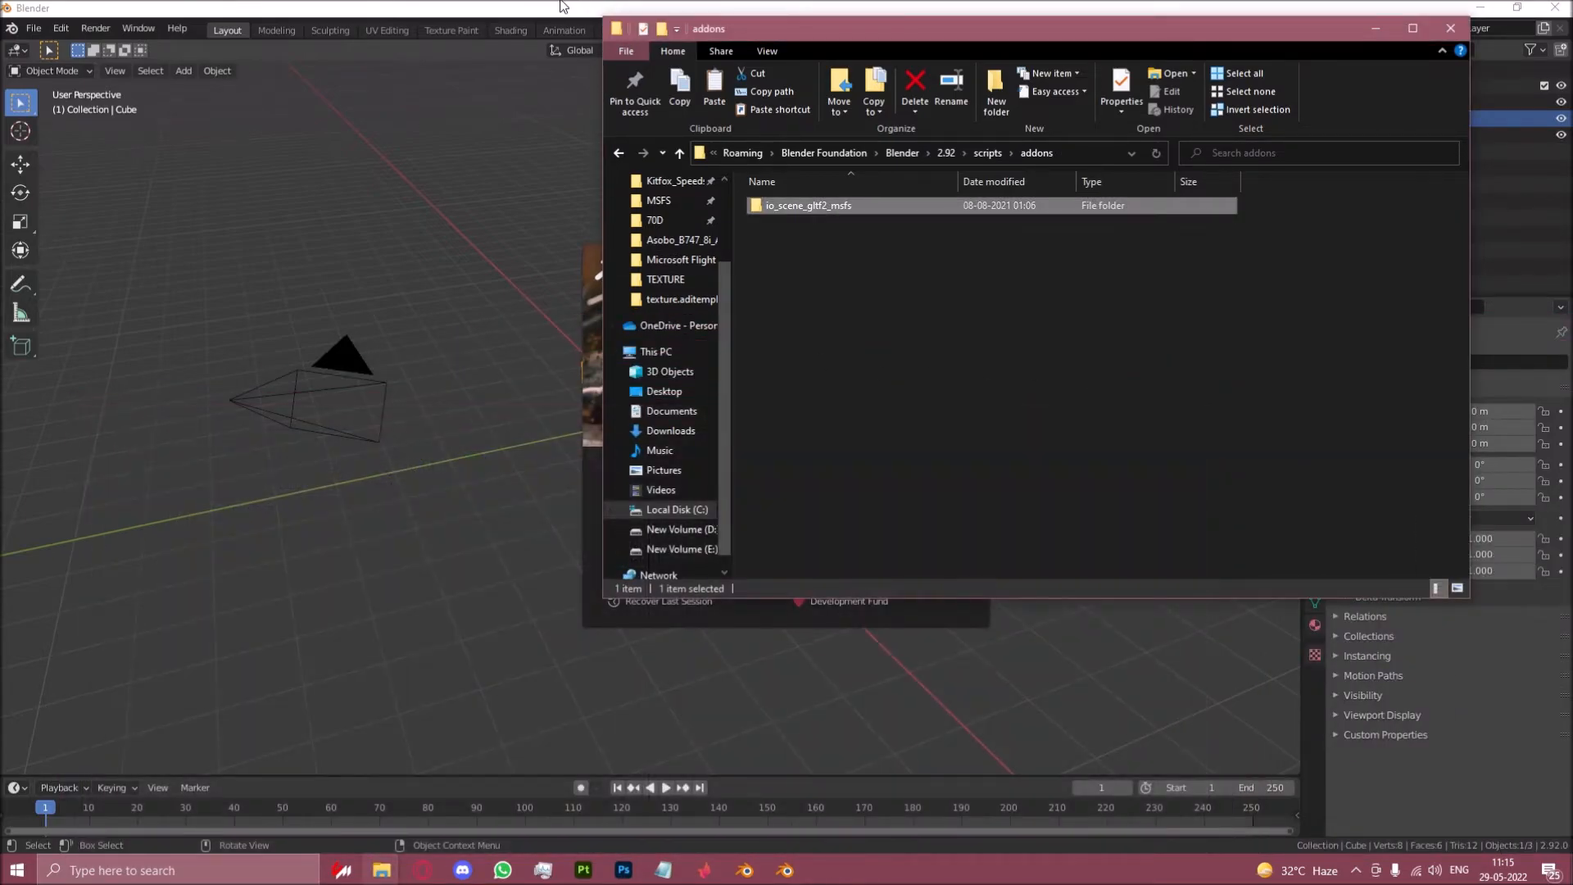
click(60, 27)
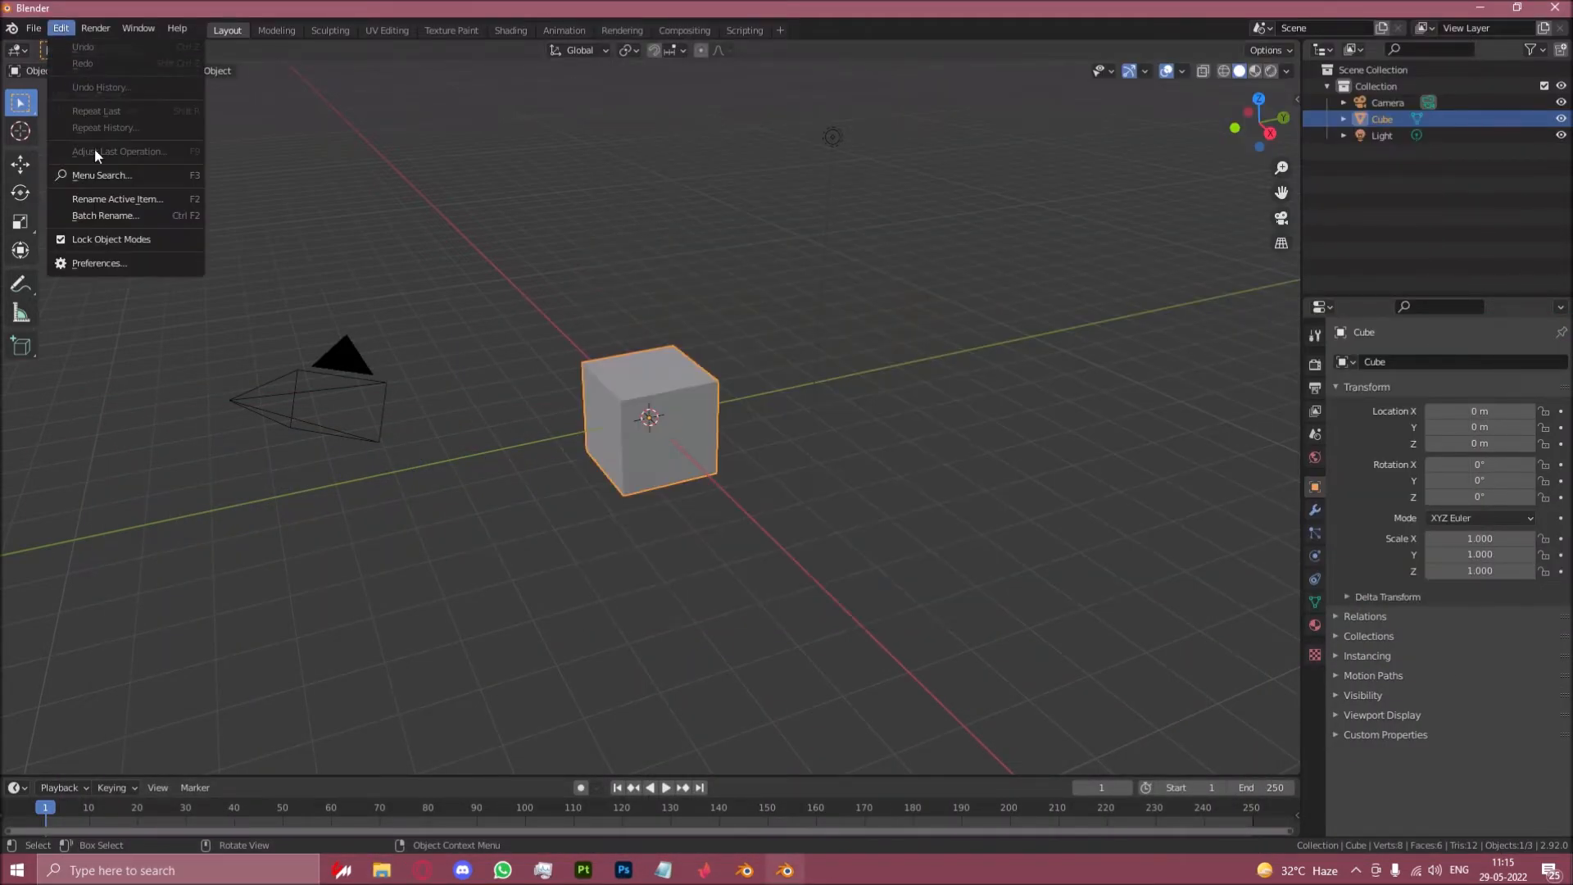
Step: Filter Preferences > Add-ons by 'msfs' and expand the glTF 2.0 format for MSFS entry
click(99, 263)
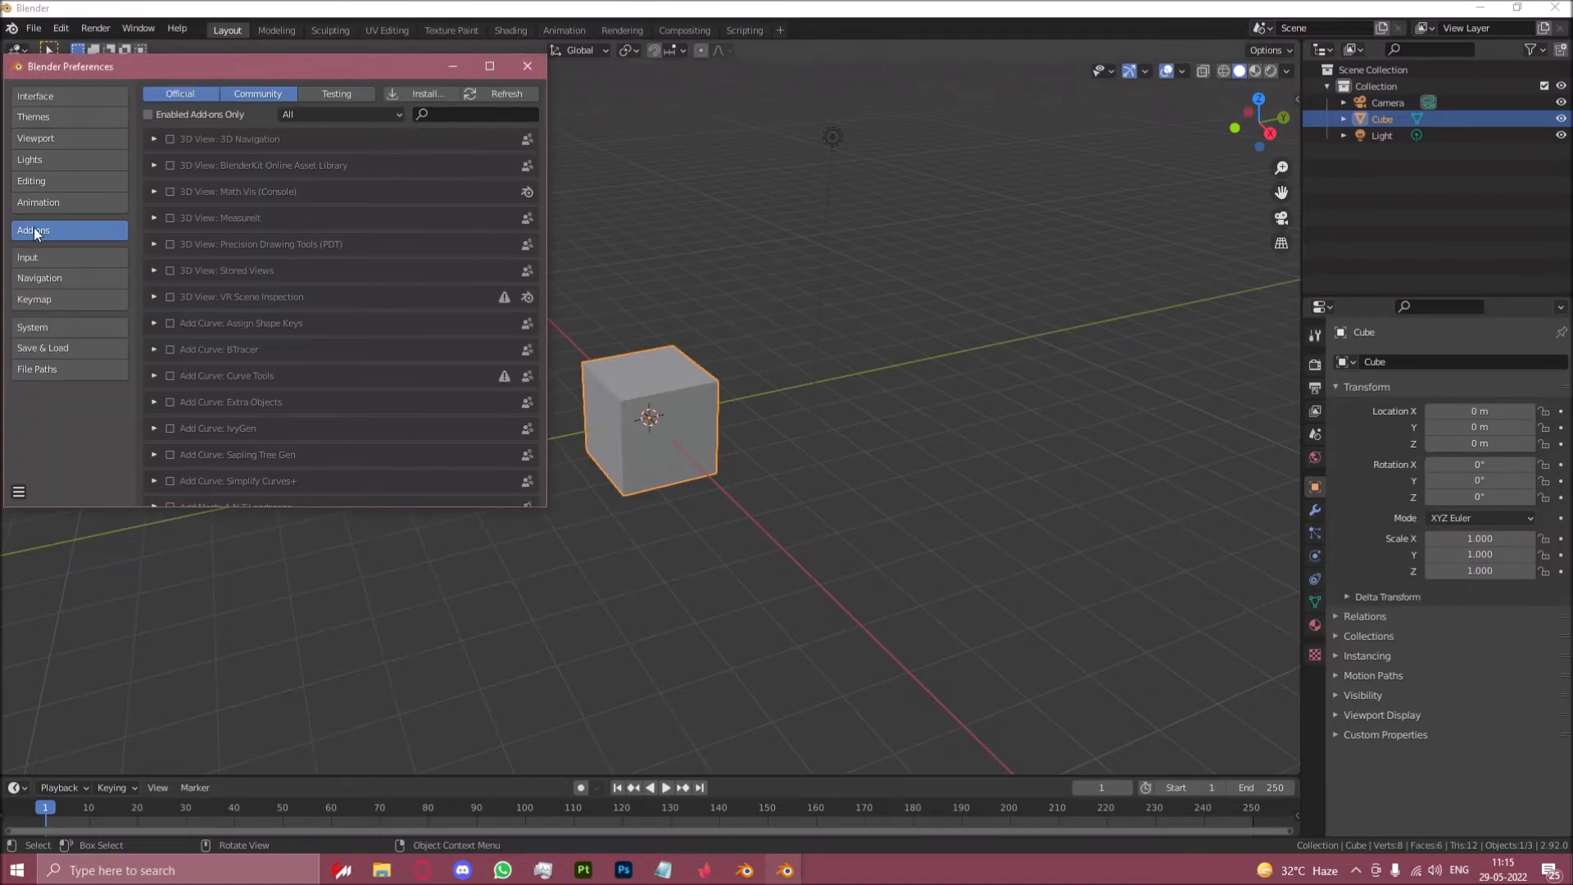
click(472, 113)
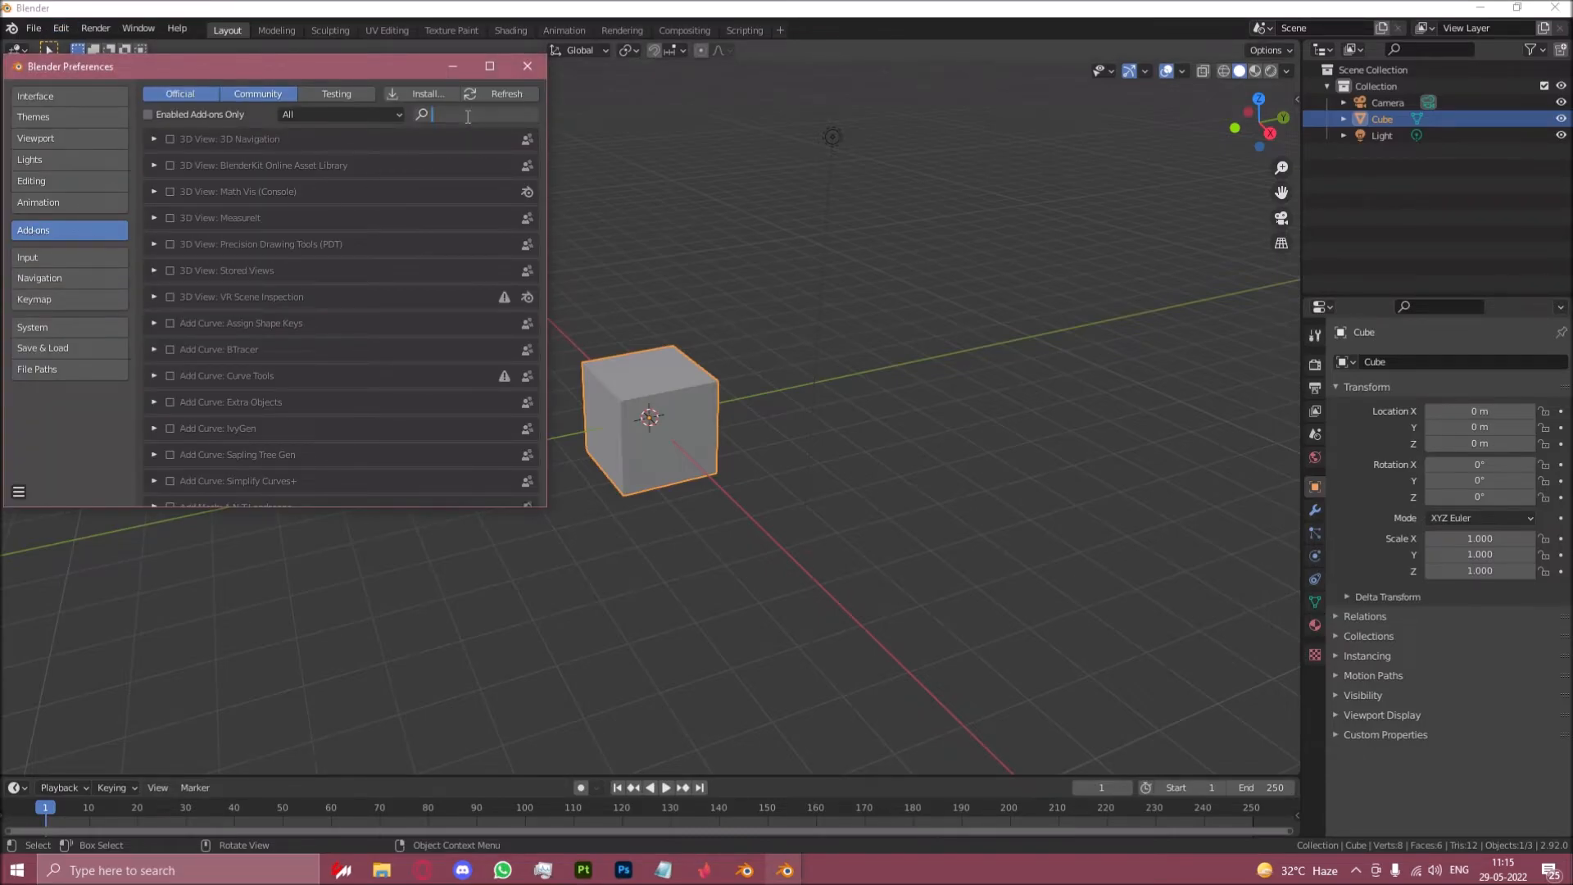
text(msfs)
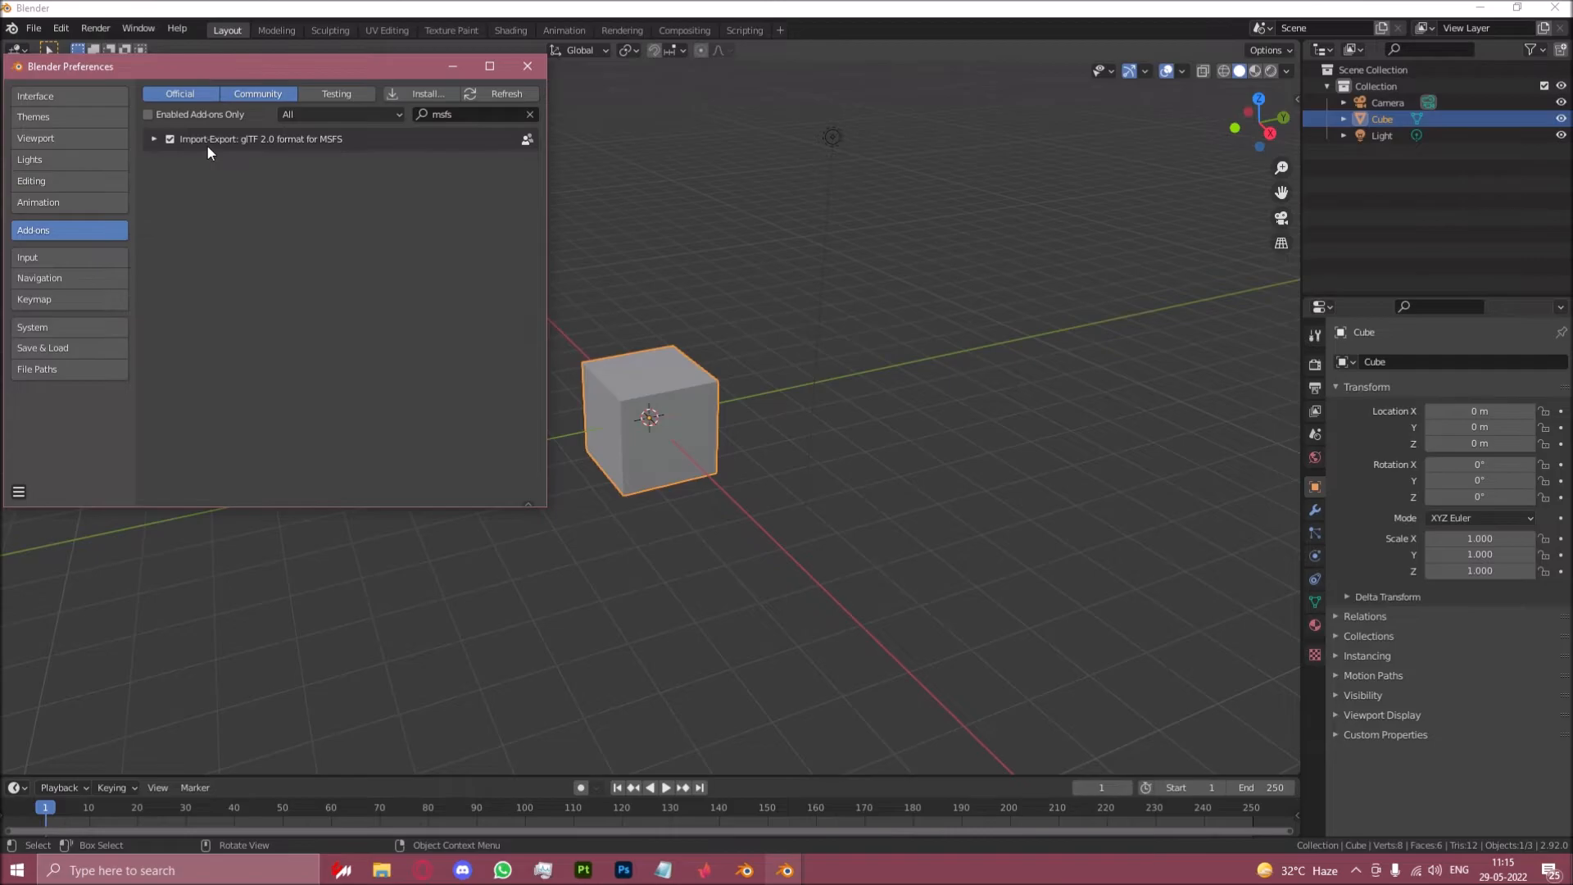
click(154, 138)
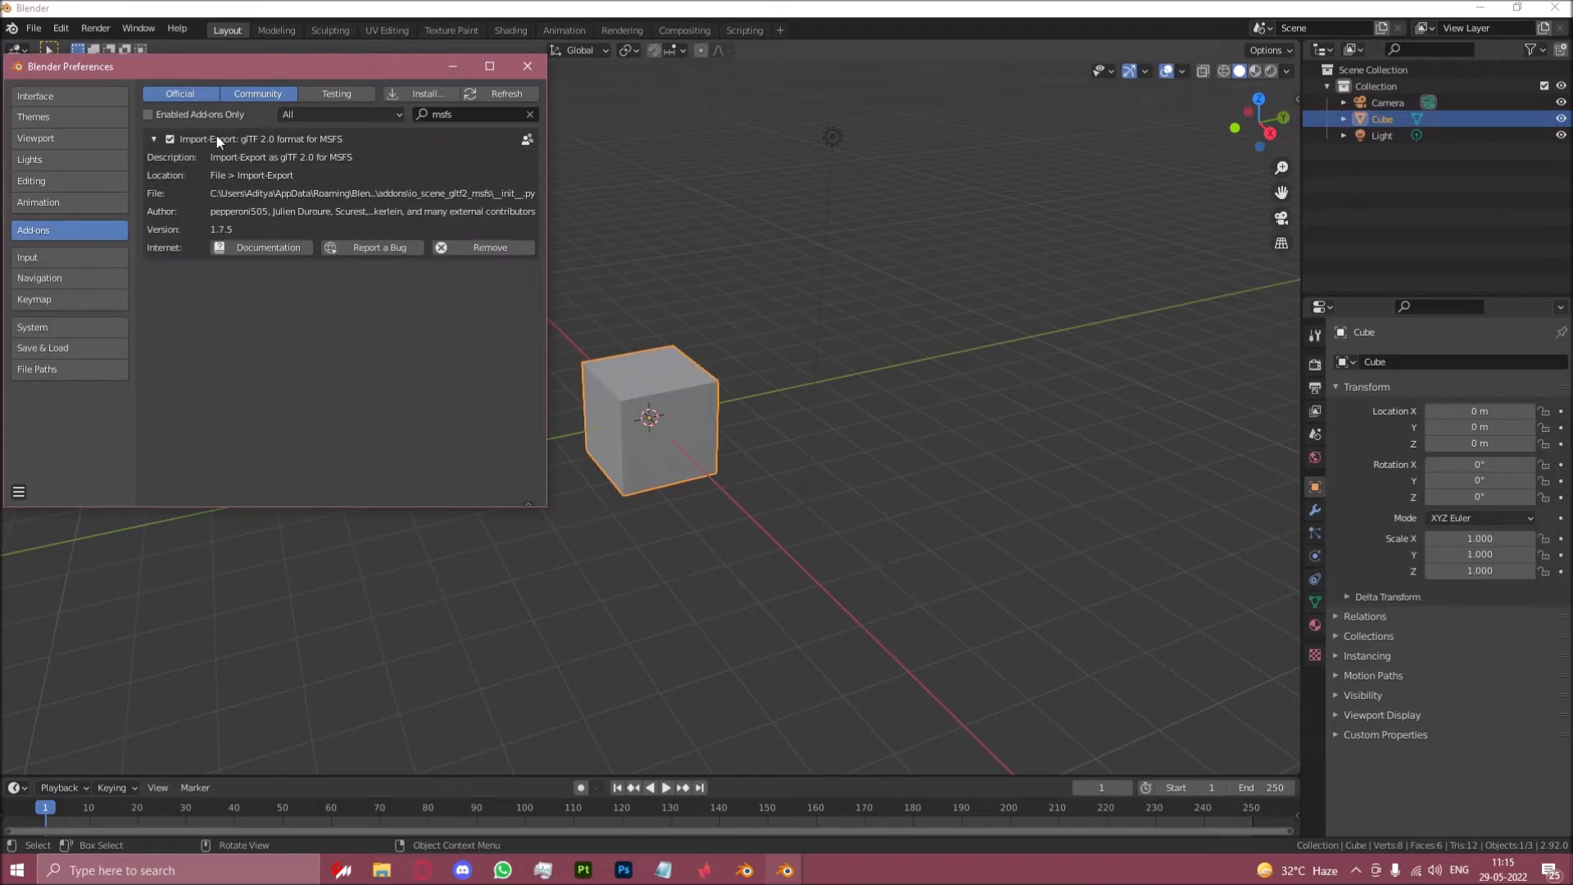
Step: Toggle the MSFS glTF add-on off and on so its texconv and path preferences appear
click(169, 137)
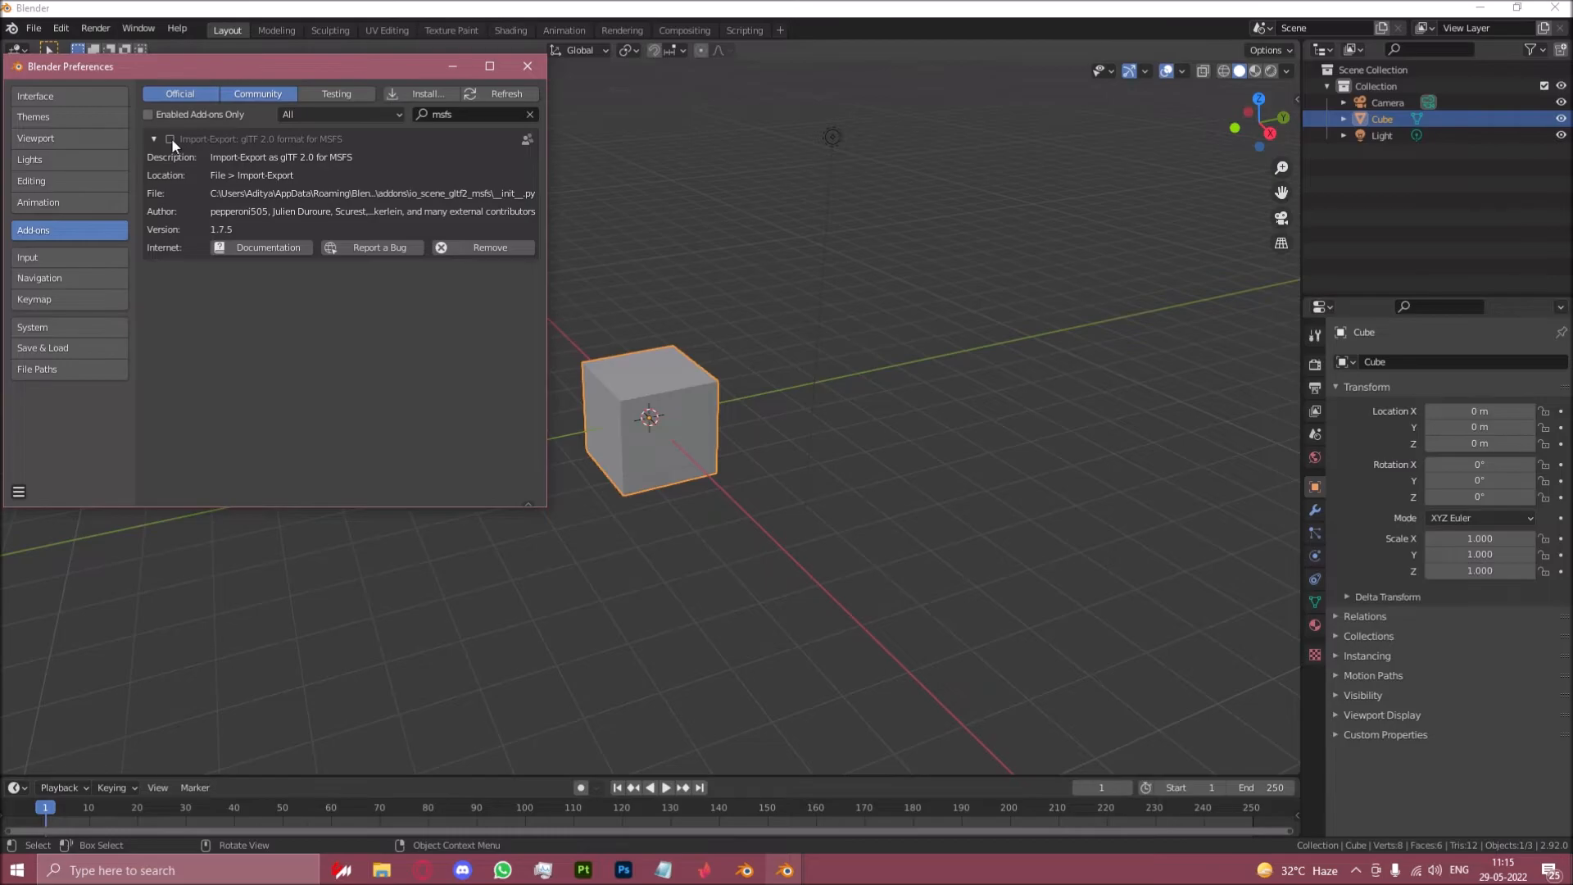
click(154, 137)
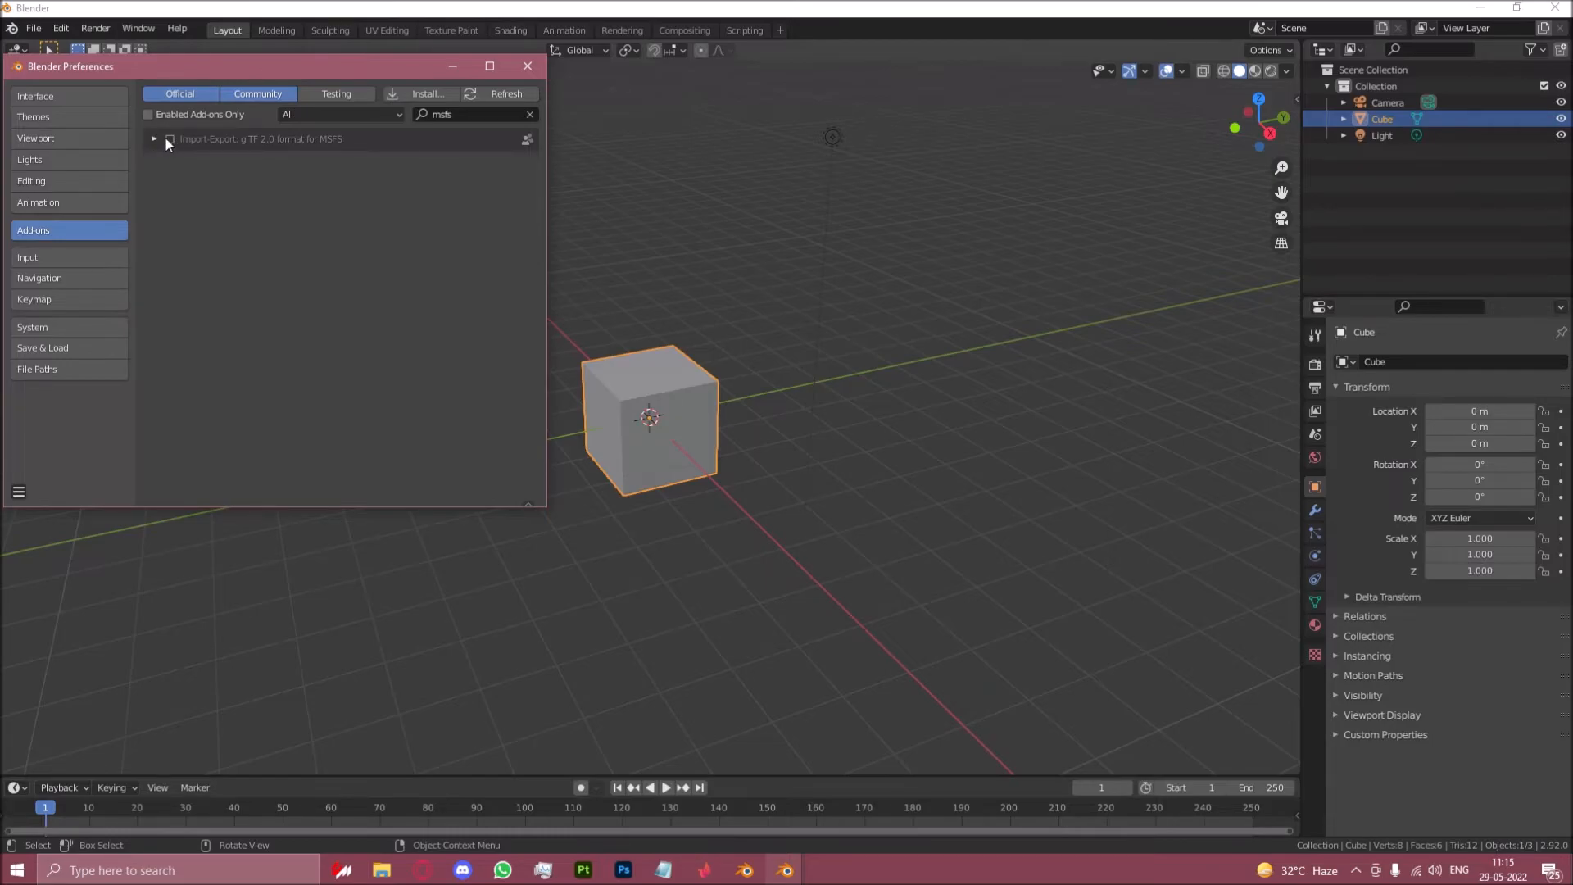
click(154, 138)
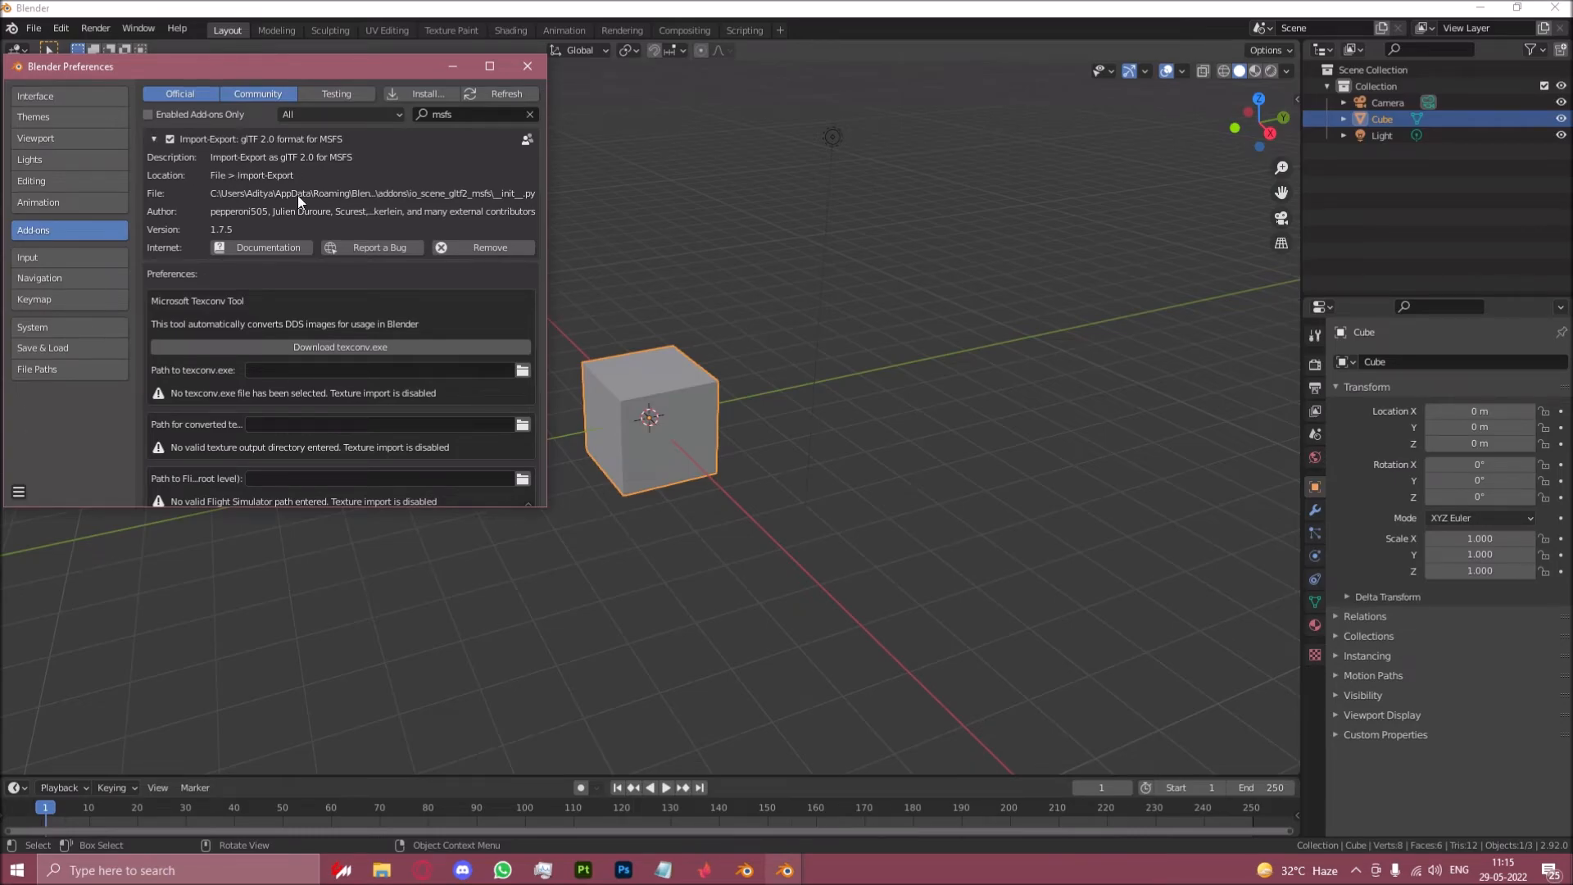
scroll(up, 3)
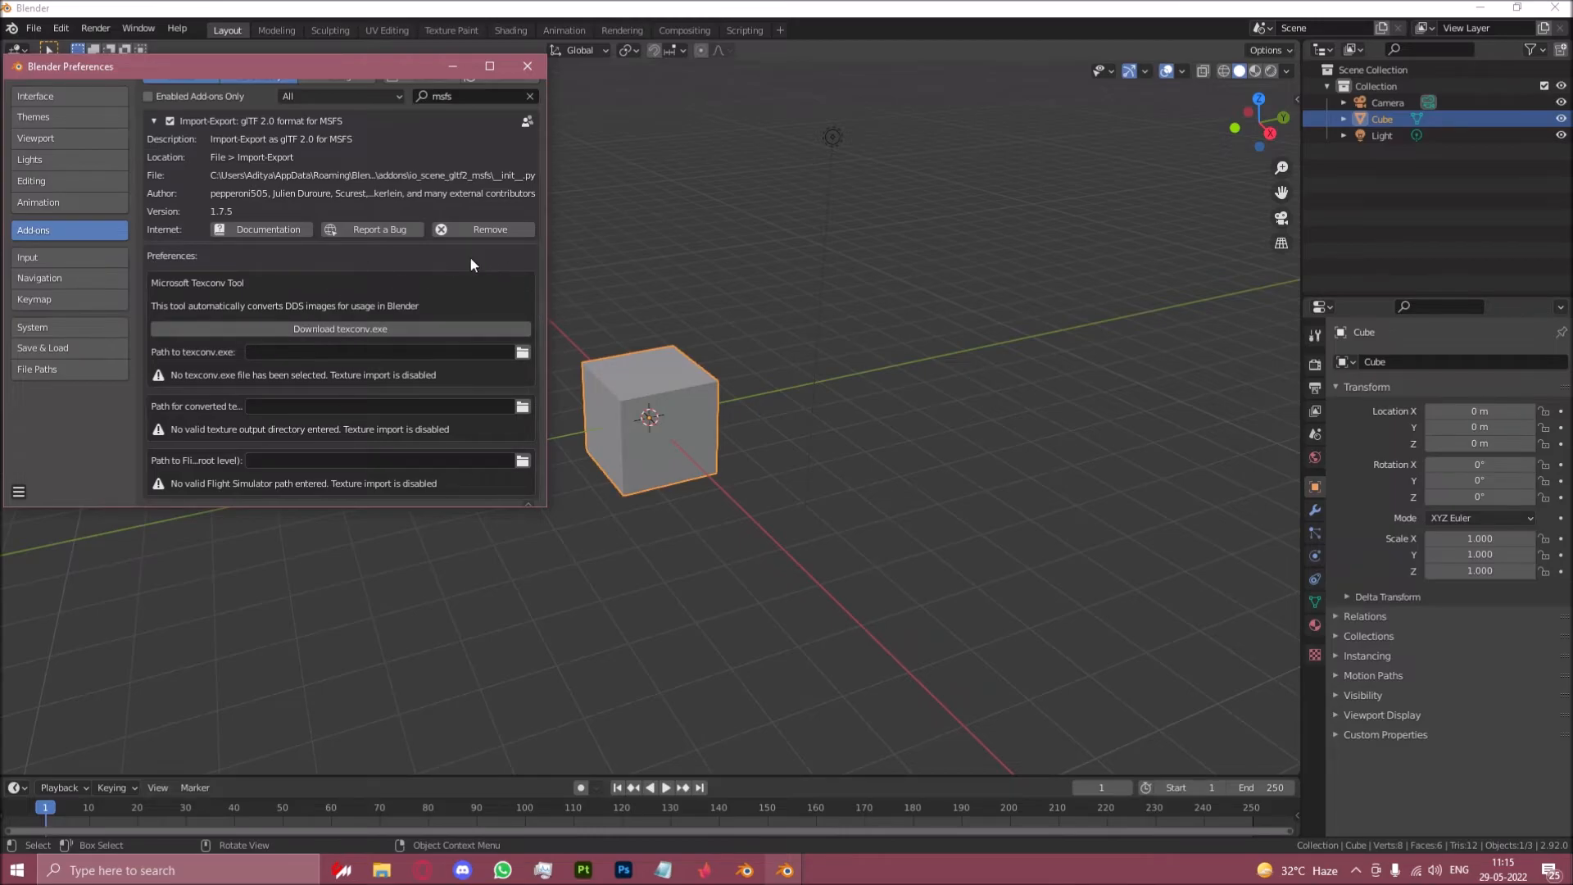
mouse_move(208, 299)
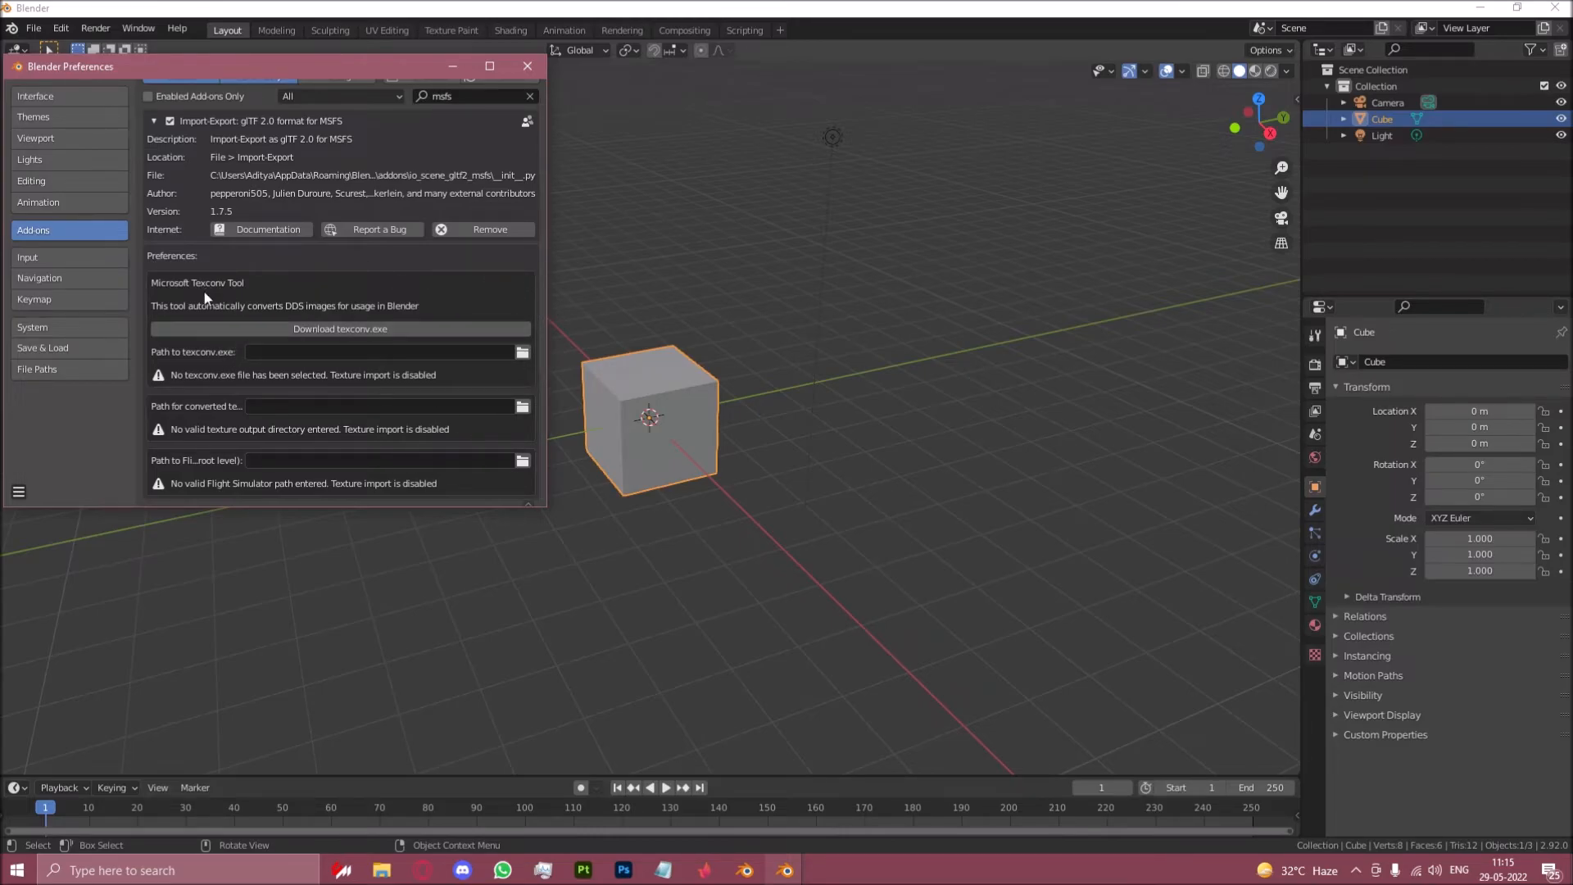
mouse_move(377, 329)
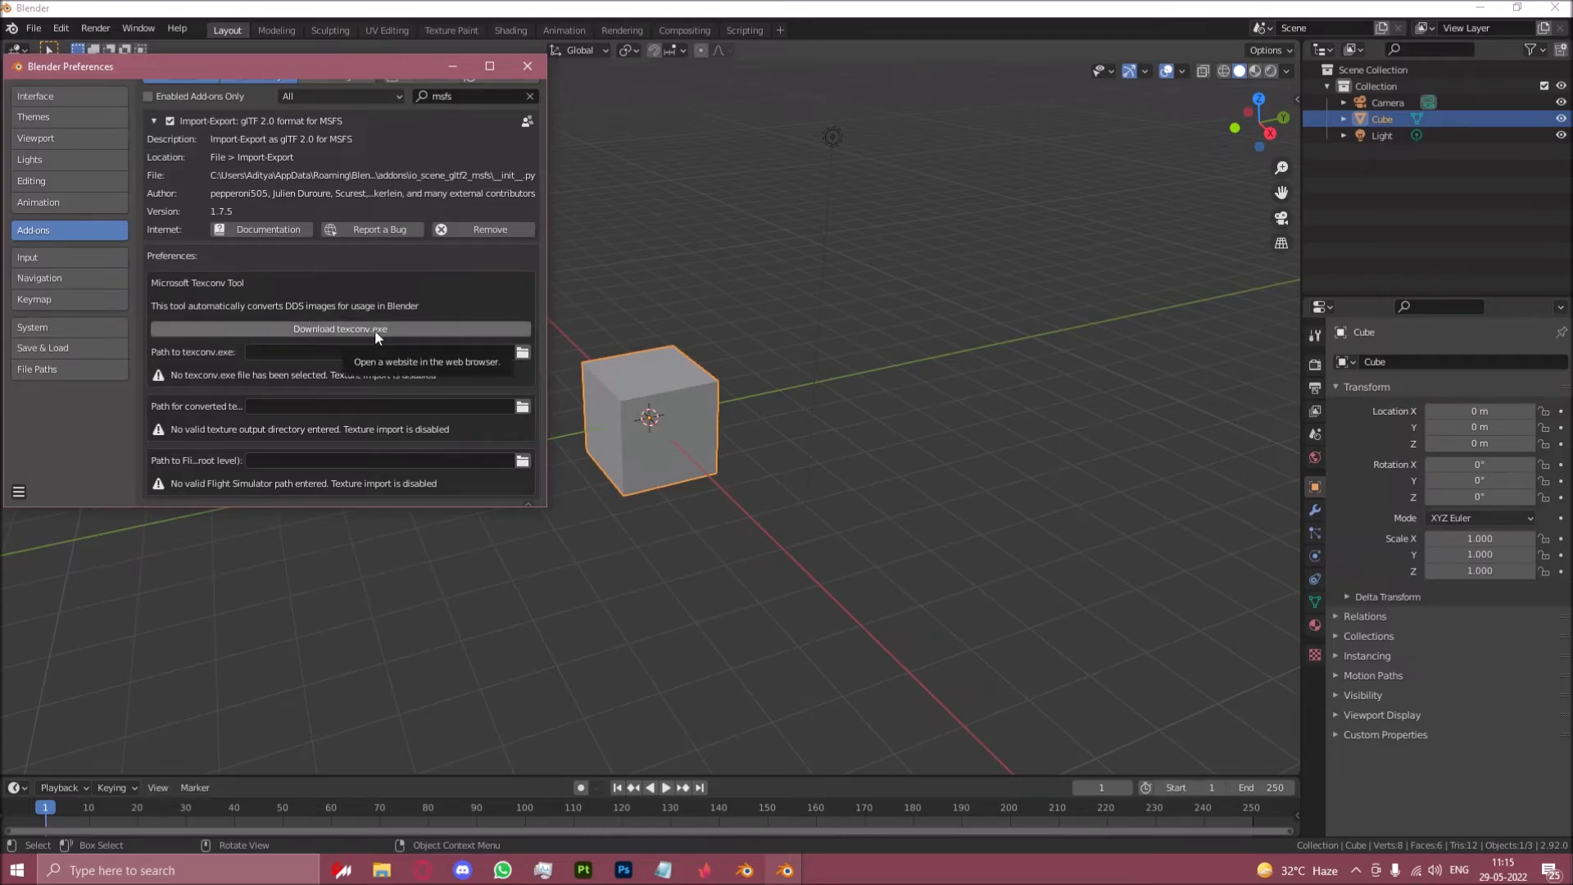
Step: Save texconv.exe into Downloads via Opera GX, dismissing the duplicate prompt
click(340, 329)
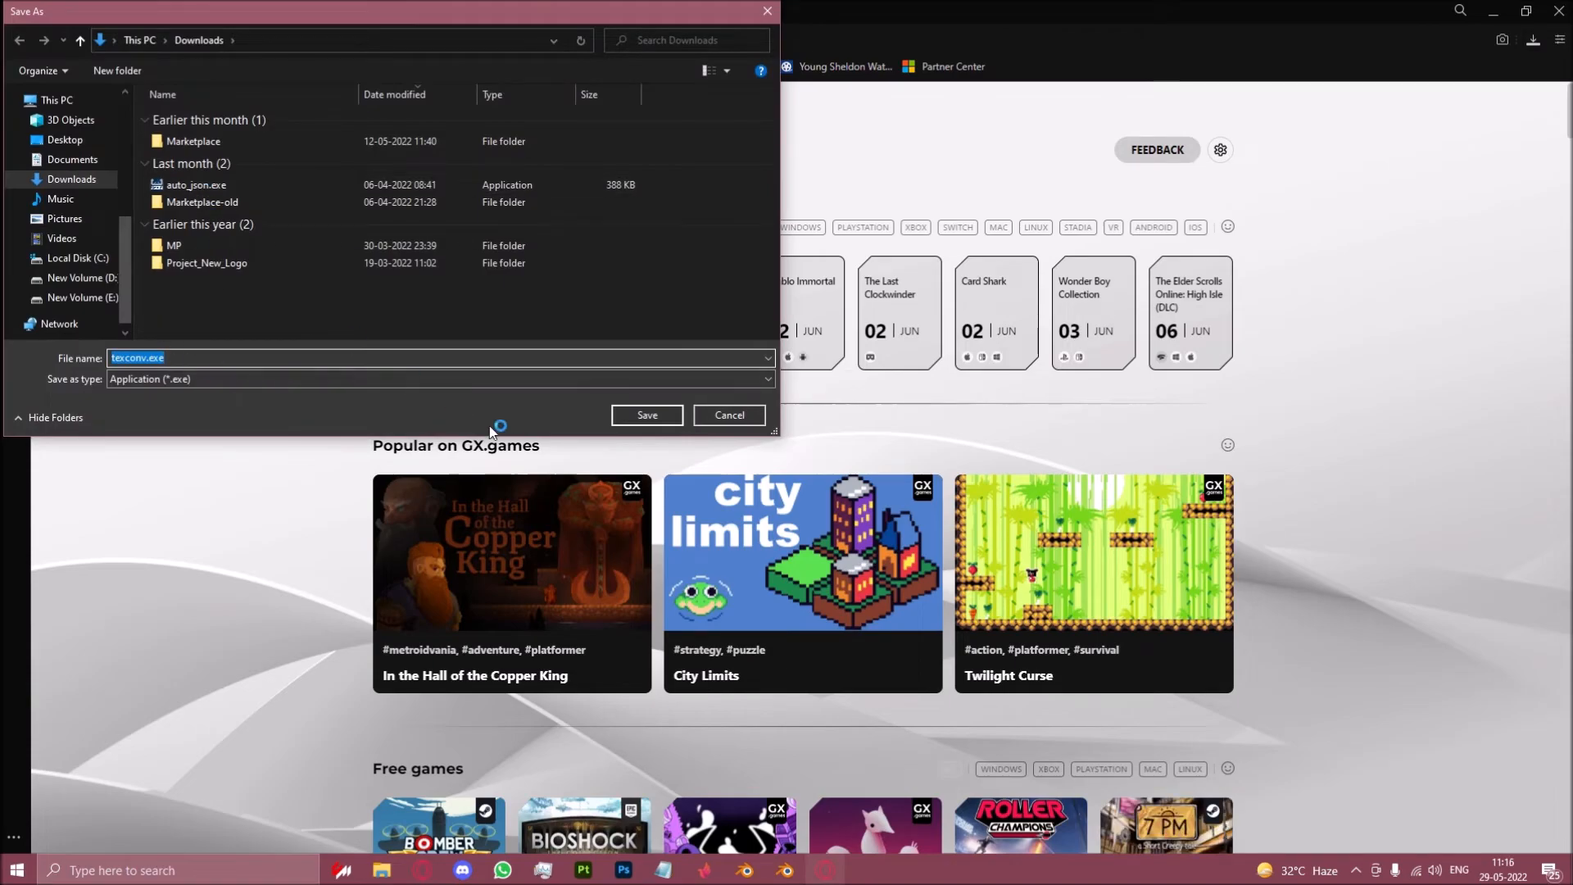
click(646, 415)
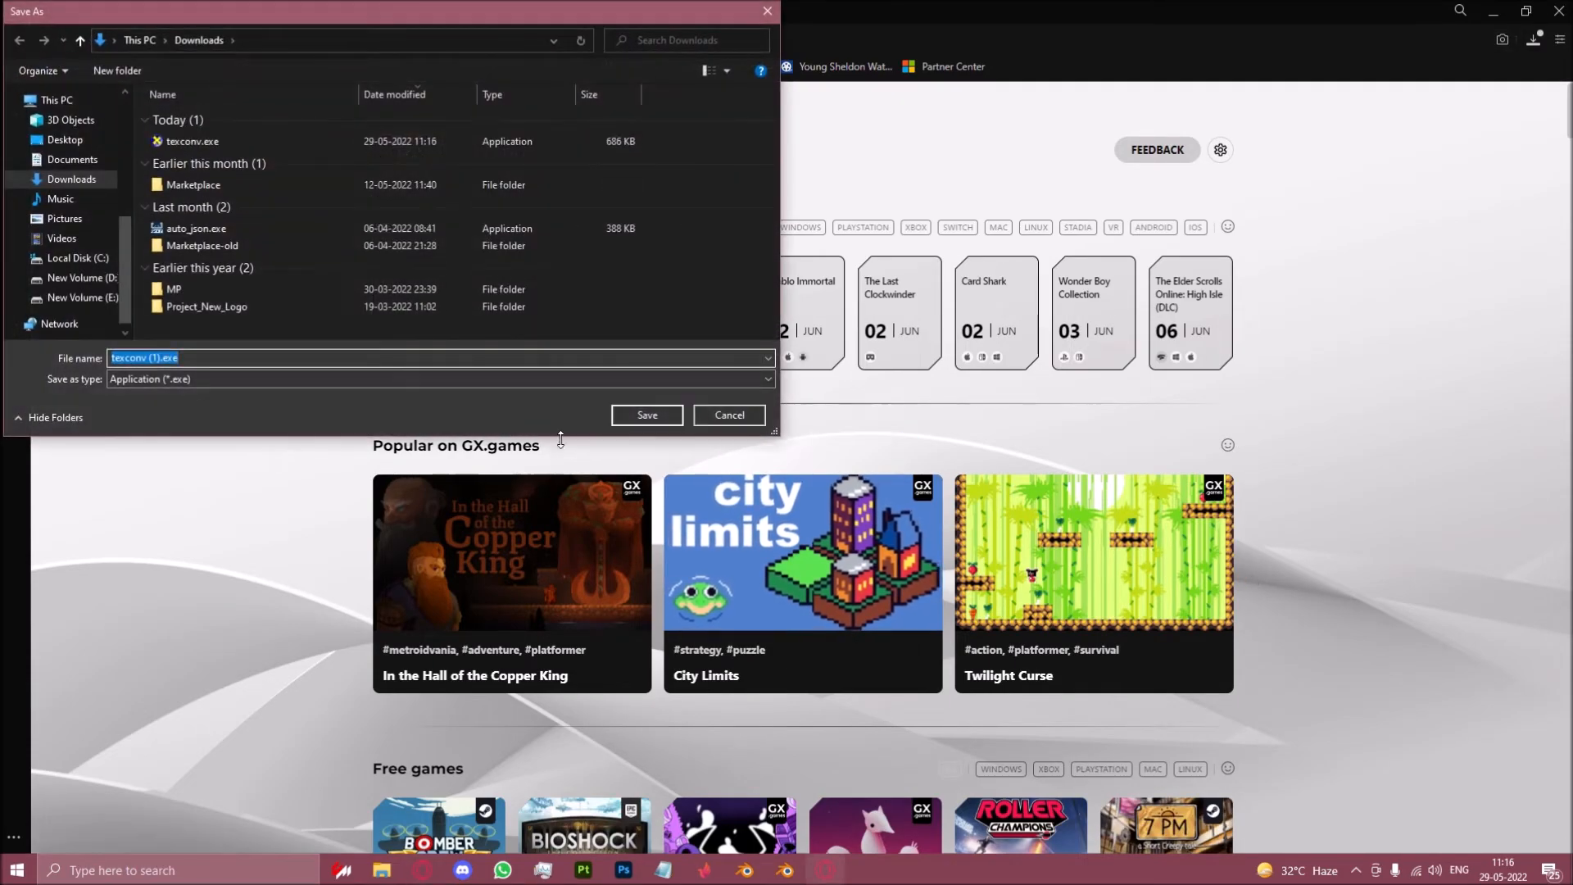
click(646, 415)
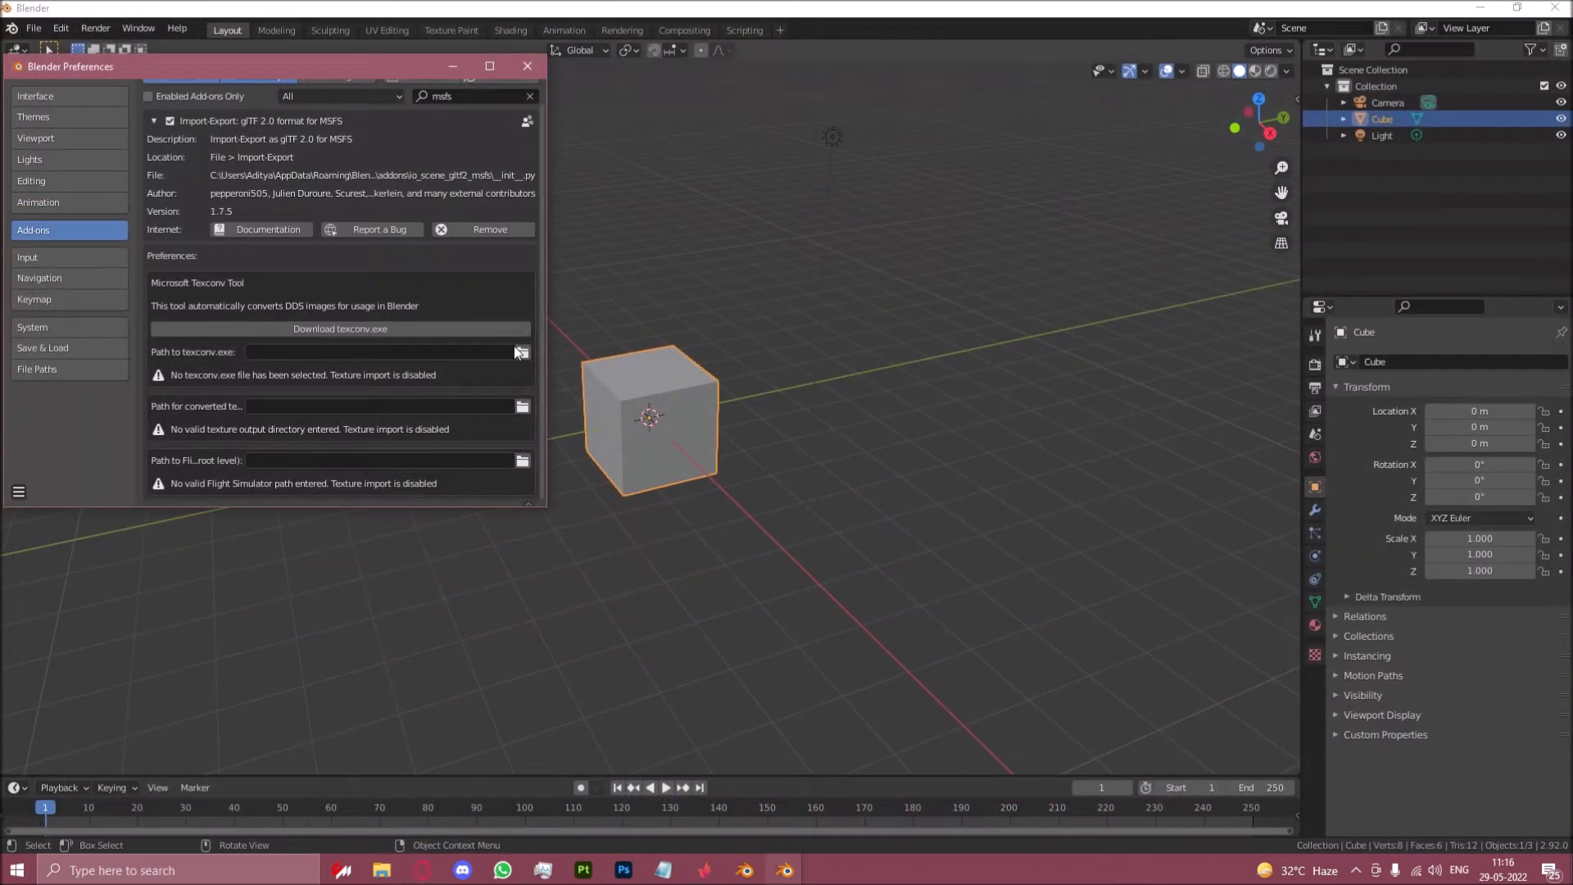
Step: Set the add-on's texconv path to texconv.exe in Downloads
click(521, 350)
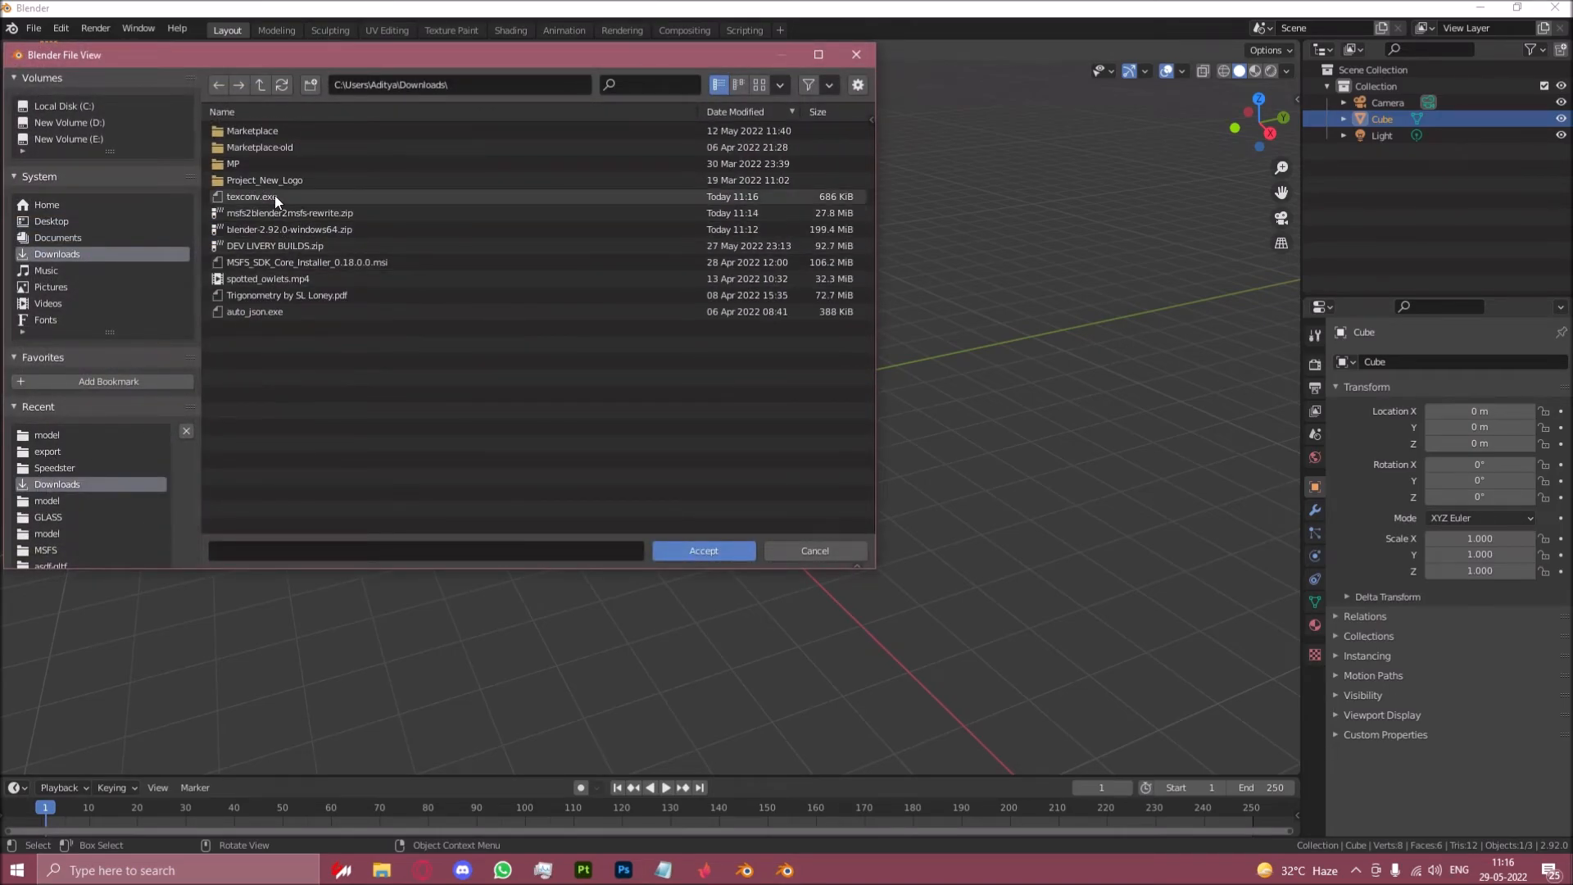
click(703, 551)
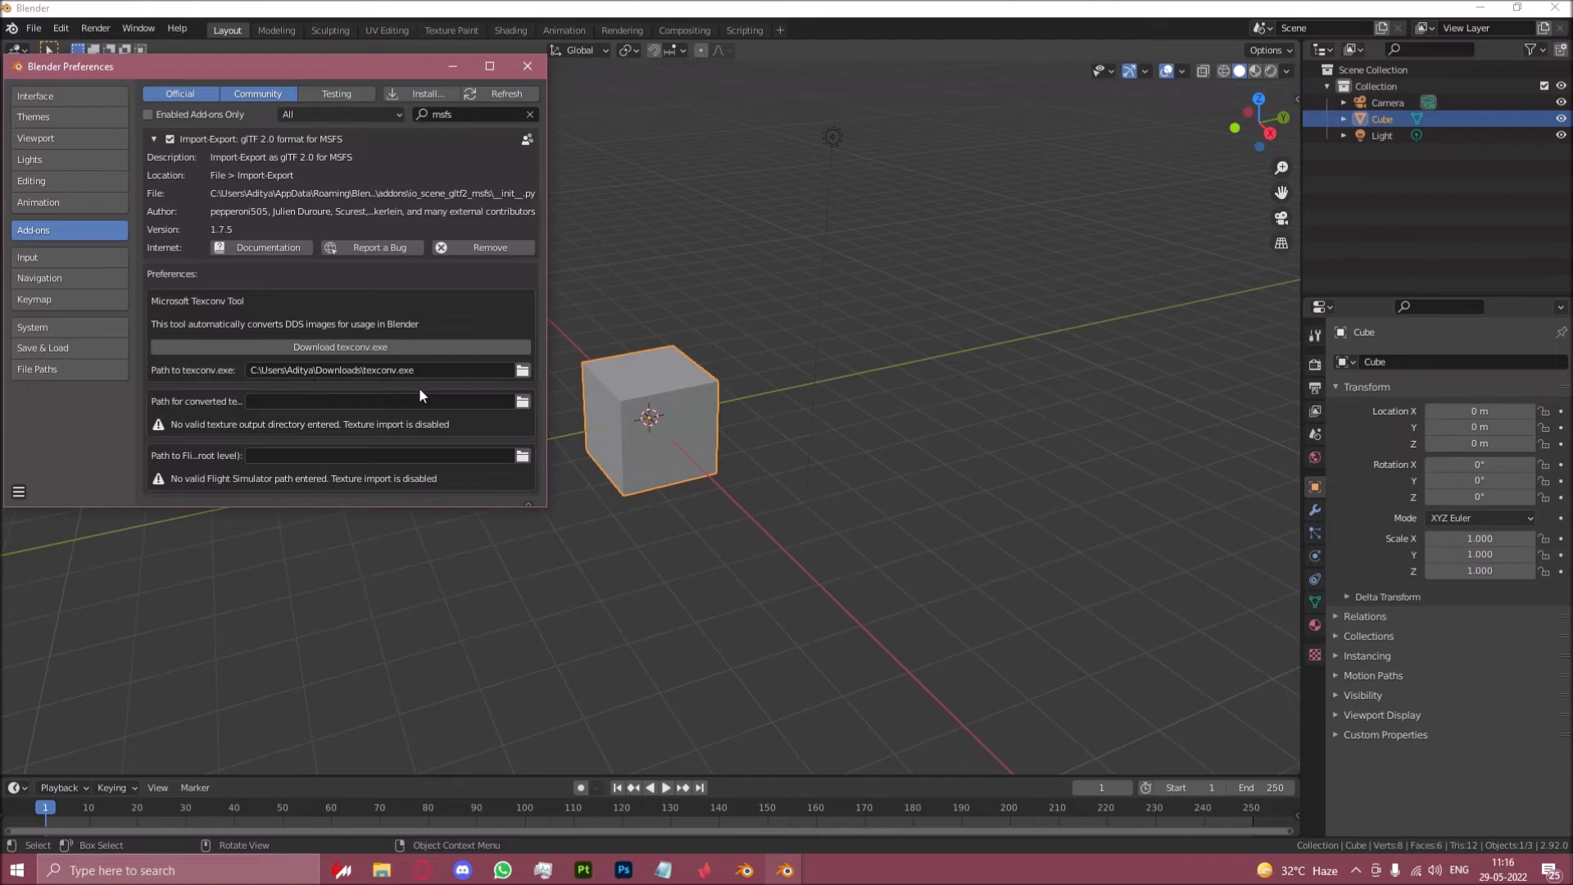
mouse_move(562, 418)
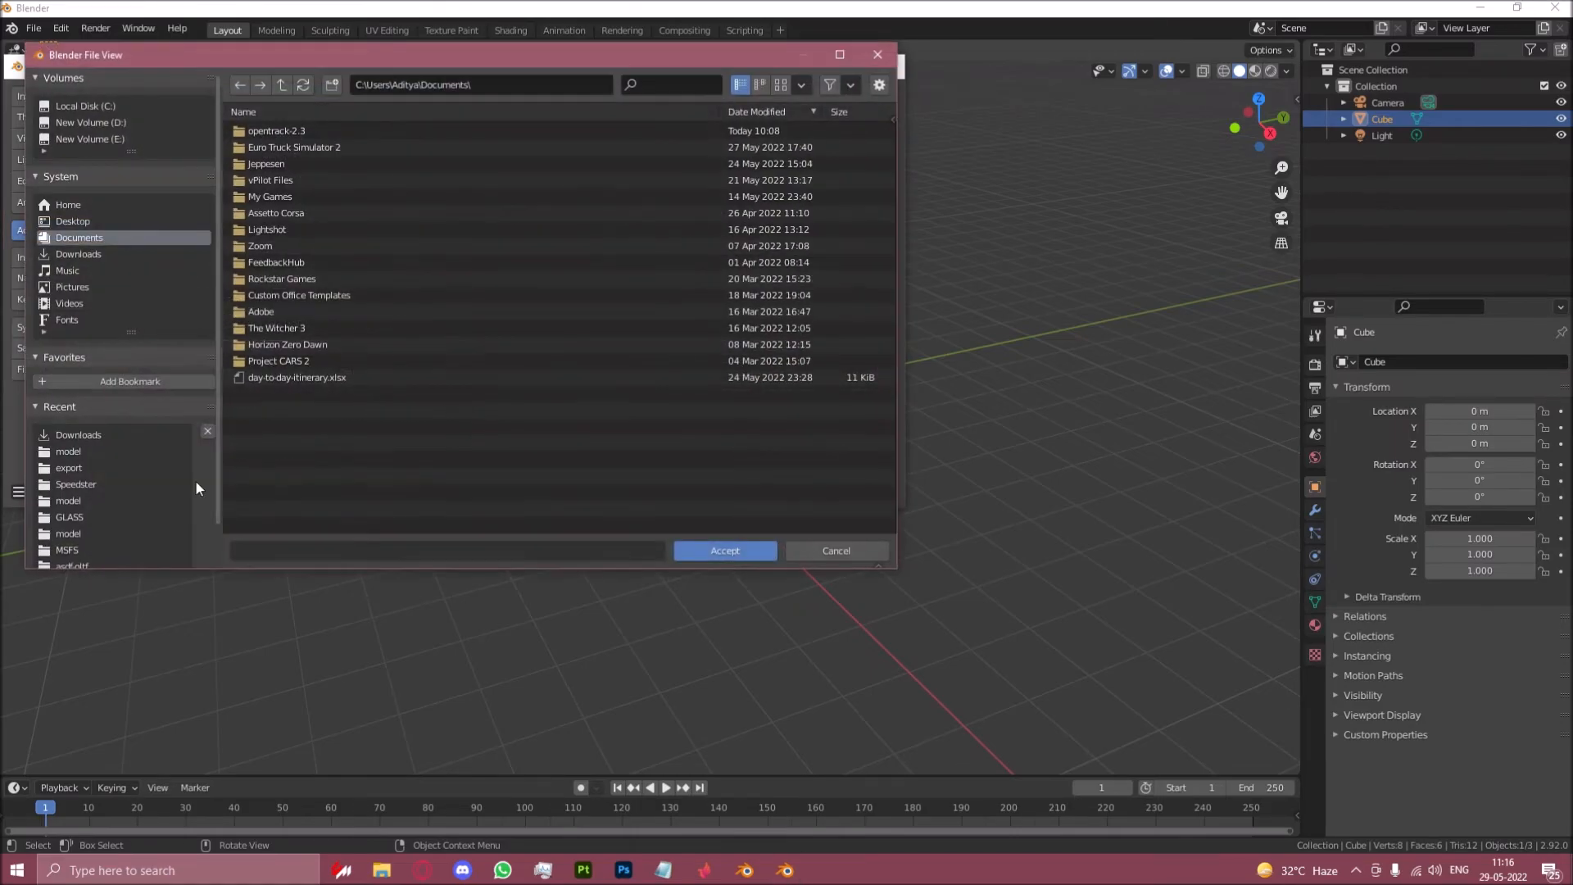
Step: Set the converted textures path to the asdf-gltf folder on drive D
scroll(down, 3)
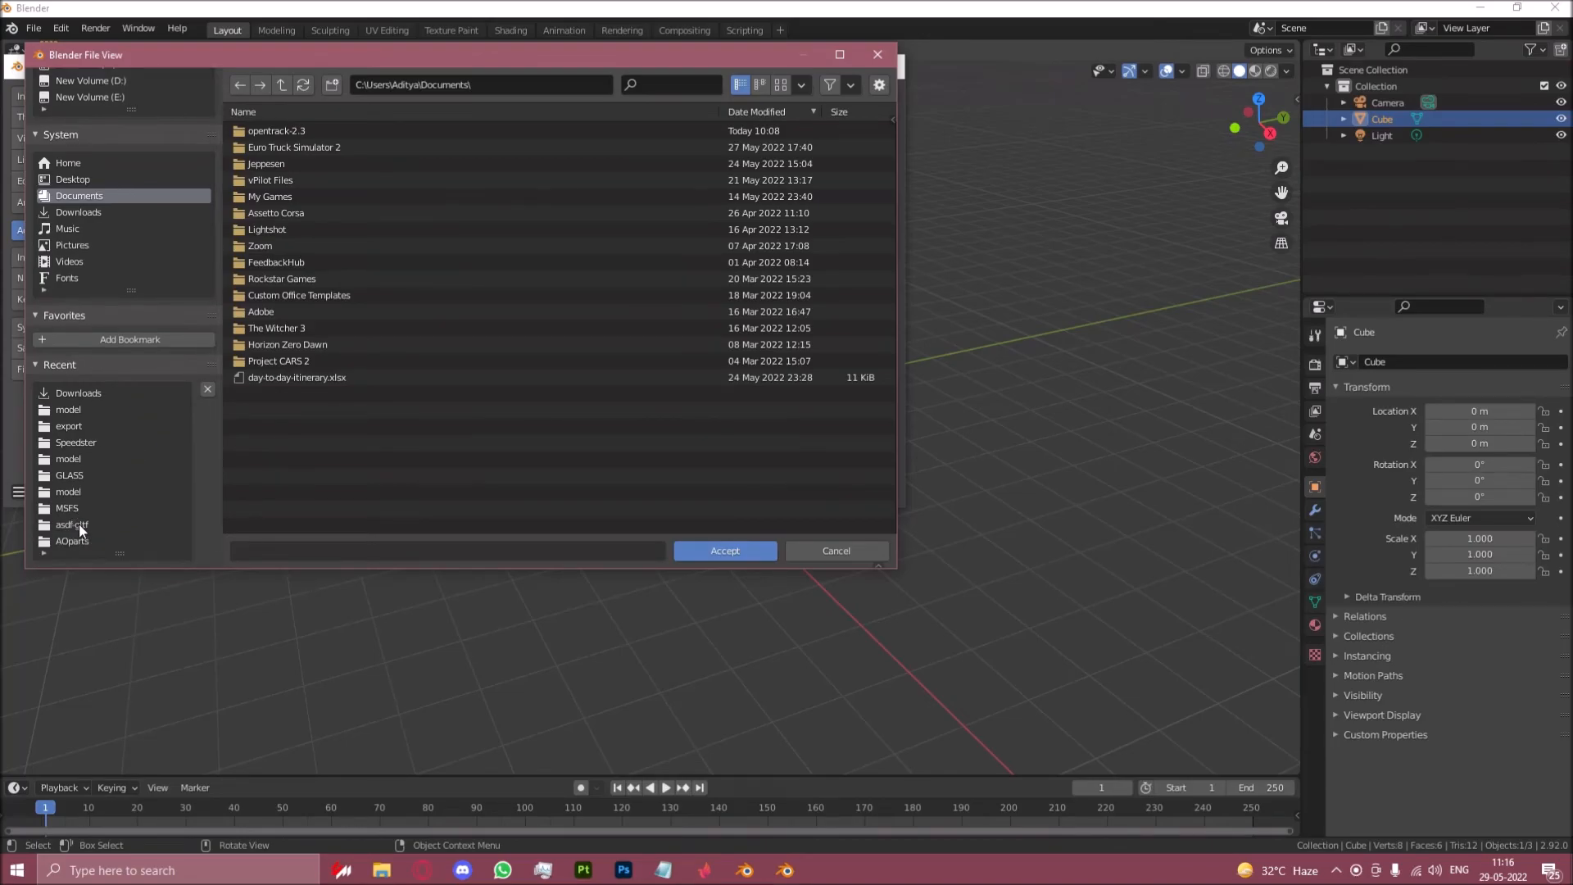
double_click(71, 525)
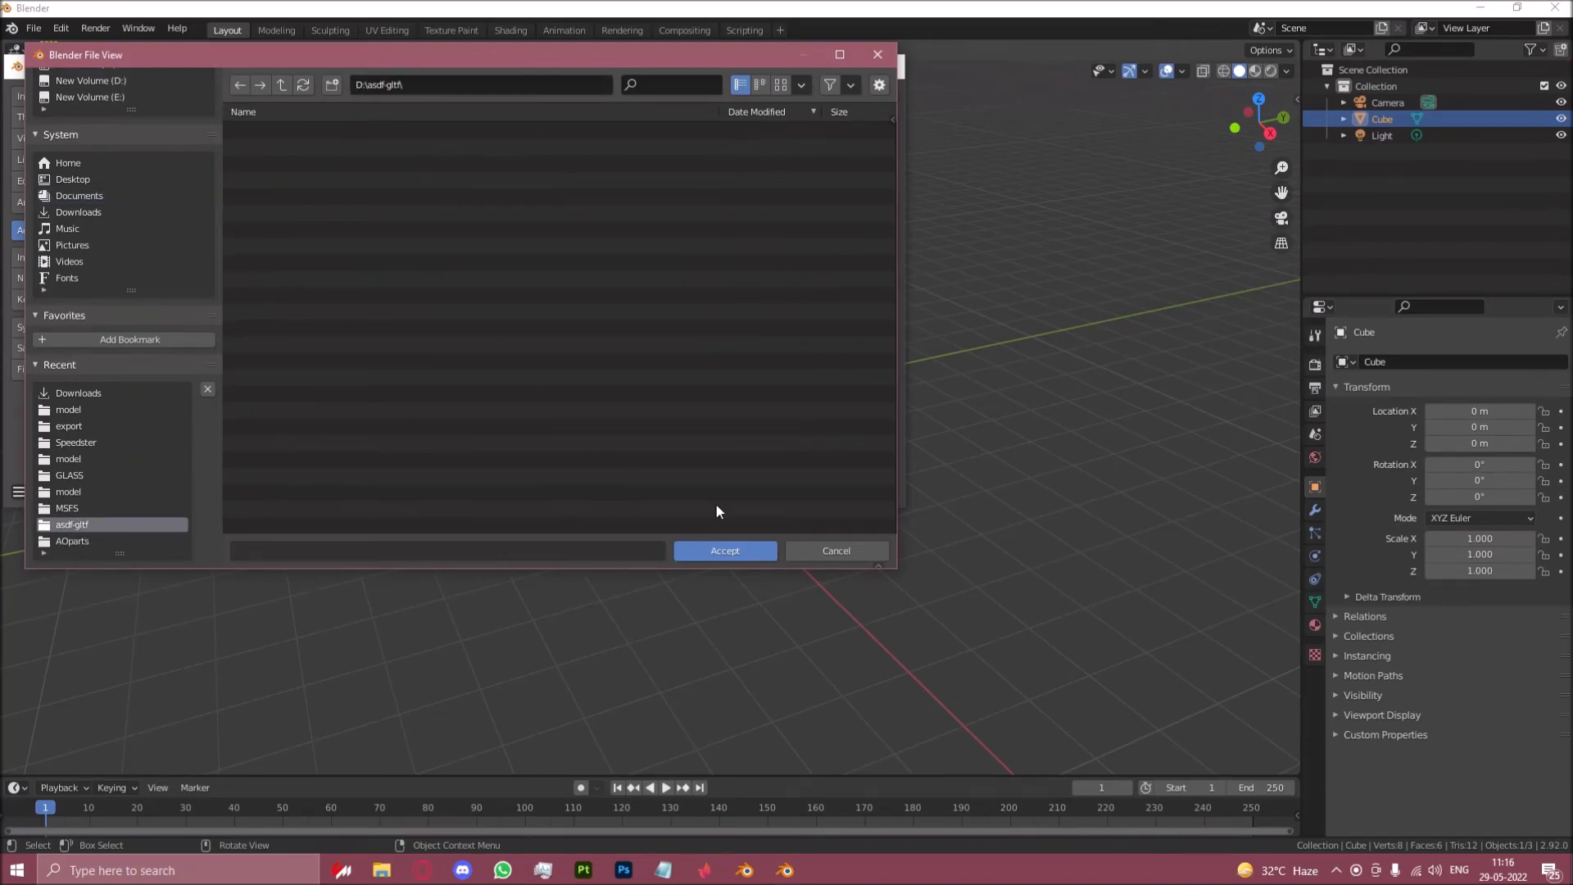
mouse_move(762, 491)
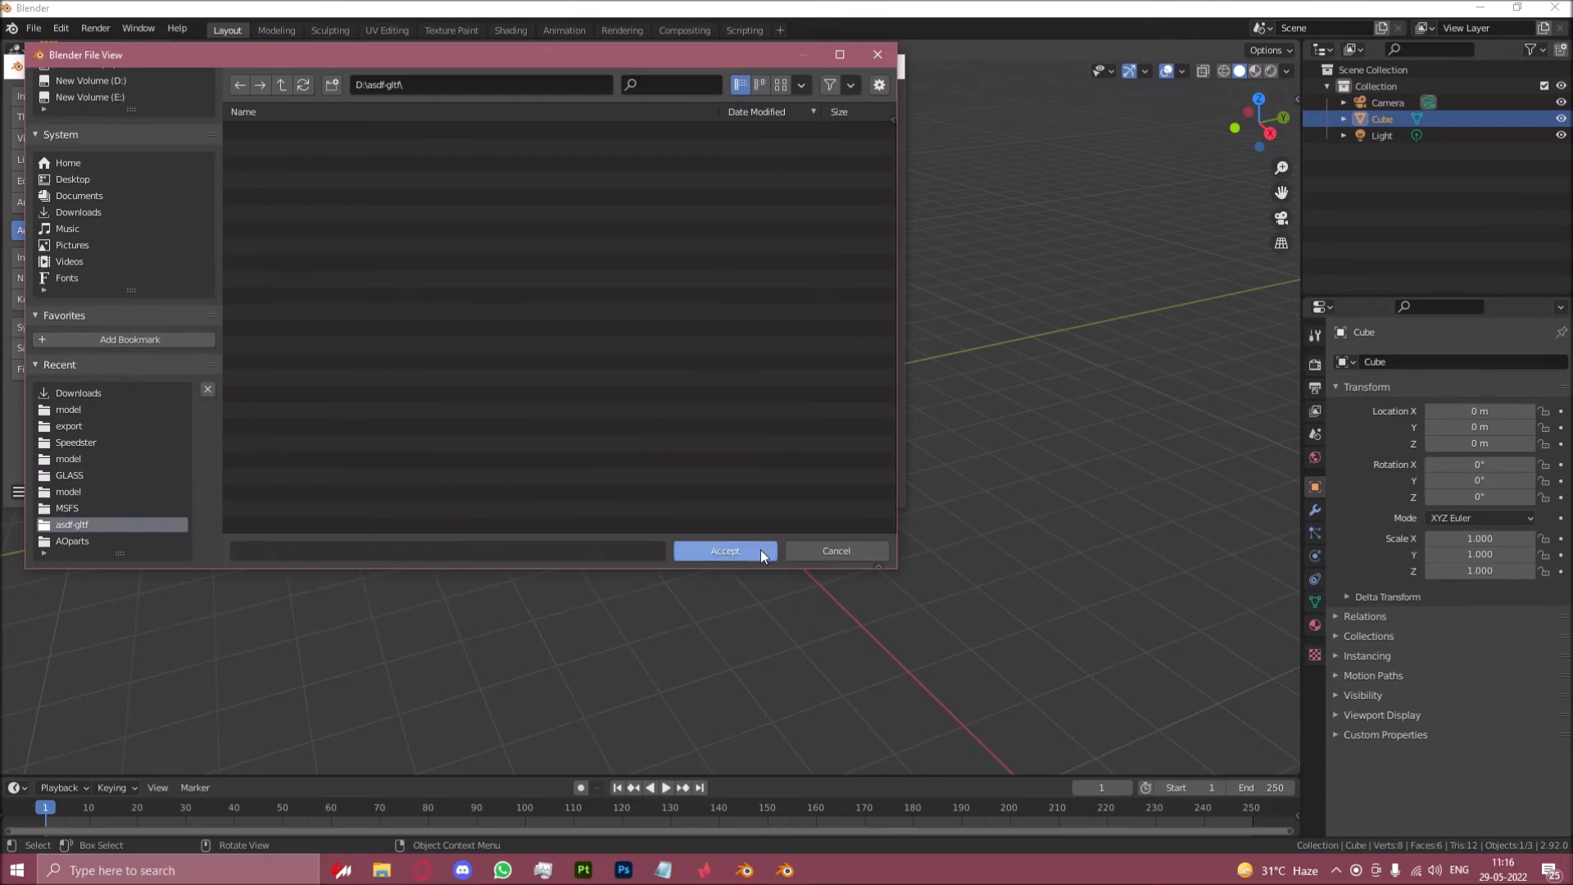
click(724, 551)
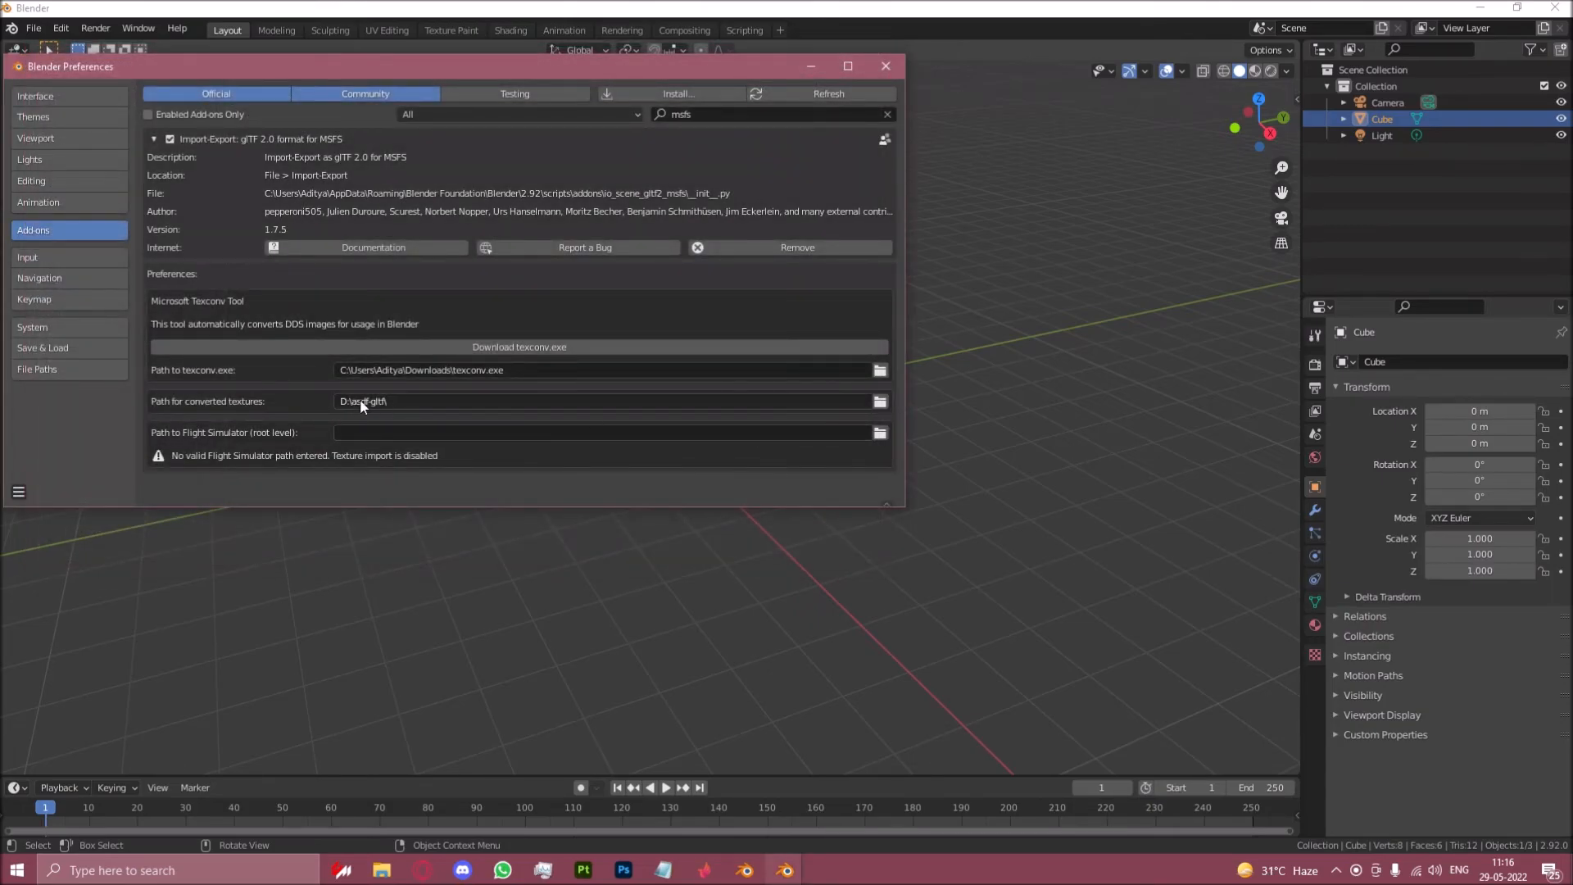
mouse_move(361, 402)
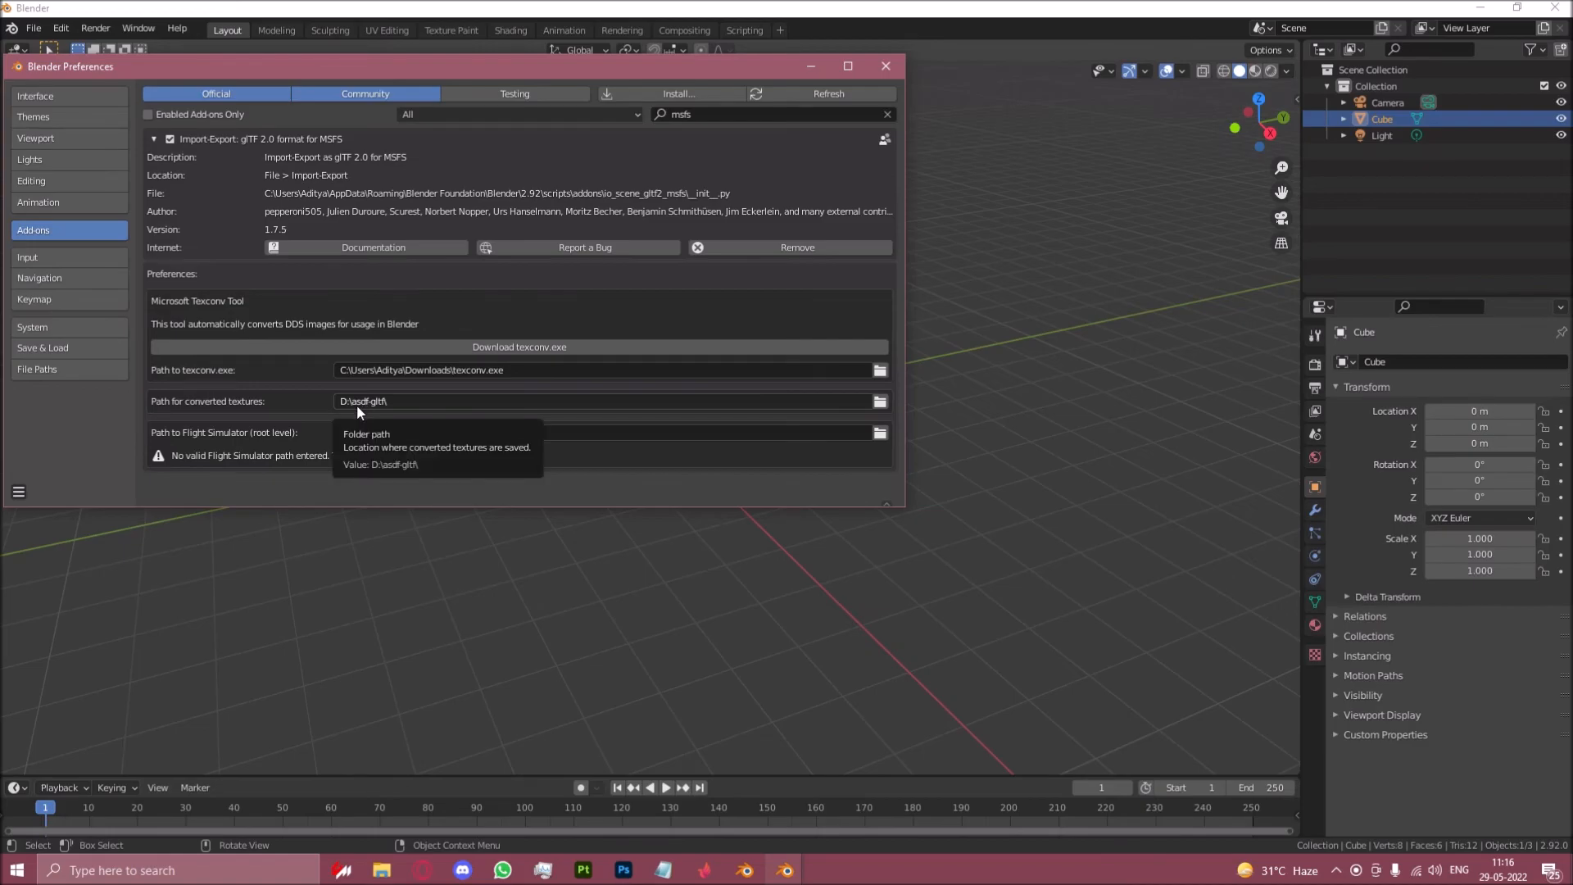
mouse_move(379, 404)
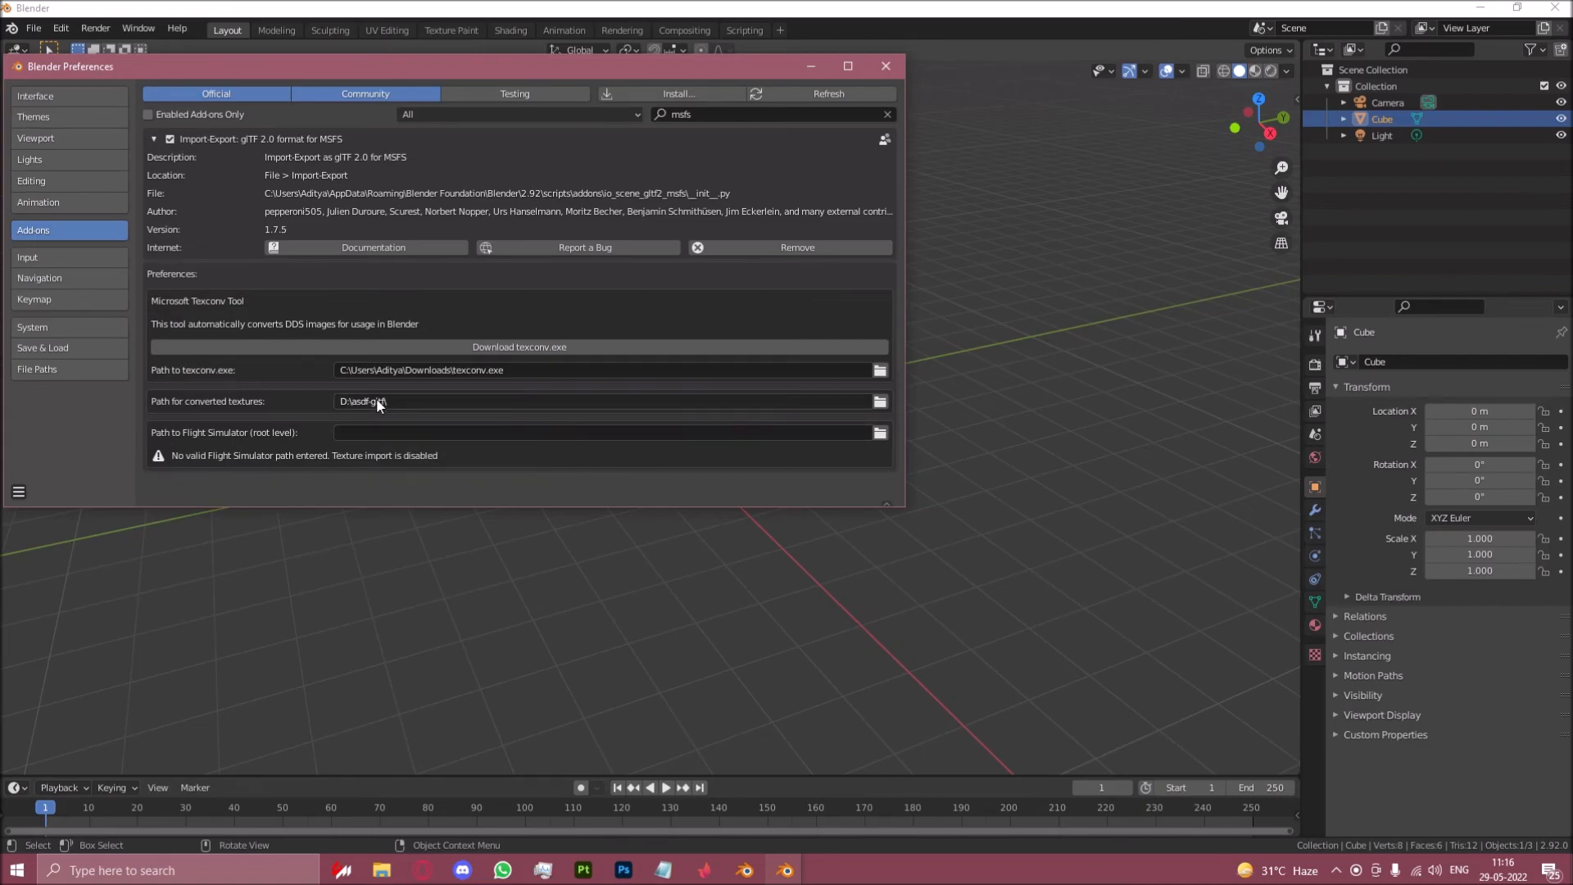
mouse_move(377, 406)
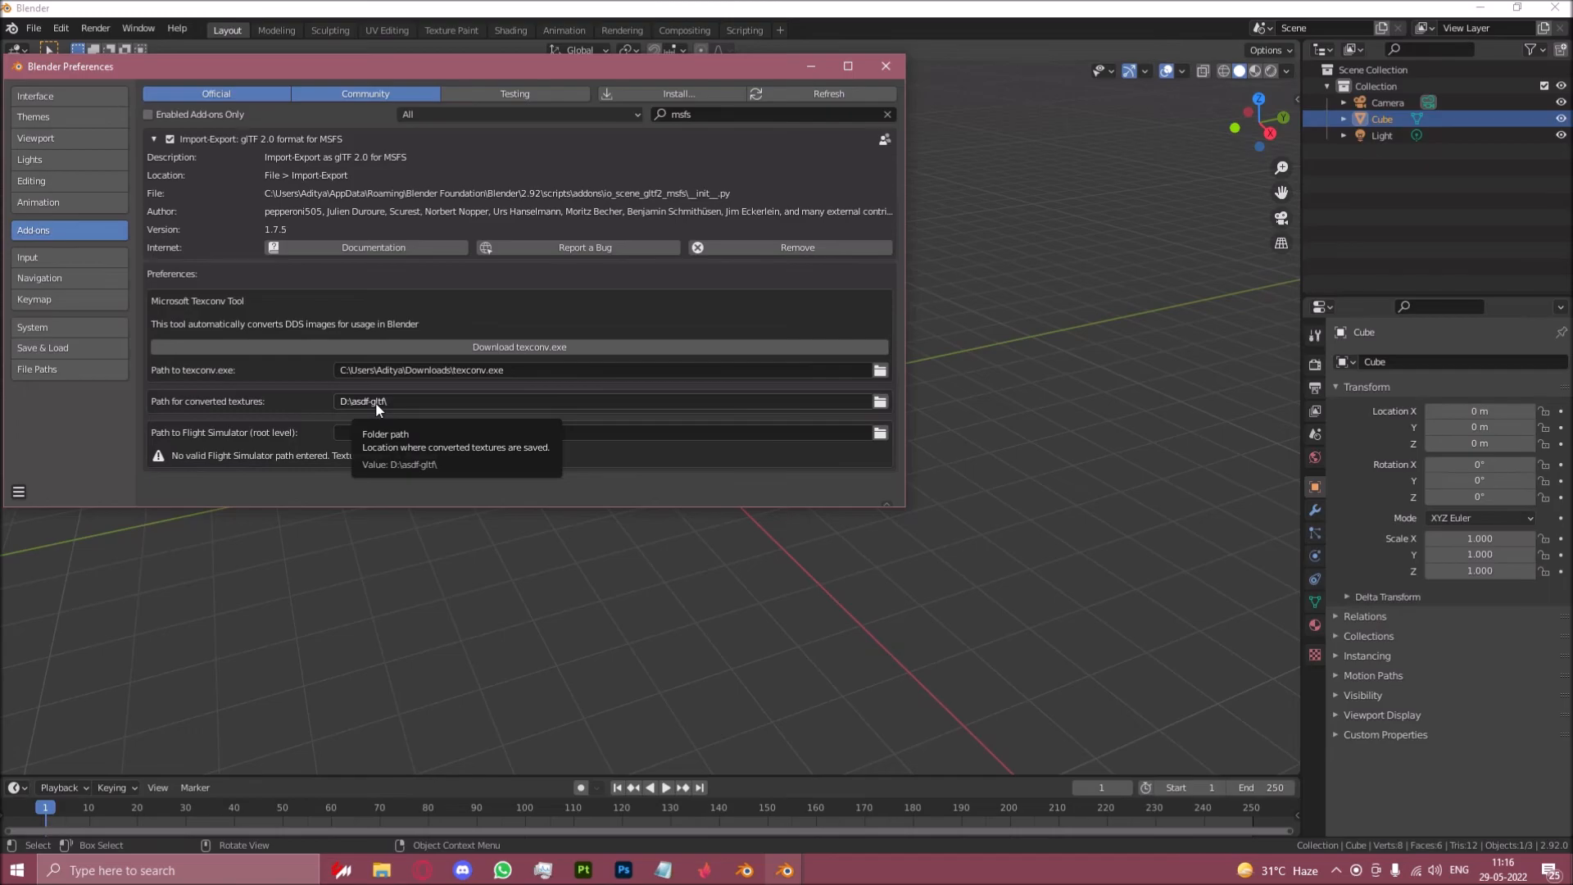
mouse_move(164, 444)
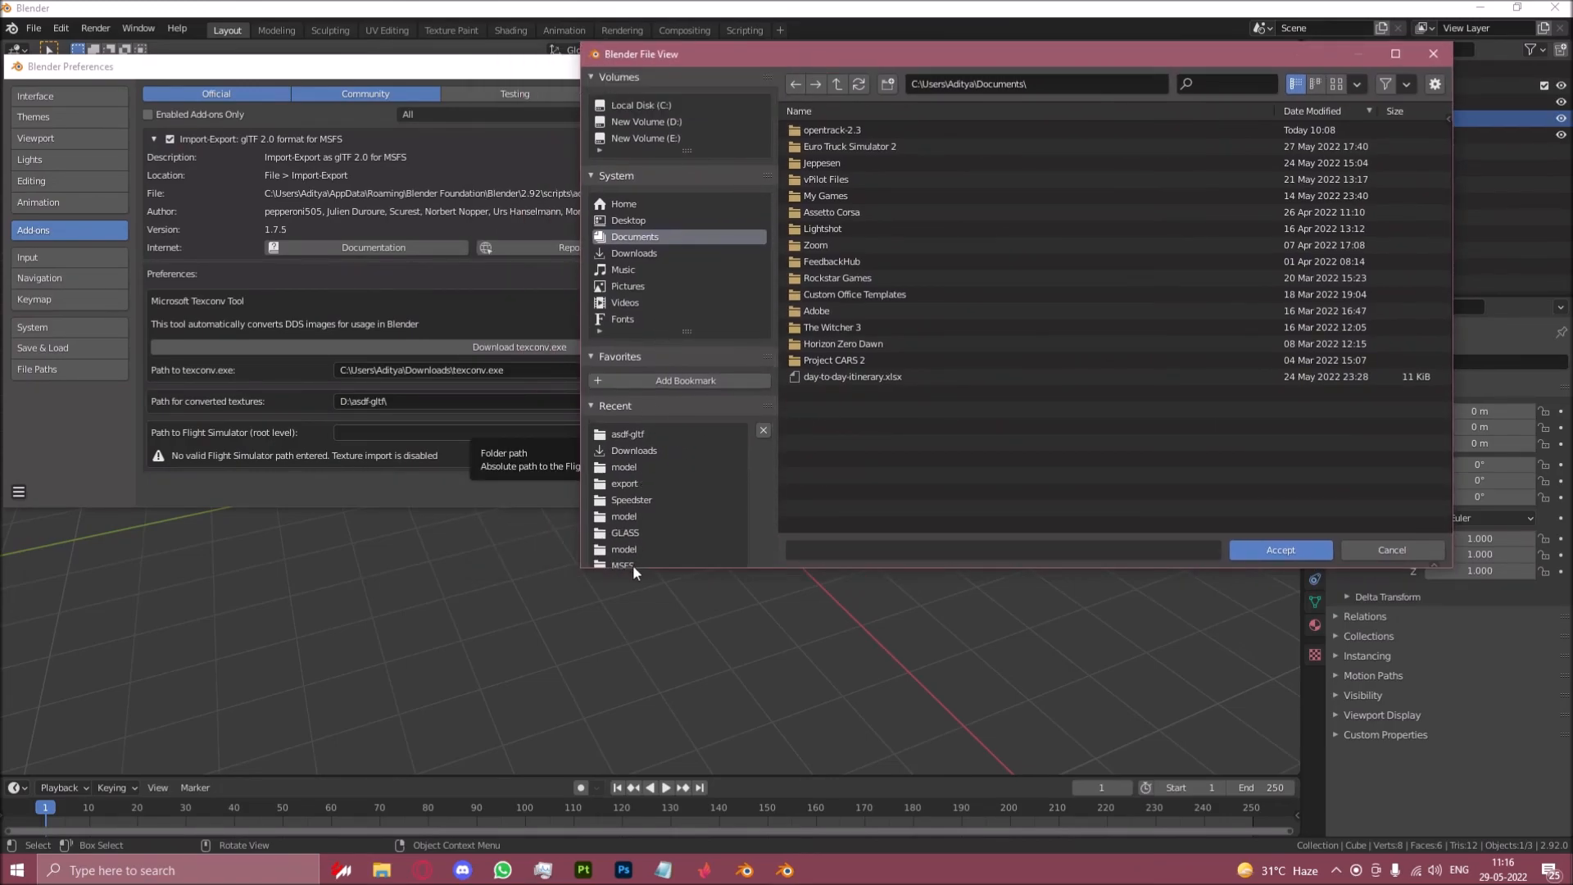
Step: Browse to D:\MSFS from recent places and accept it as the Flight Simulator root path
double_click(621, 564)
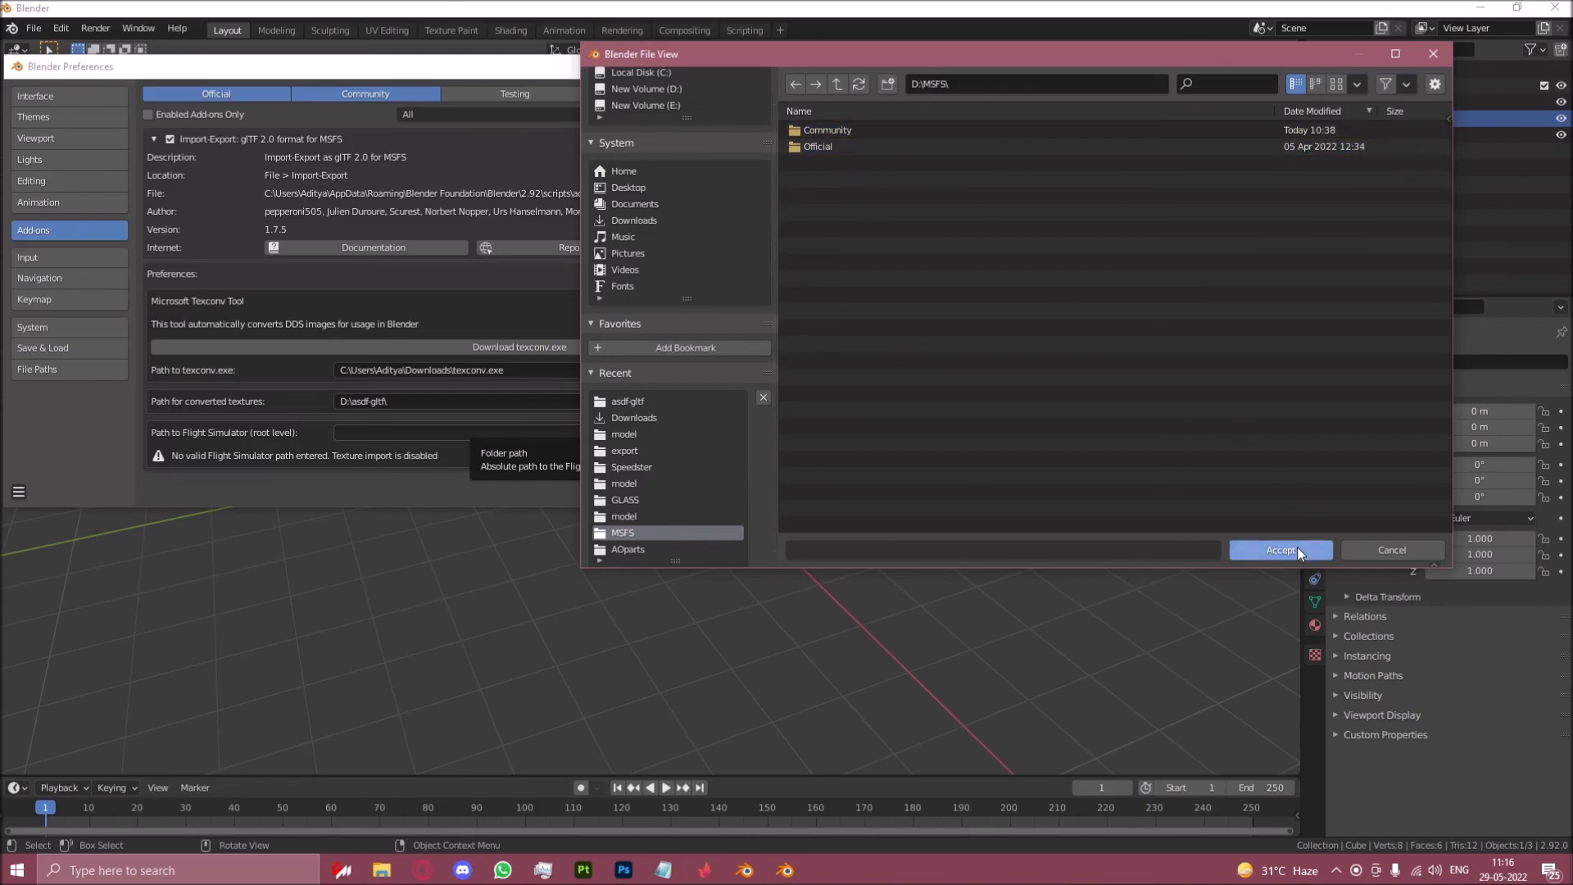
double_click(826, 129)
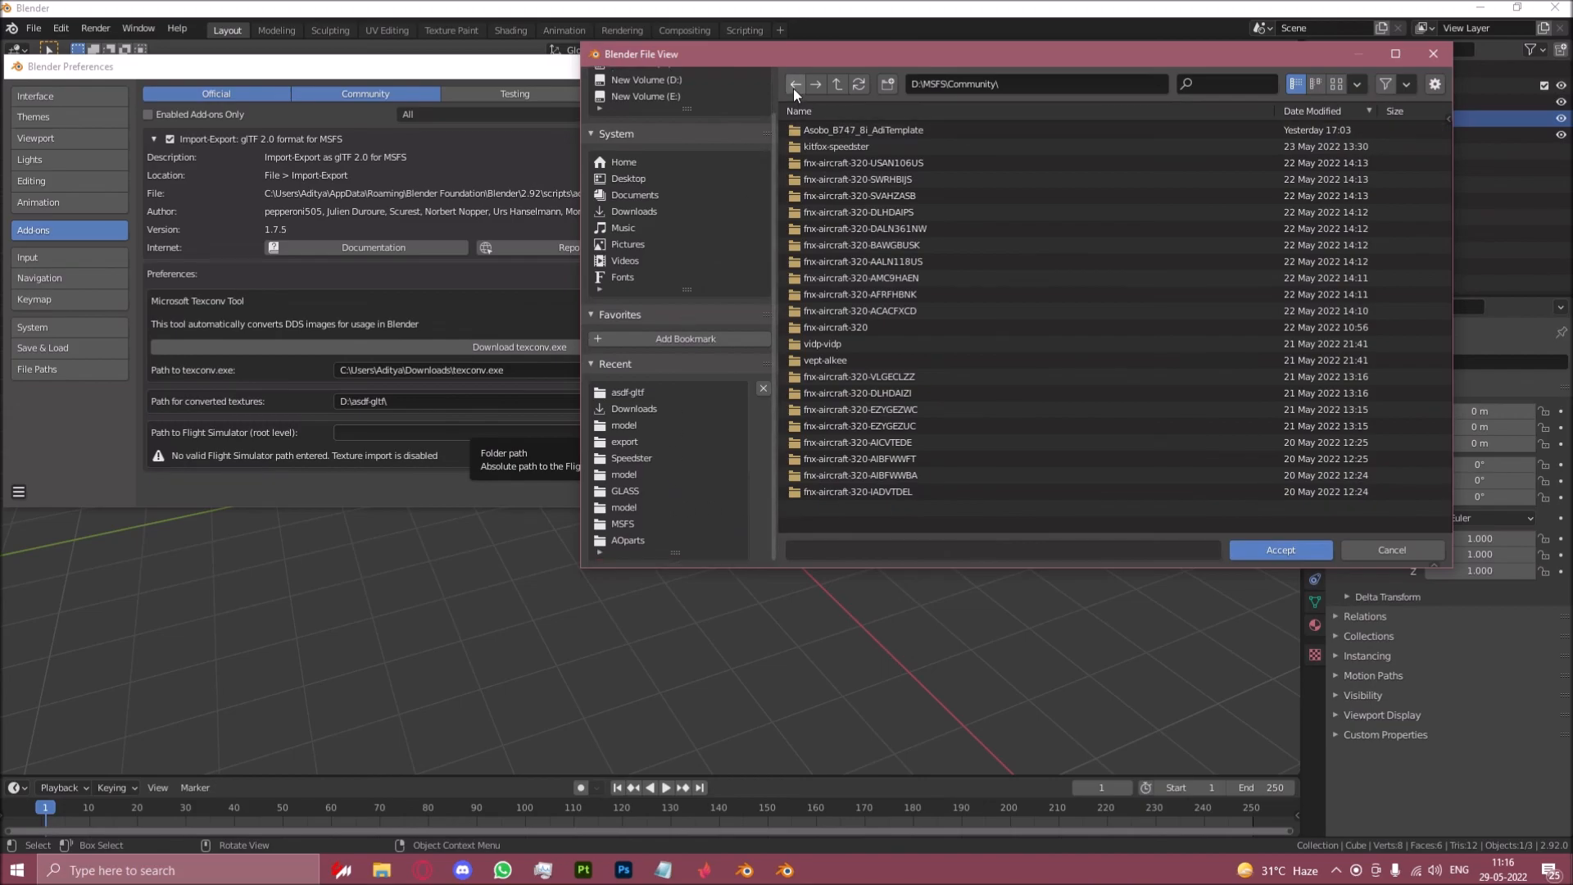
click(1280, 549)
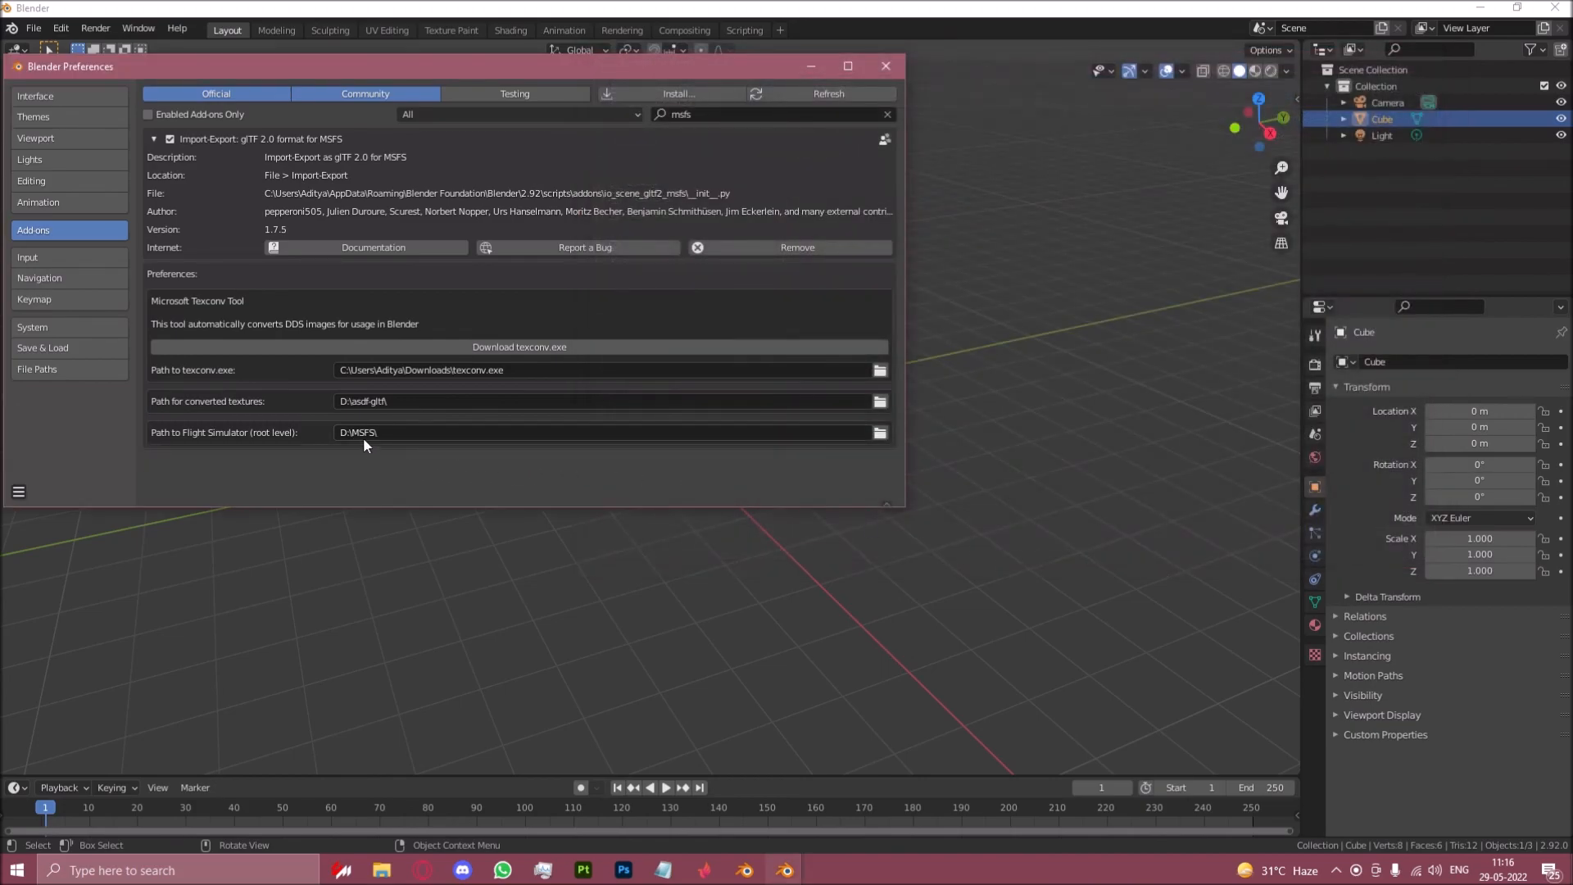
mouse_move(390, 457)
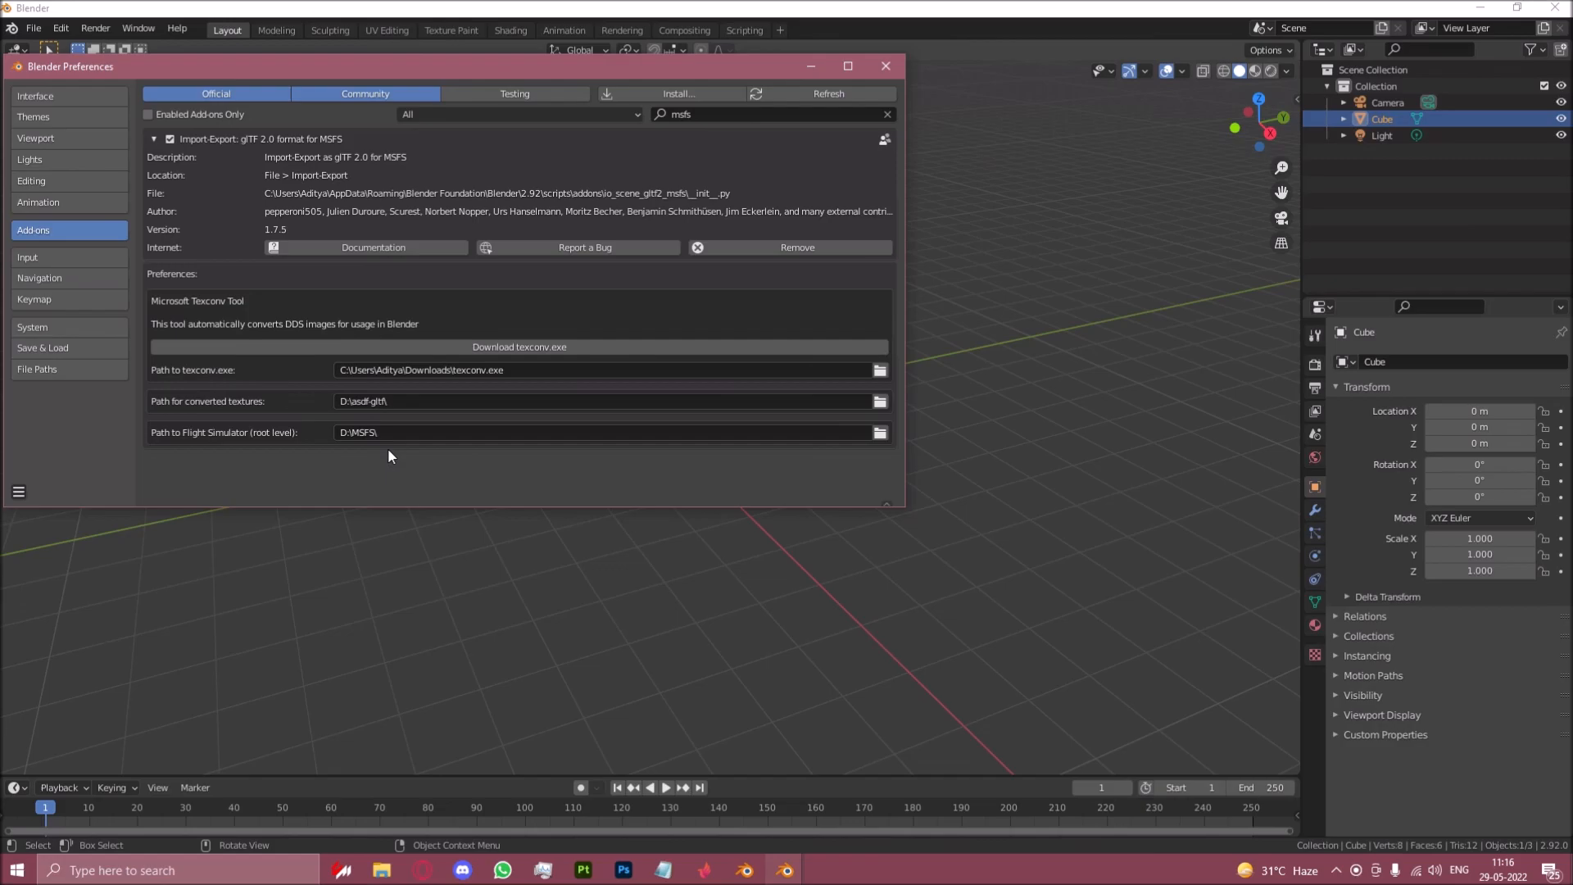